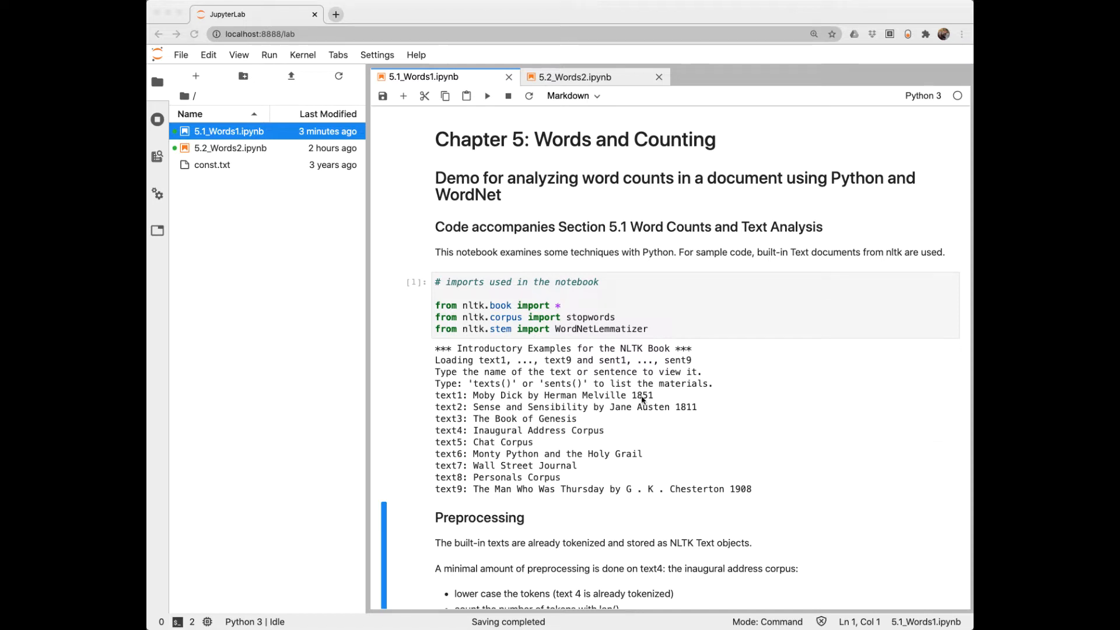
mouse_move(578, 318)
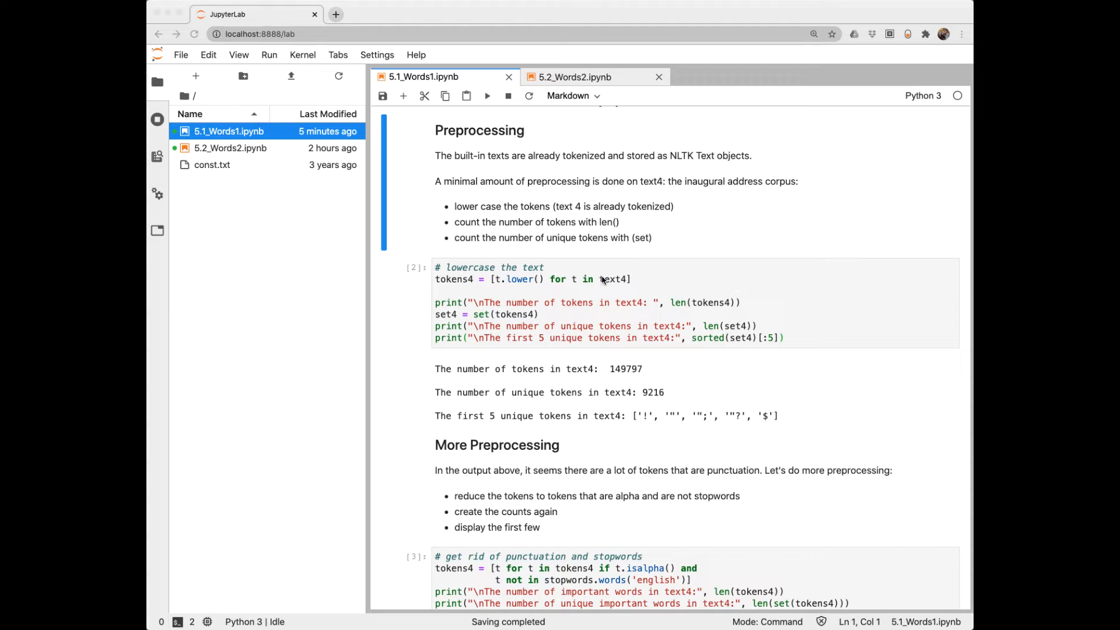
mouse_move(668, 217)
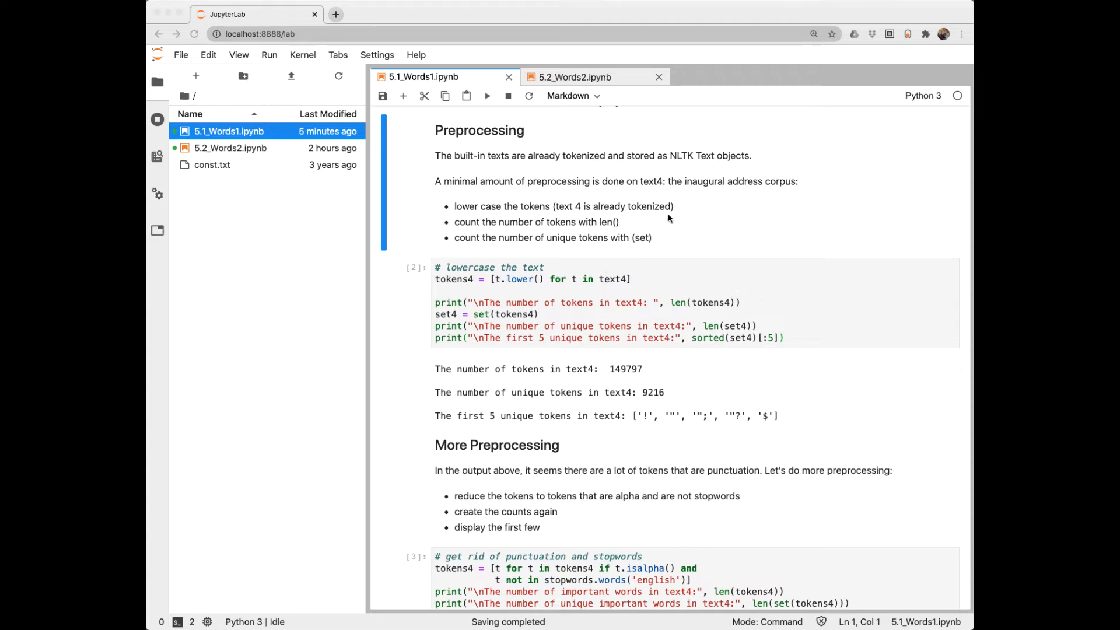
mouse_move(602, 286)
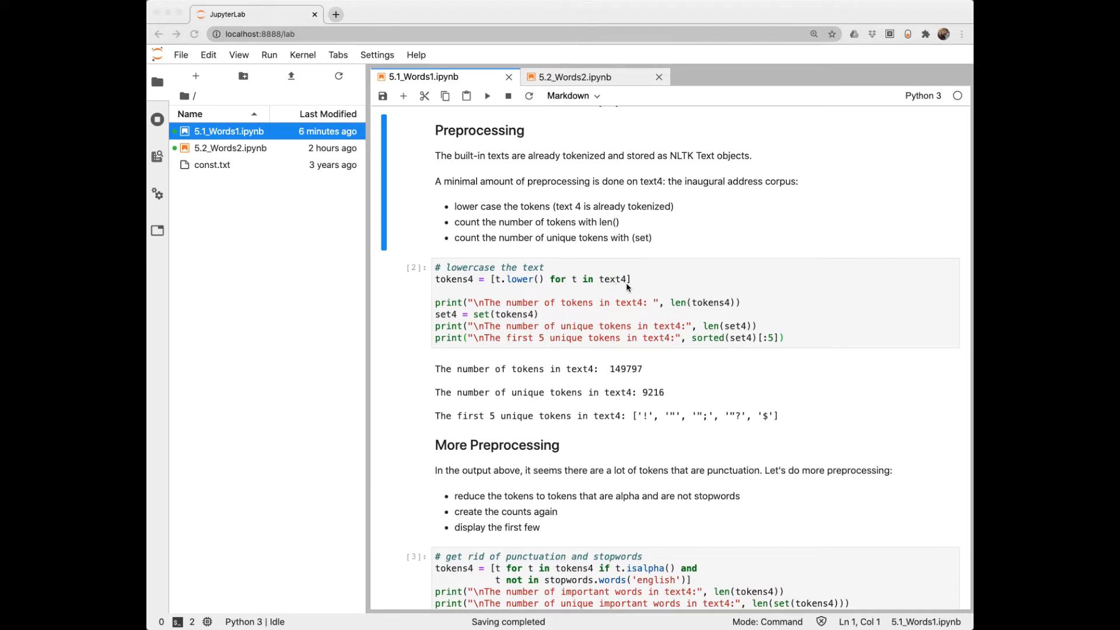
mouse_move(623, 293)
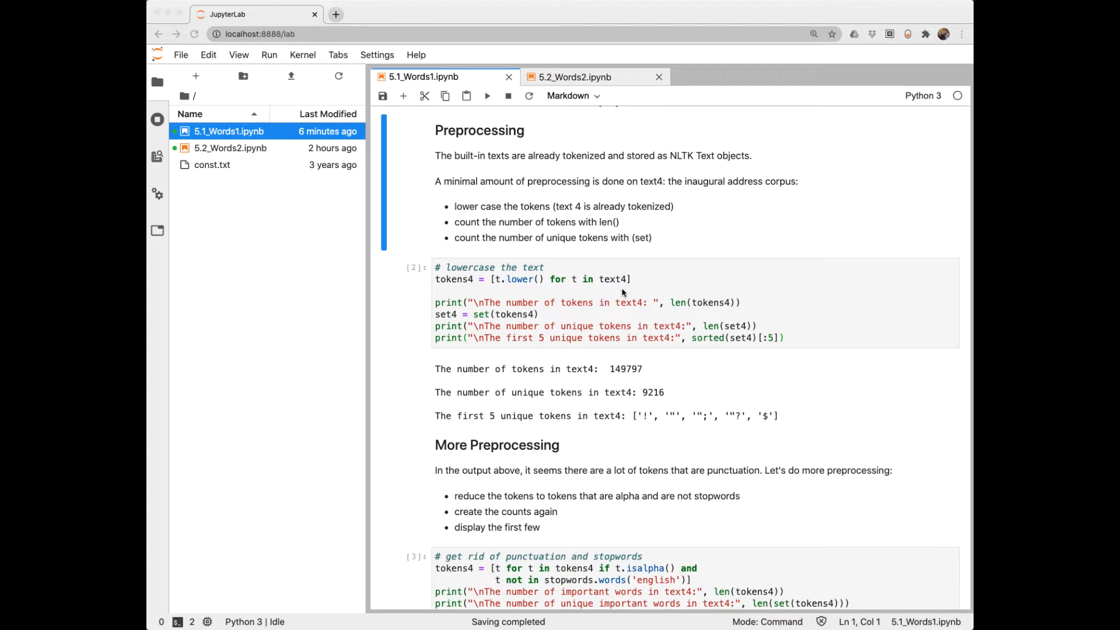
mouse_move(623, 291)
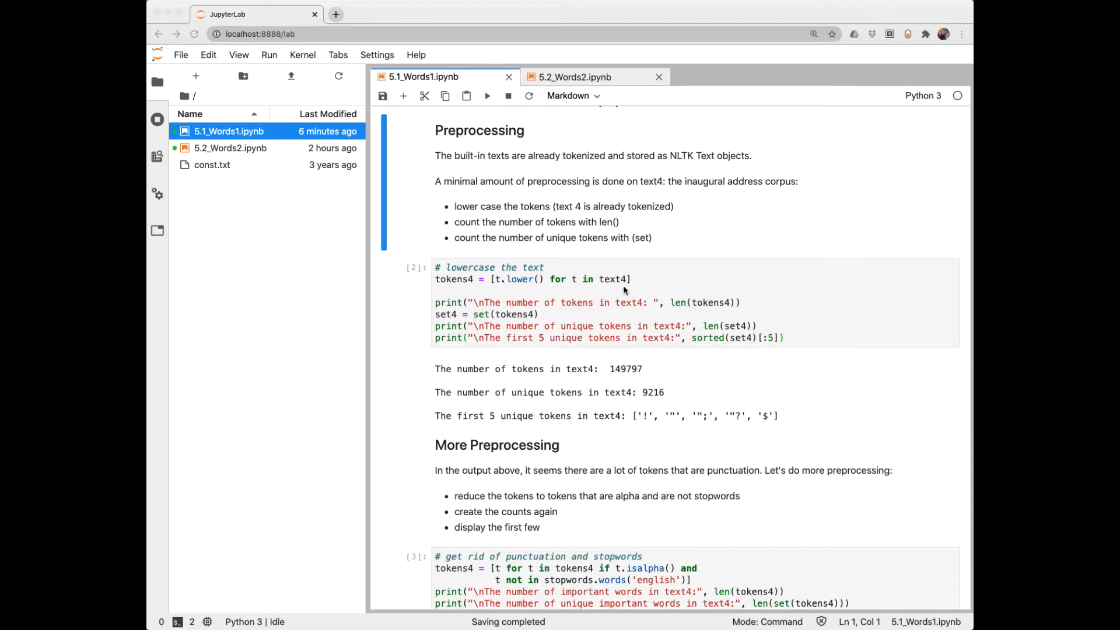
mouse_move(682, 166)
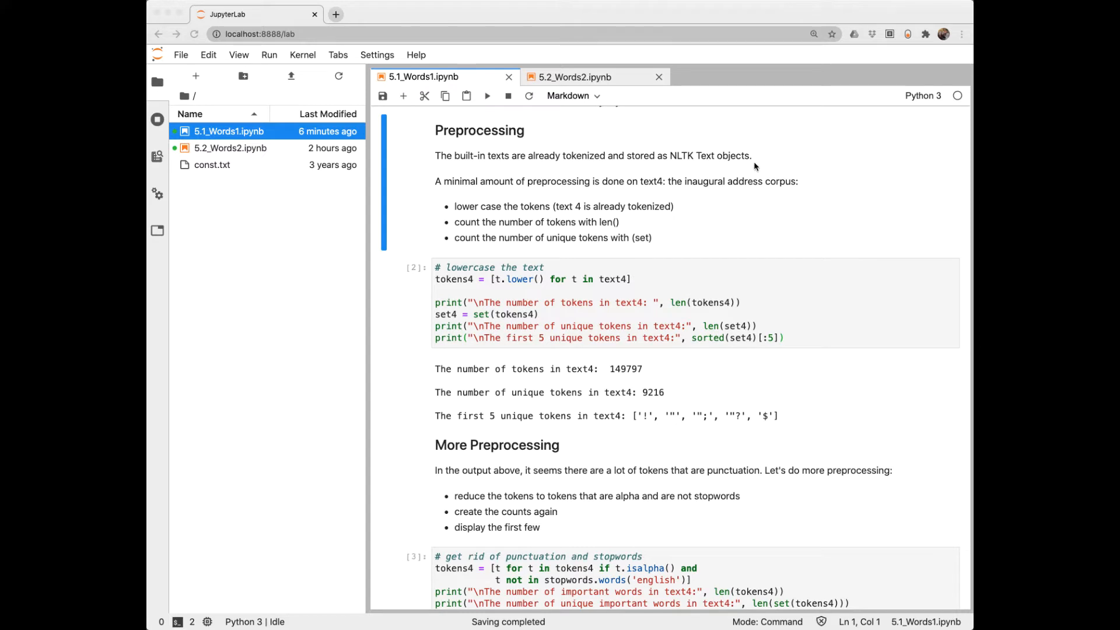
mouse_move(499, 287)
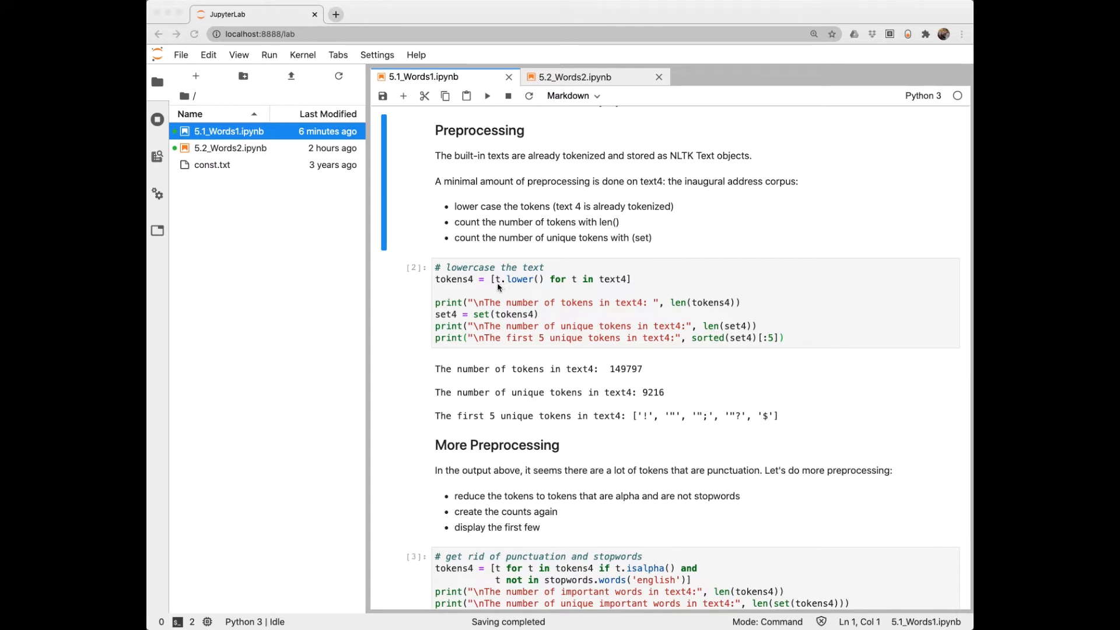
mouse_move(509, 292)
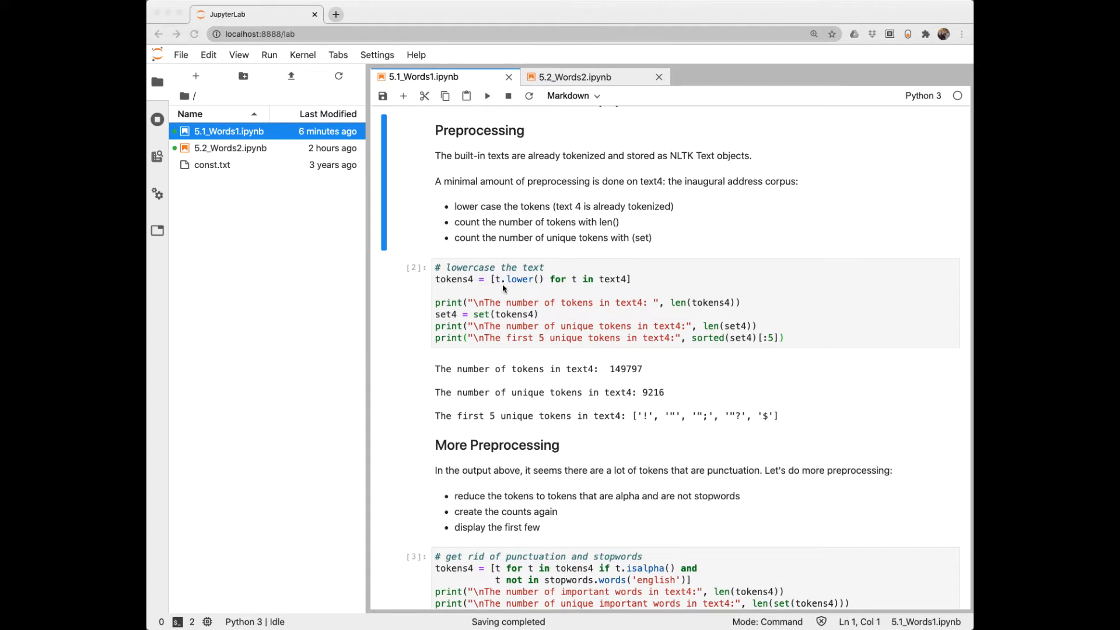
mouse_move(508, 290)
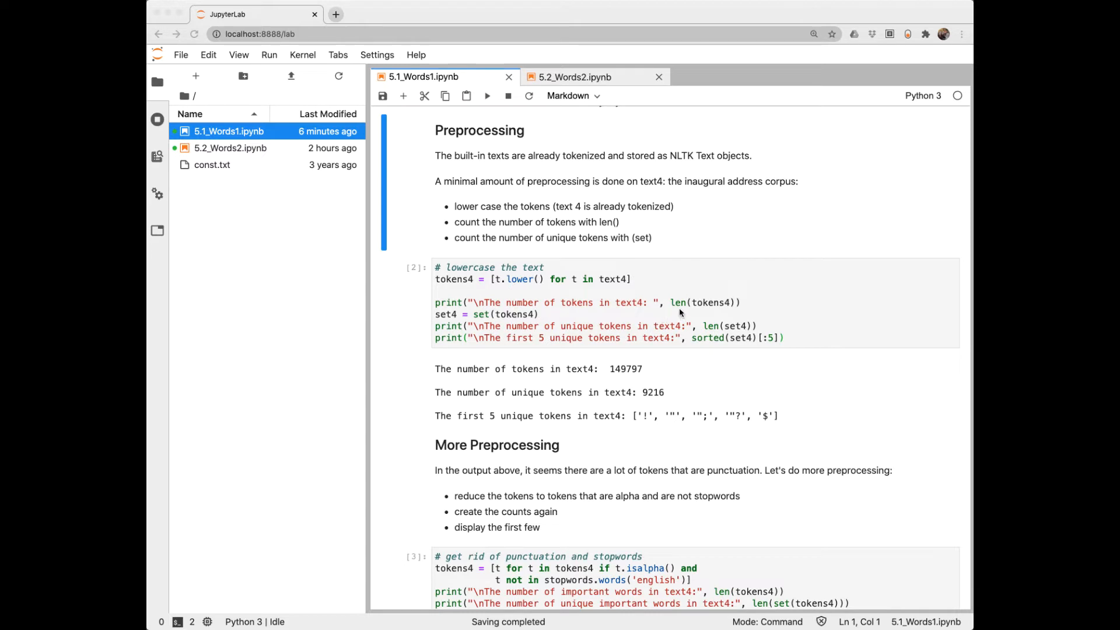
mouse_move(627, 376)
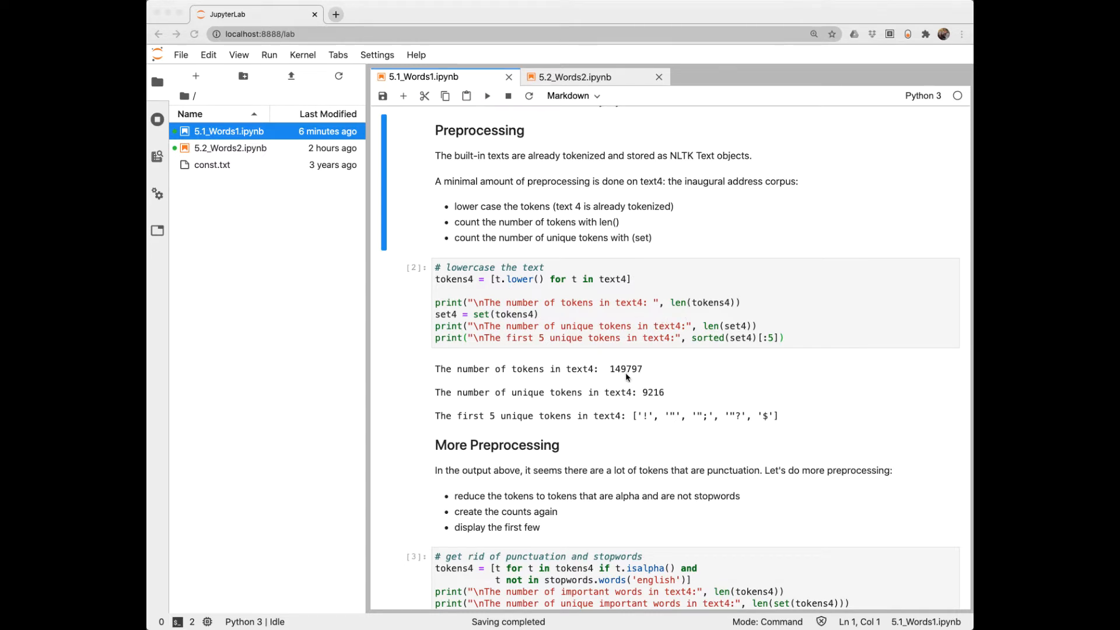
mouse_move(585, 357)
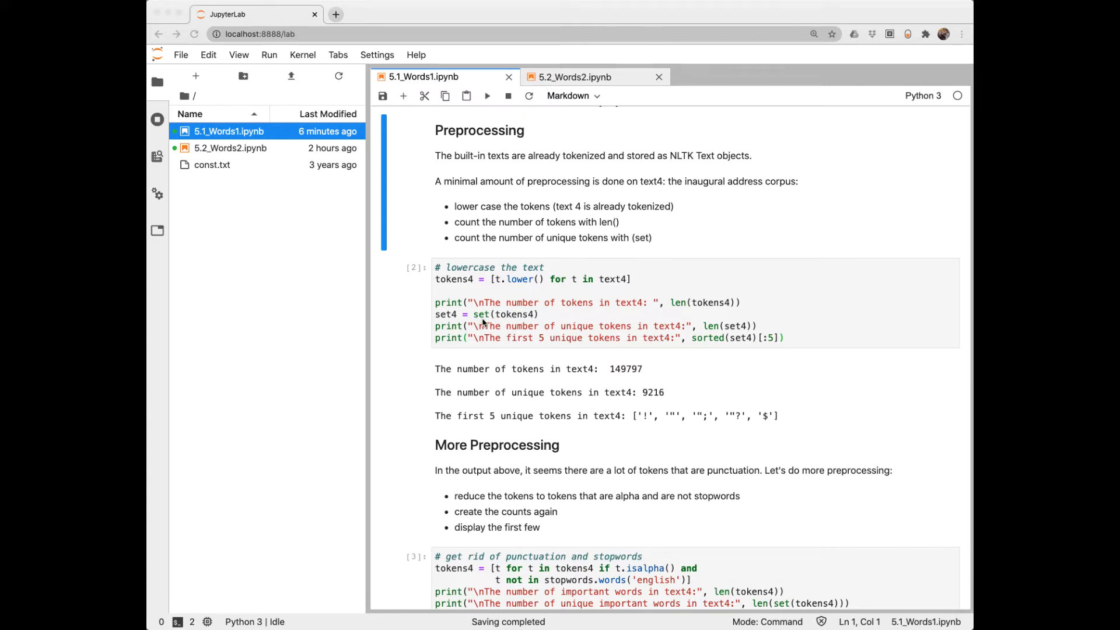
mouse_move(607, 406)
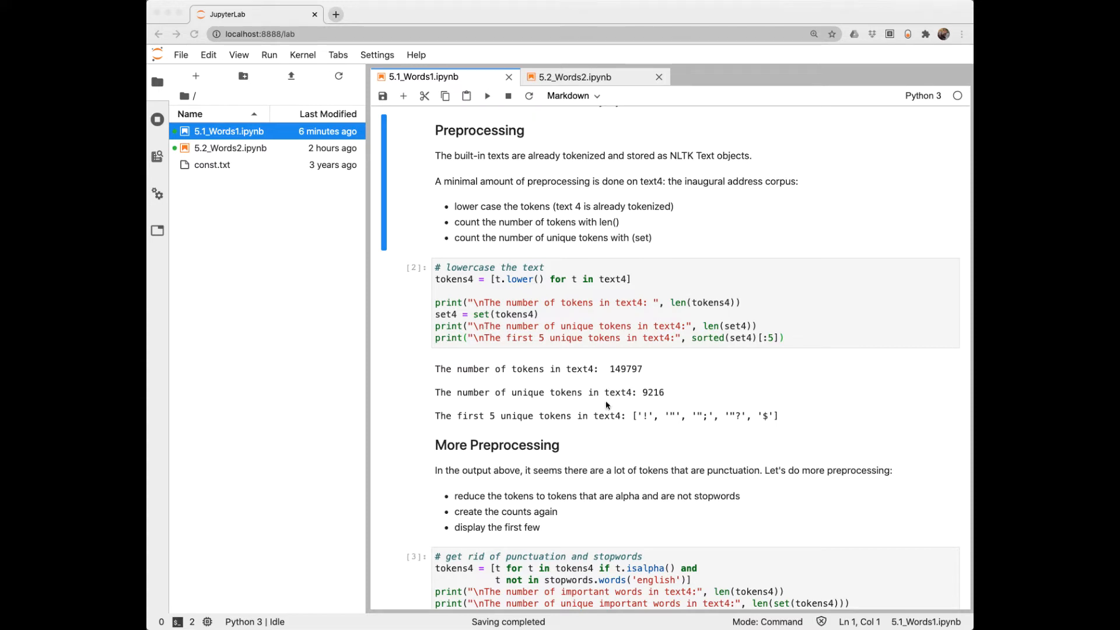
mouse_move(649, 401)
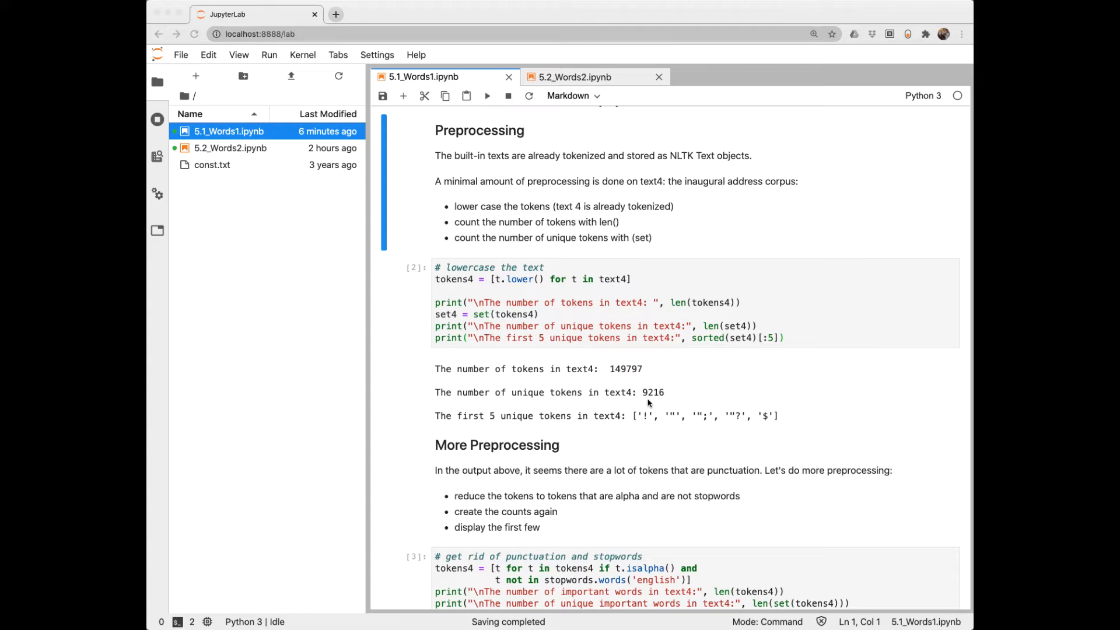
mouse_move(648, 431)
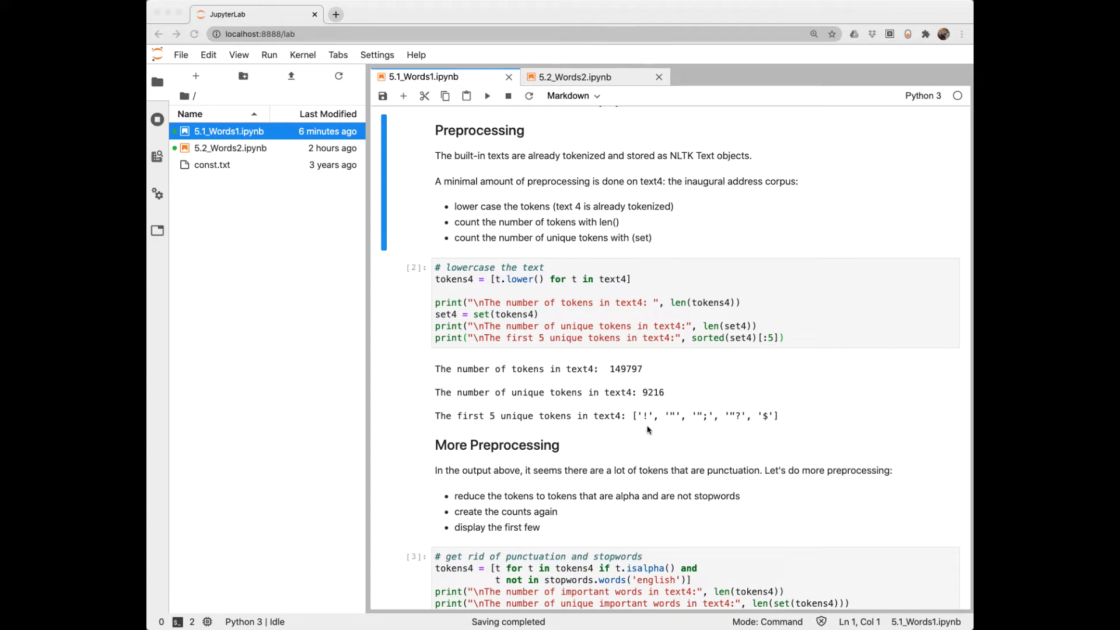
mouse_move(684, 428)
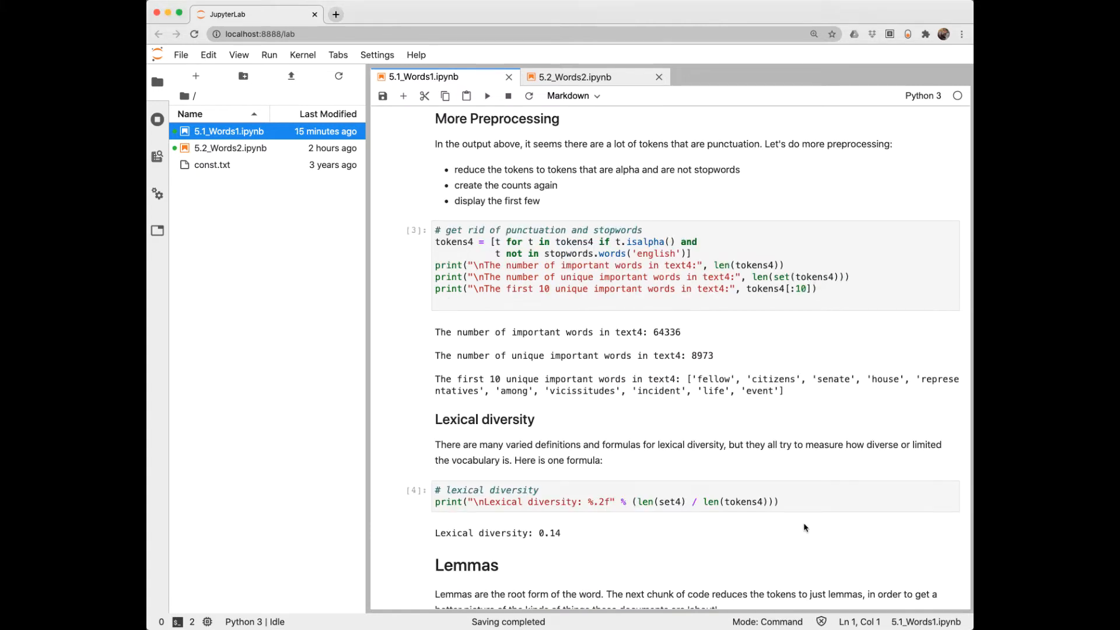
mouse_move(605, 347)
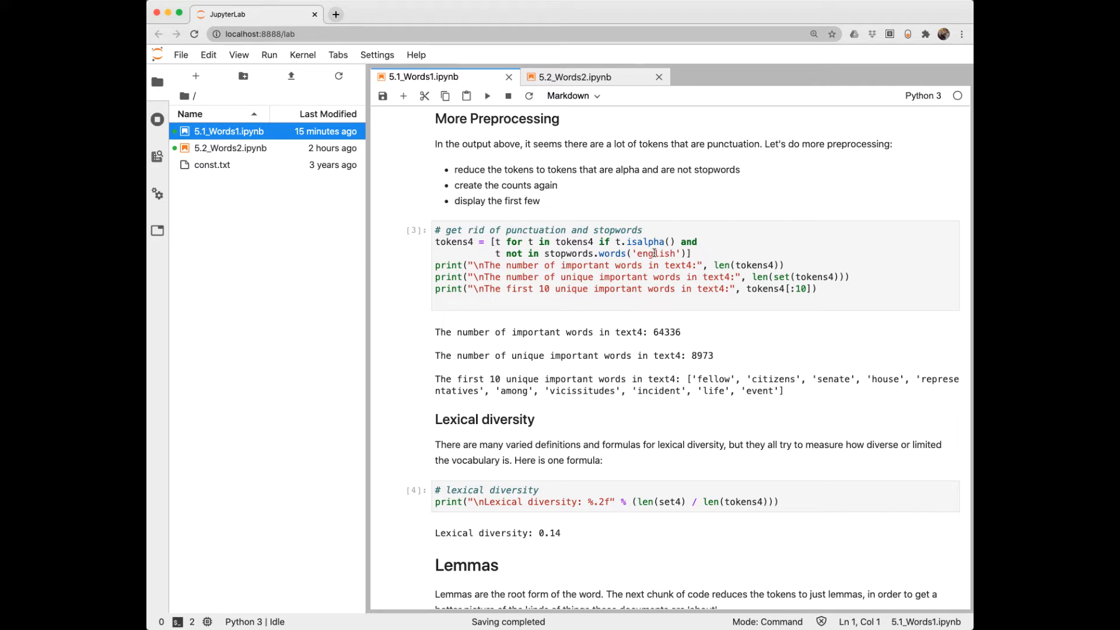
mouse_move(664, 341)
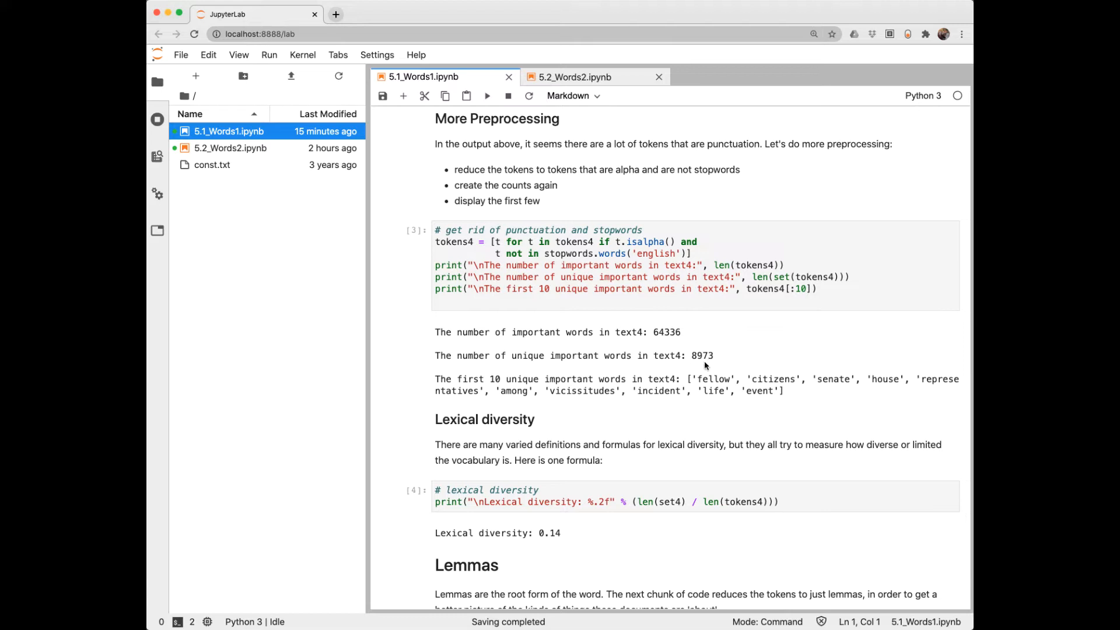
mouse_move(707, 366)
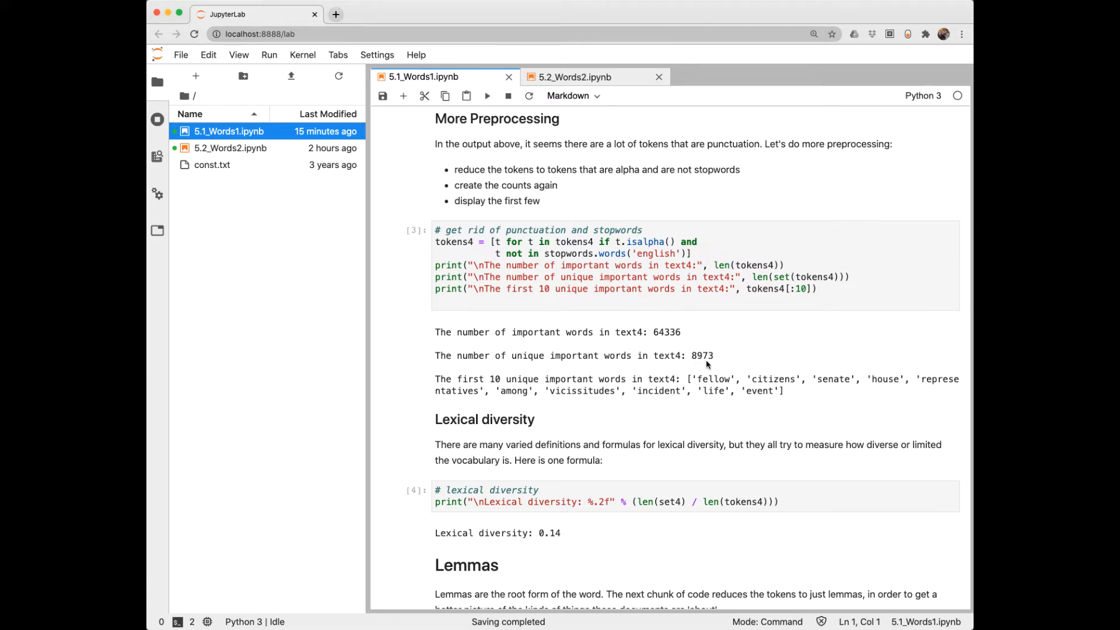
mouse_move(696, 392)
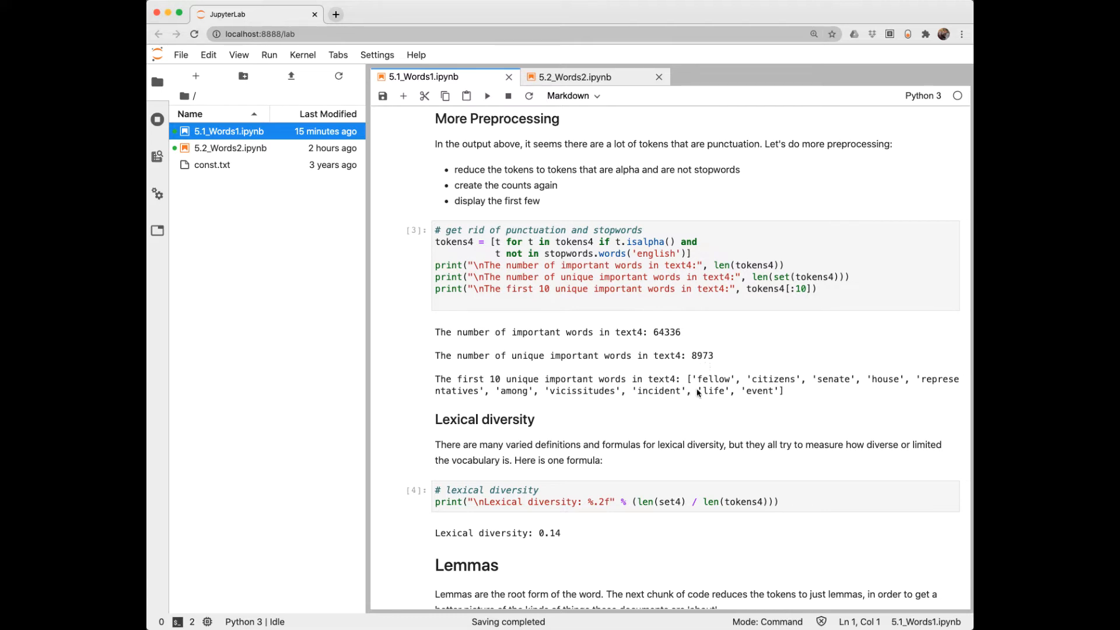
mouse_move(789, 391)
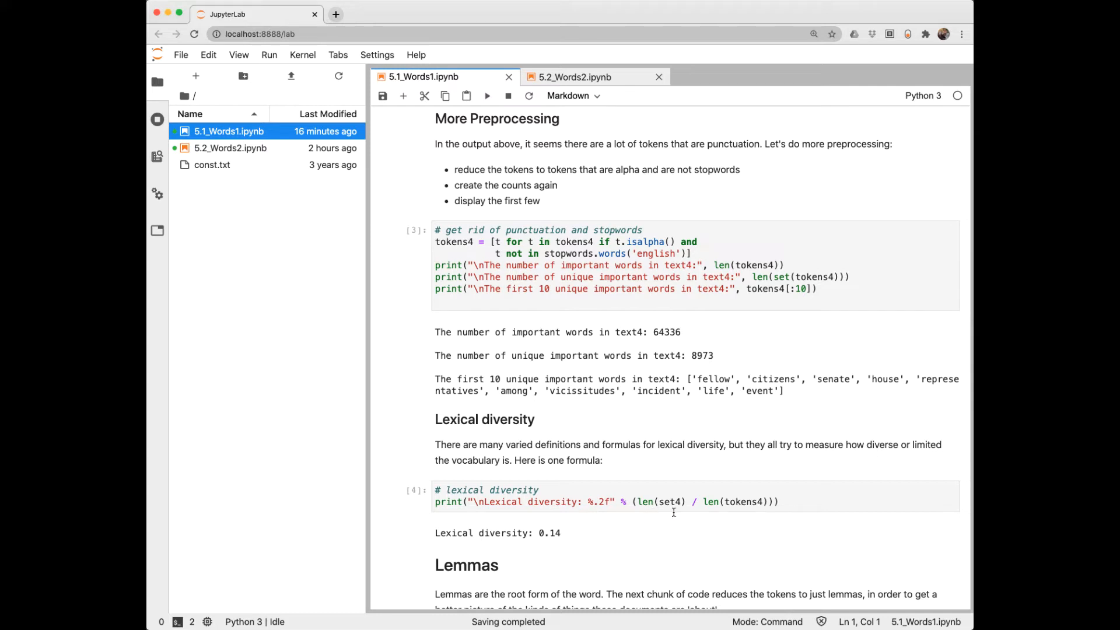
mouse_move(669, 513)
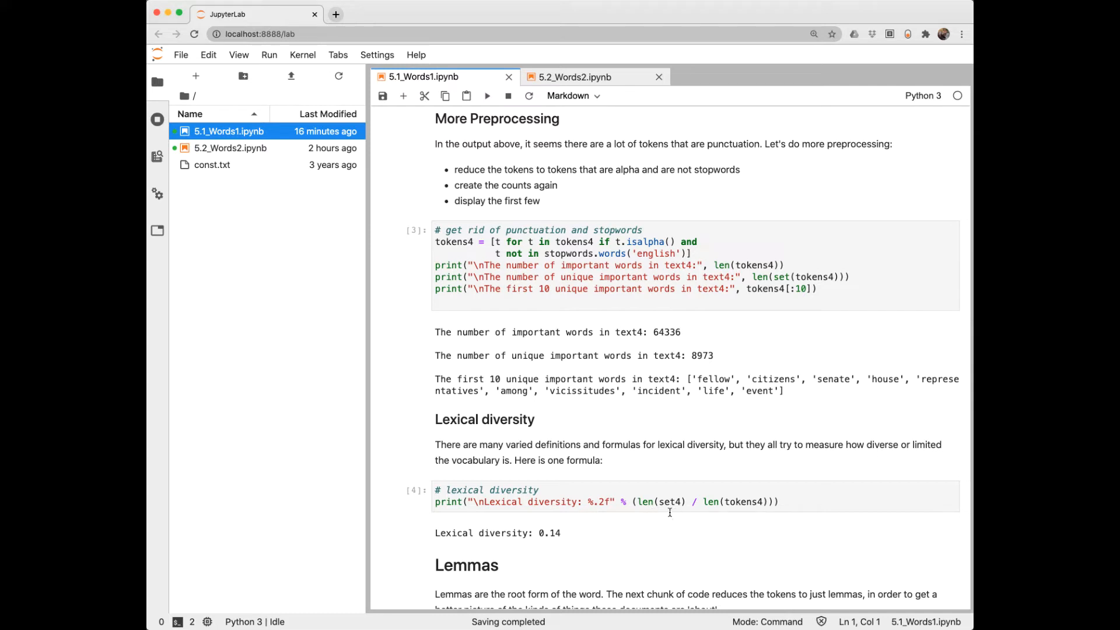
mouse_move(714, 516)
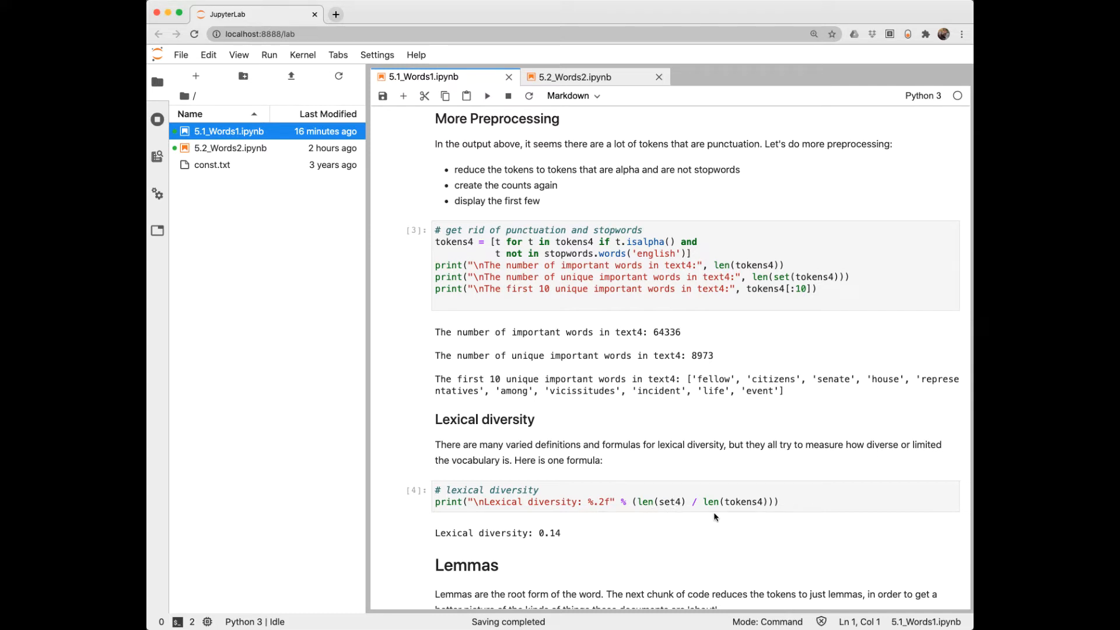
mouse_move(708, 532)
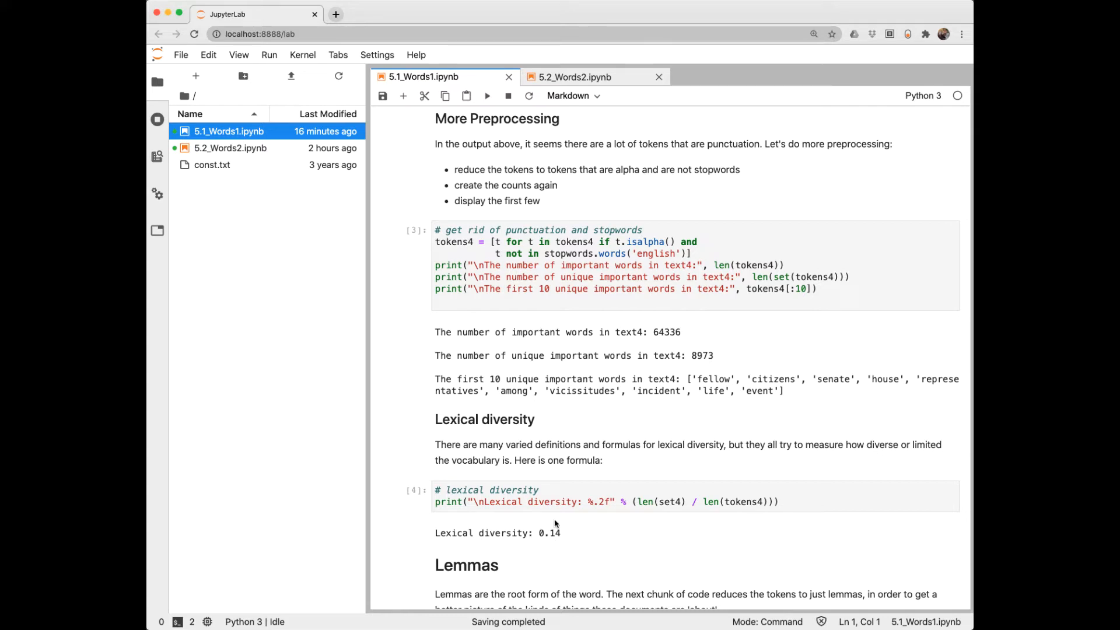
mouse_move(556, 543)
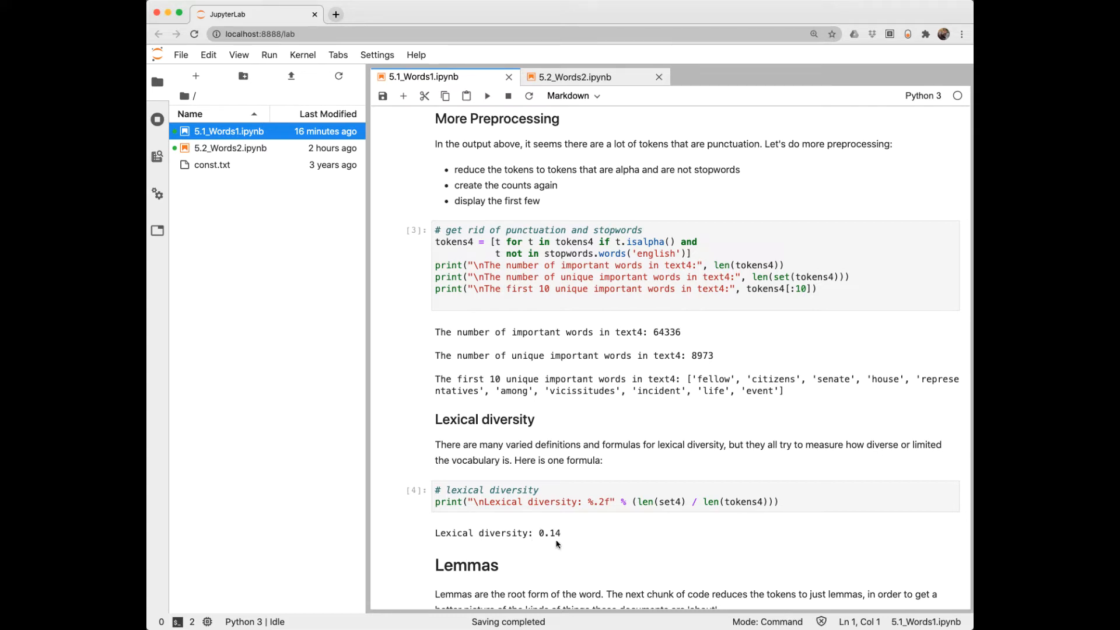
mouse_move(545, 547)
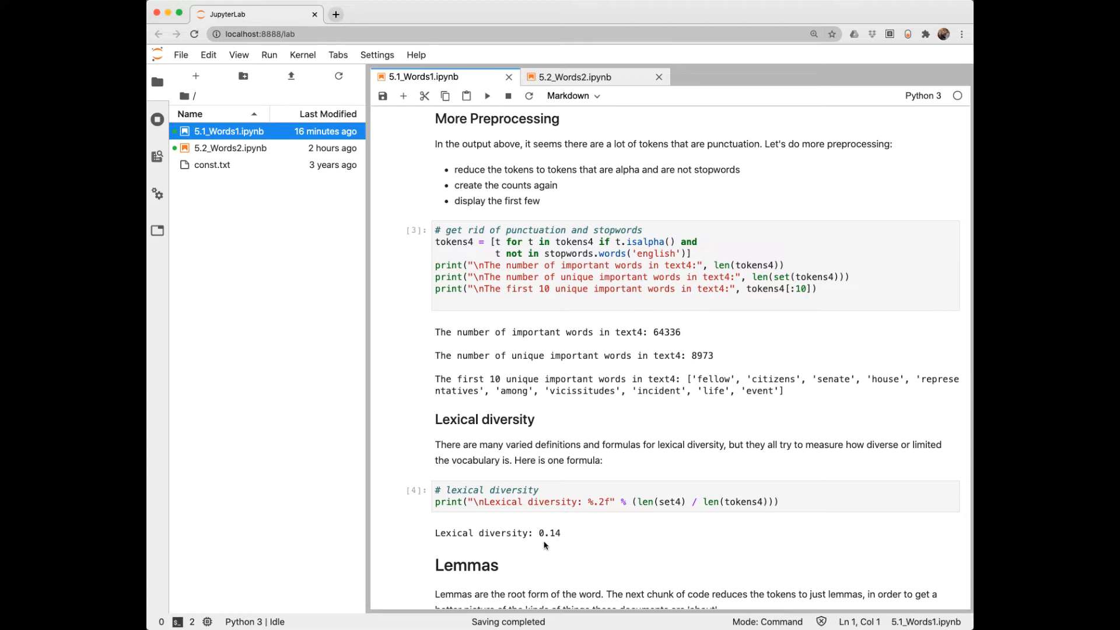
mouse_move(560, 543)
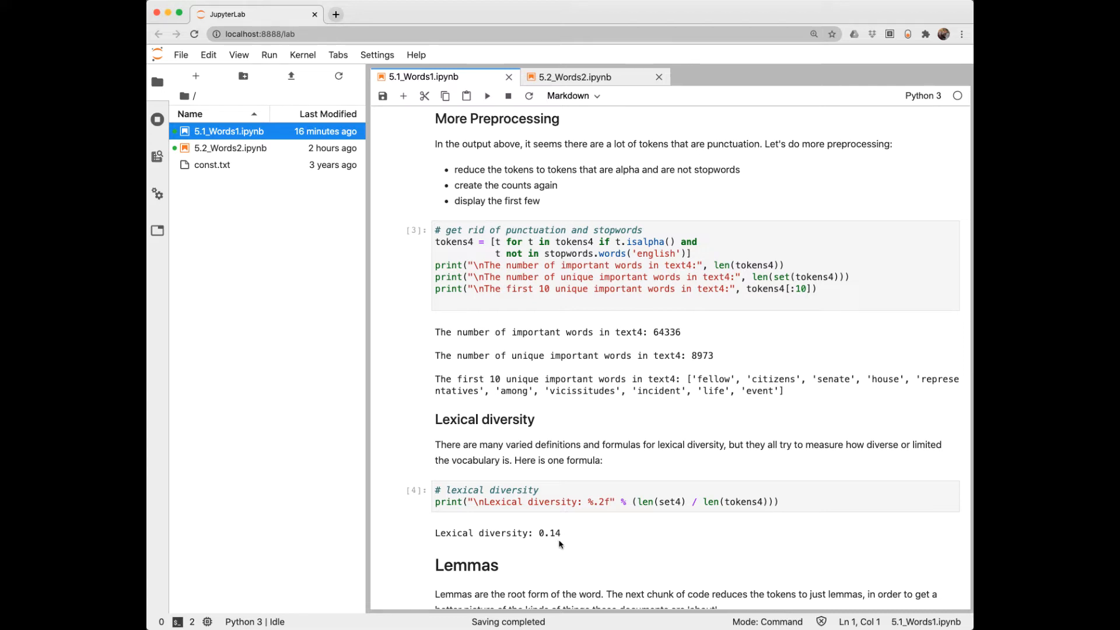
mouse_move(727, 380)
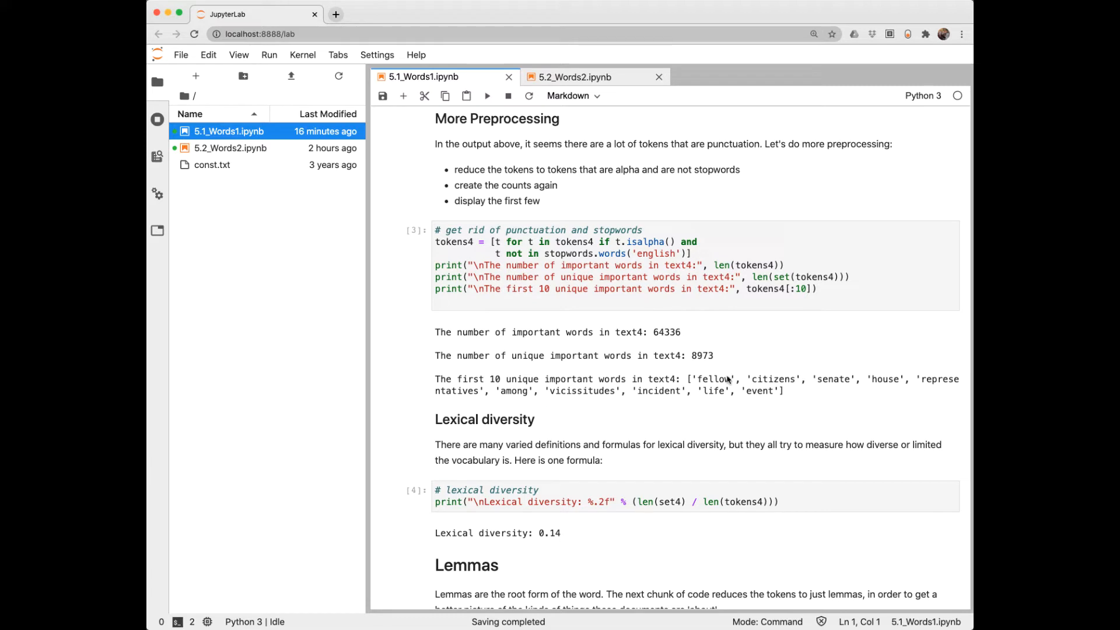
mouse_move(750, 401)
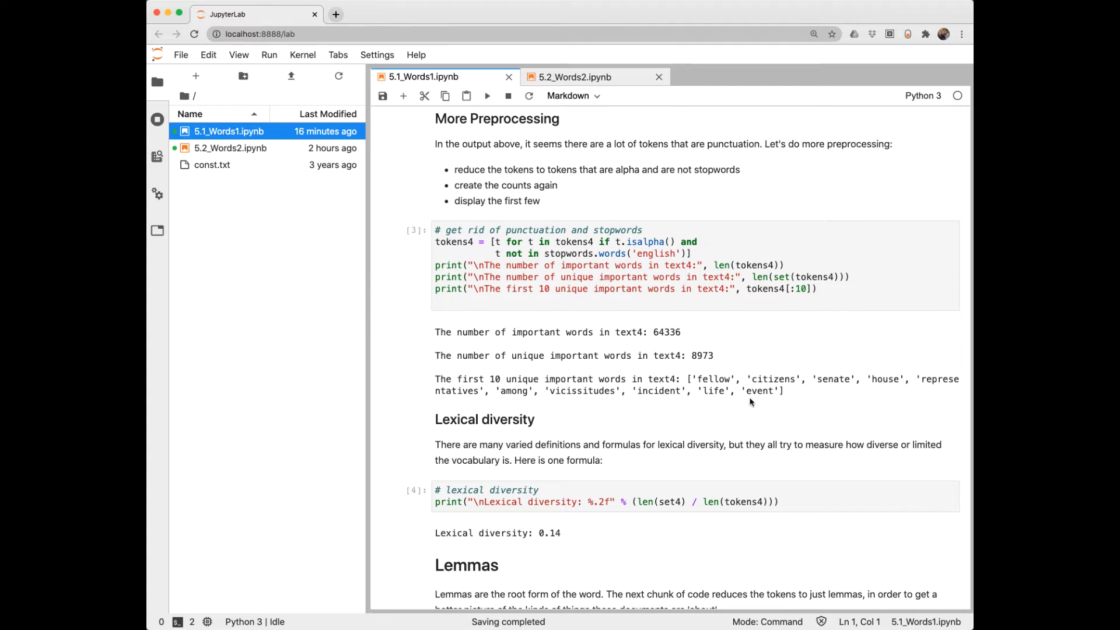
Scroll to the Lemmas and Dictionary of counts cells showing 7935 lemmas and citizen 303.
scroll("down", 3)
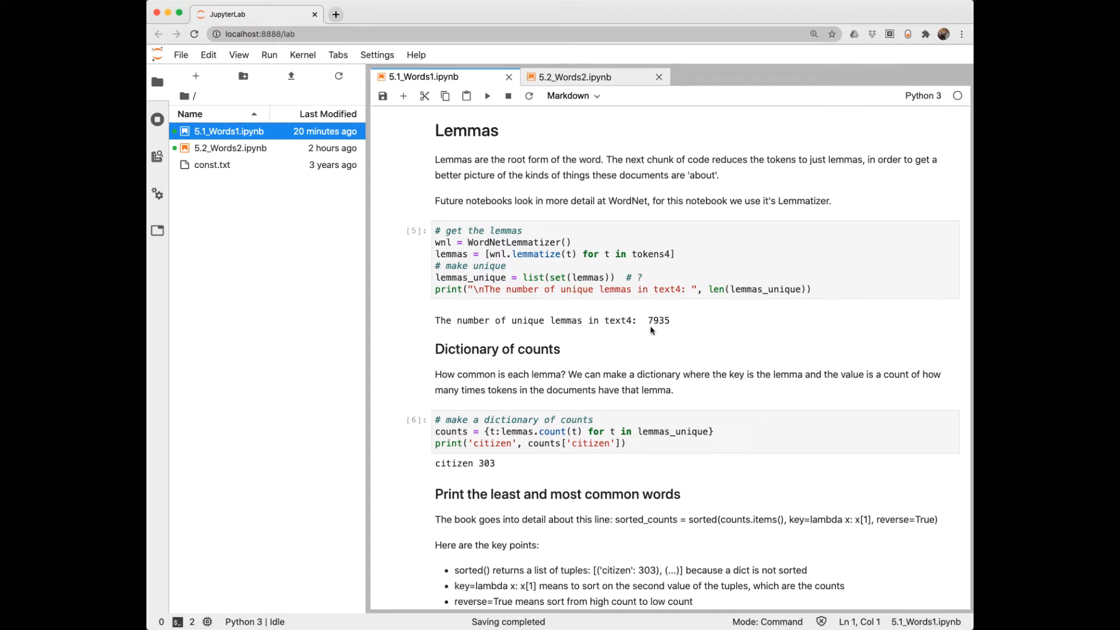
mouse_move(675, 329)
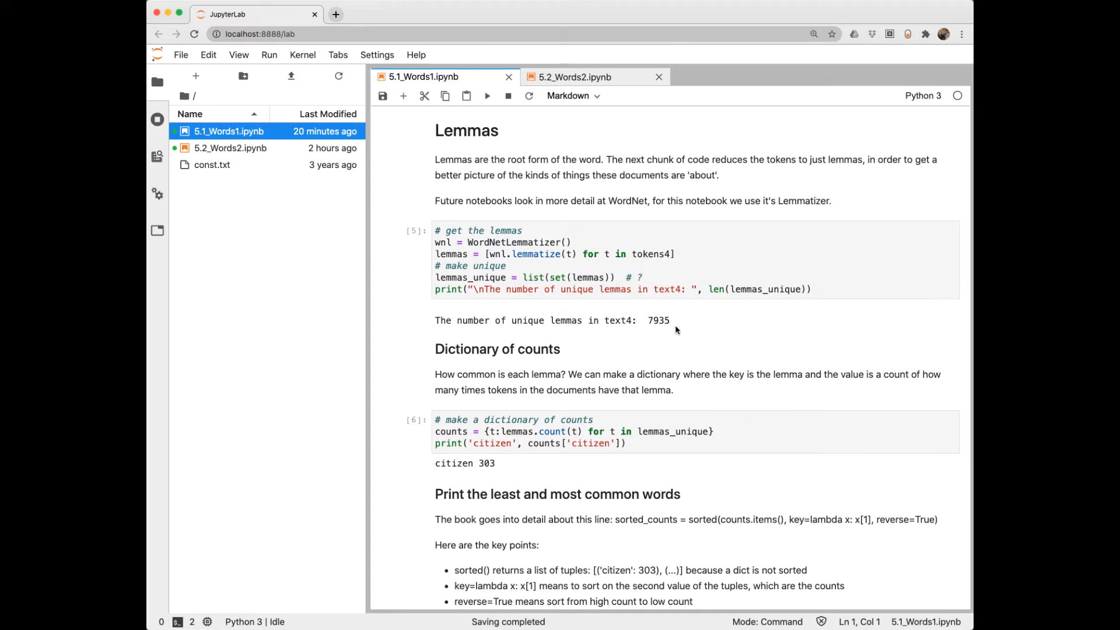
mouse_move(666, 328)
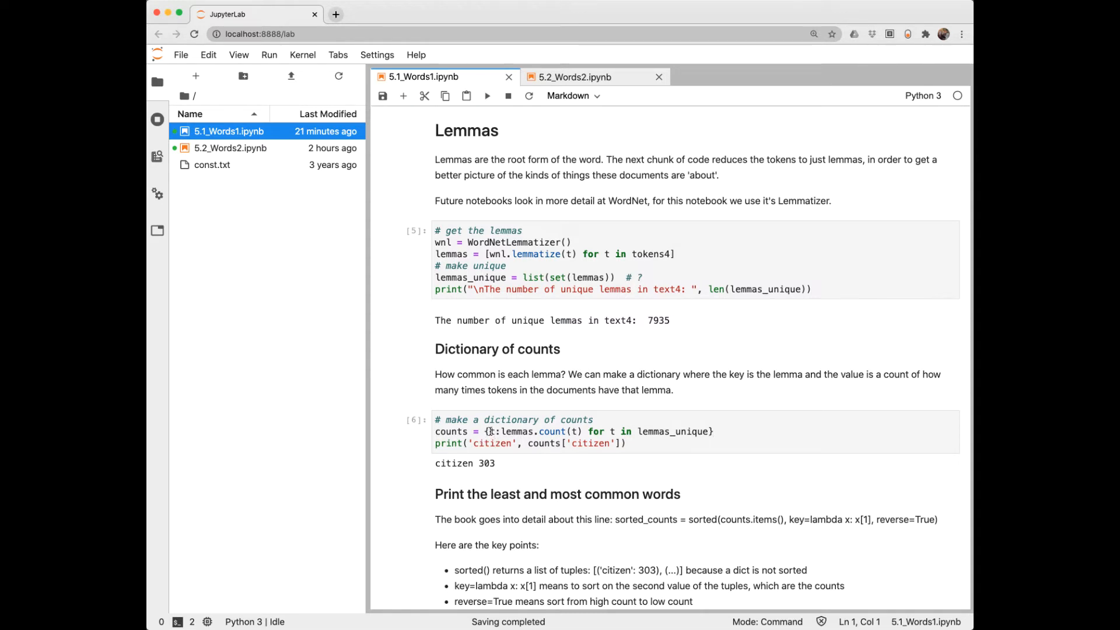
mouse_move(583, 431)
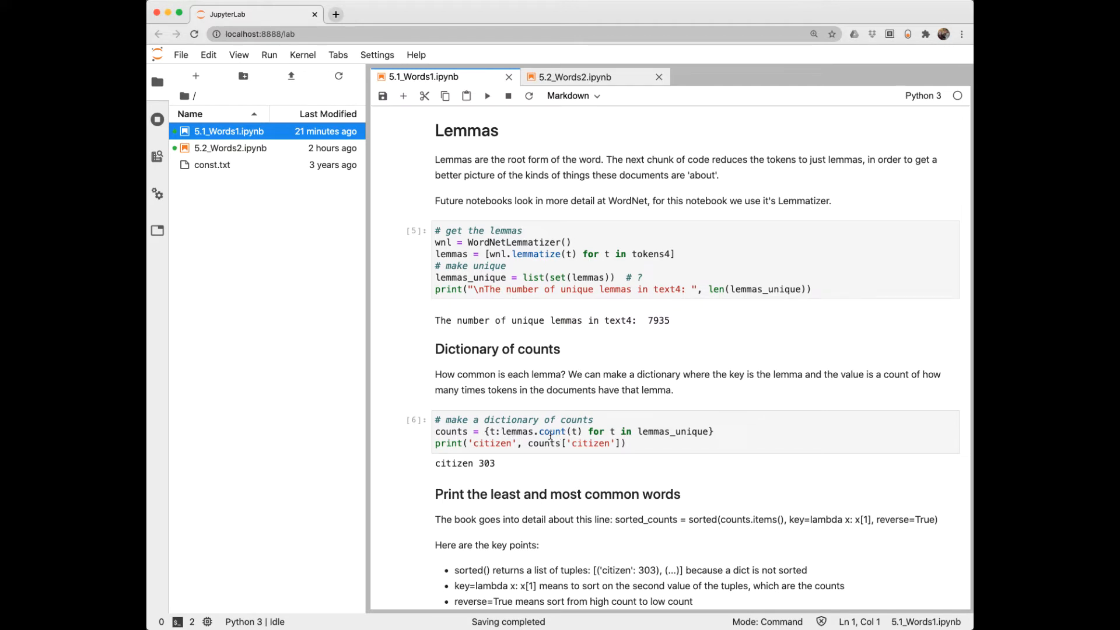
mouse_move(575, 432)
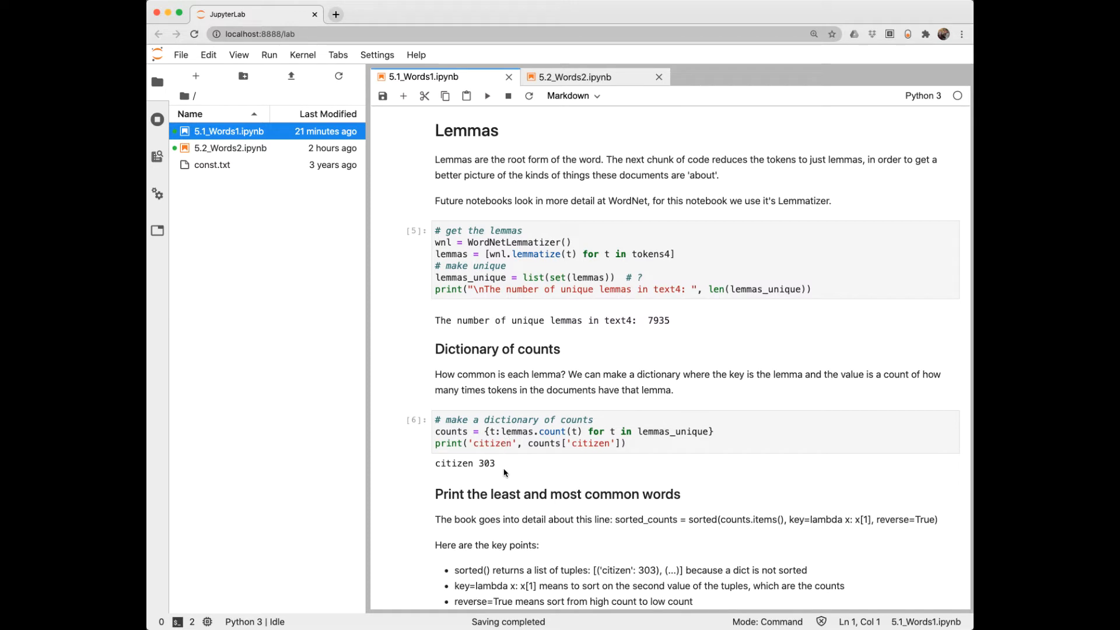
mouse_move(502, 473)
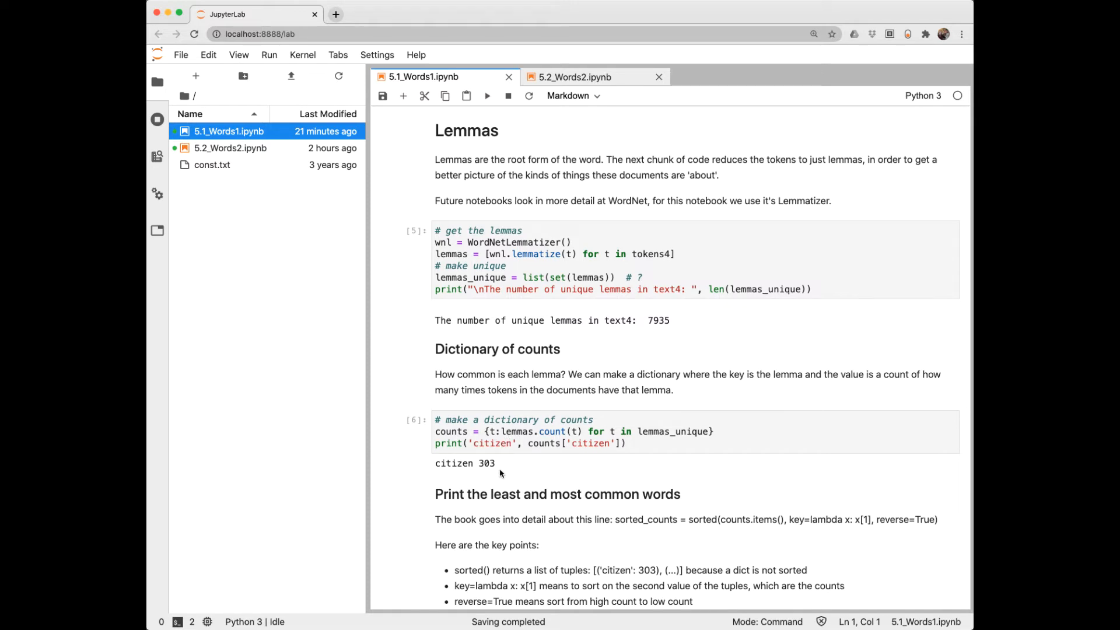
mouse_move(499, 474)
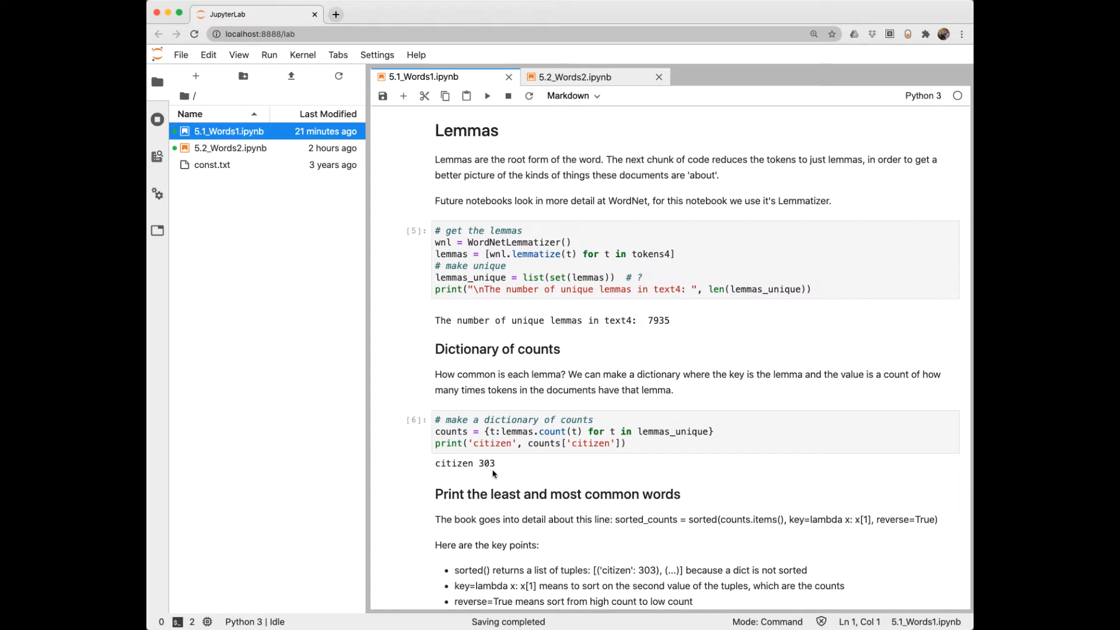
Scroll past the five most and least common words to 'NLP is never perfect'.
scroll("down", 3)
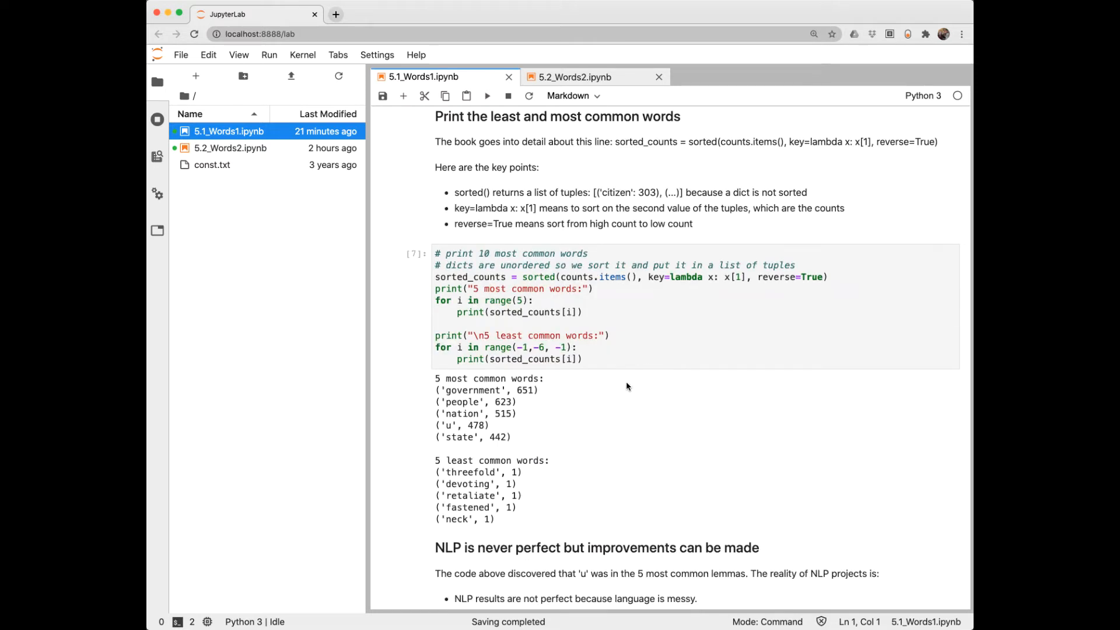
mouse_move(624, 386)
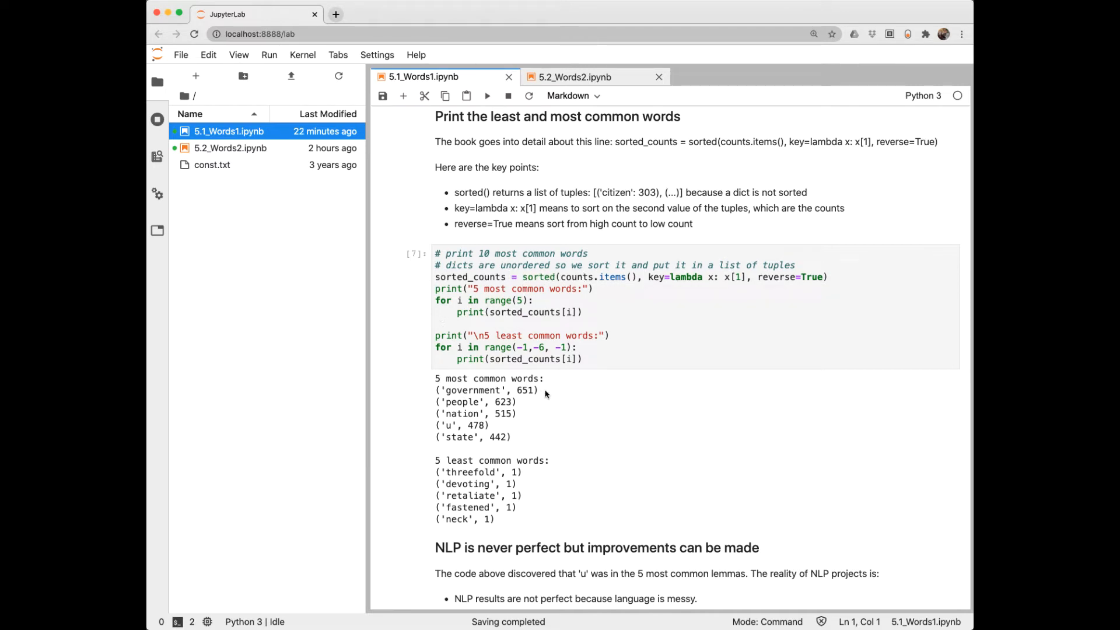
mouse_move(493, 398)
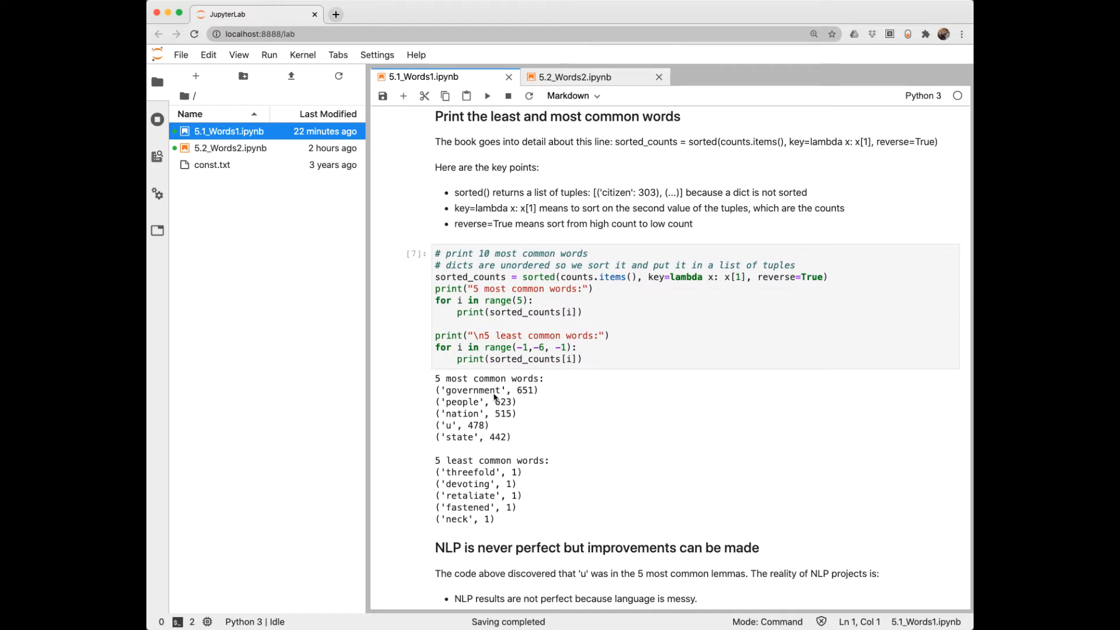
mouse_move(531, 395)
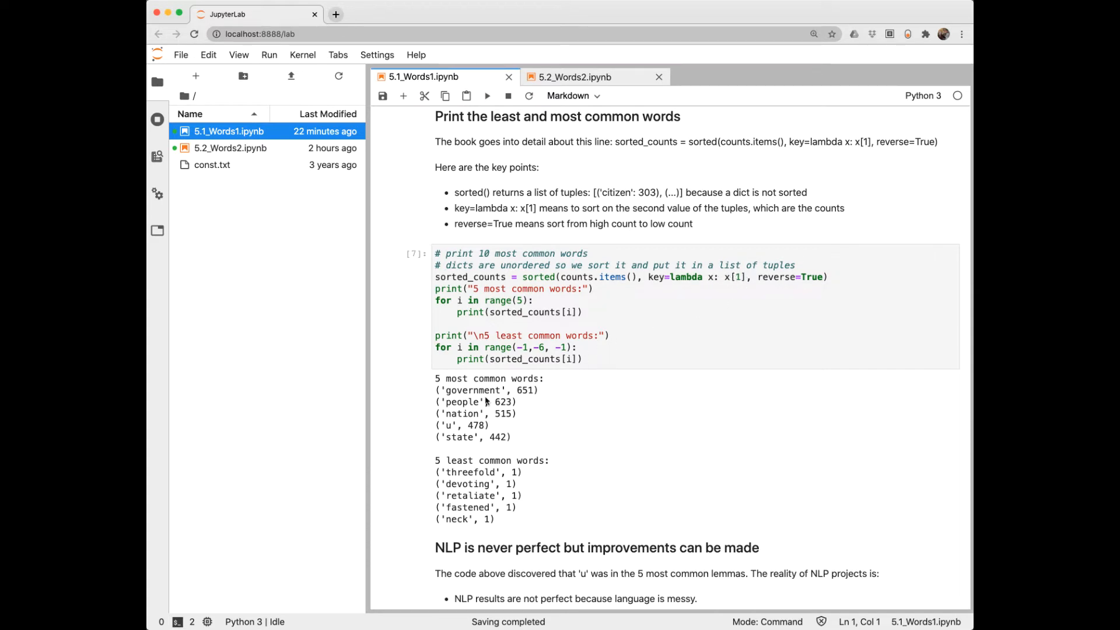
mouse_move(478, 398)
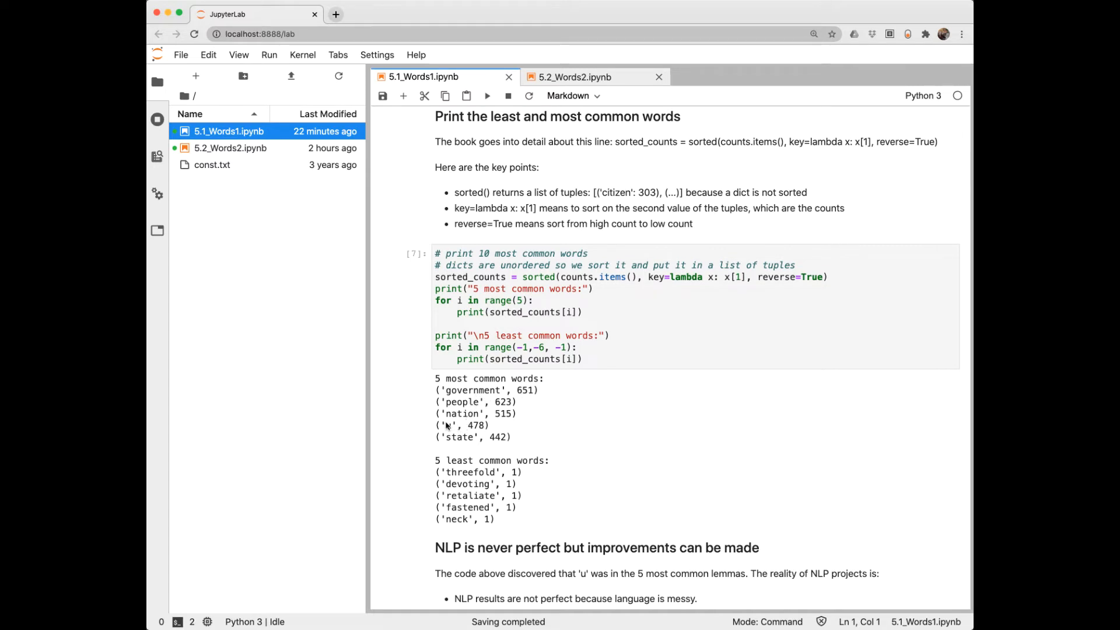
mouse_move(579, 439)
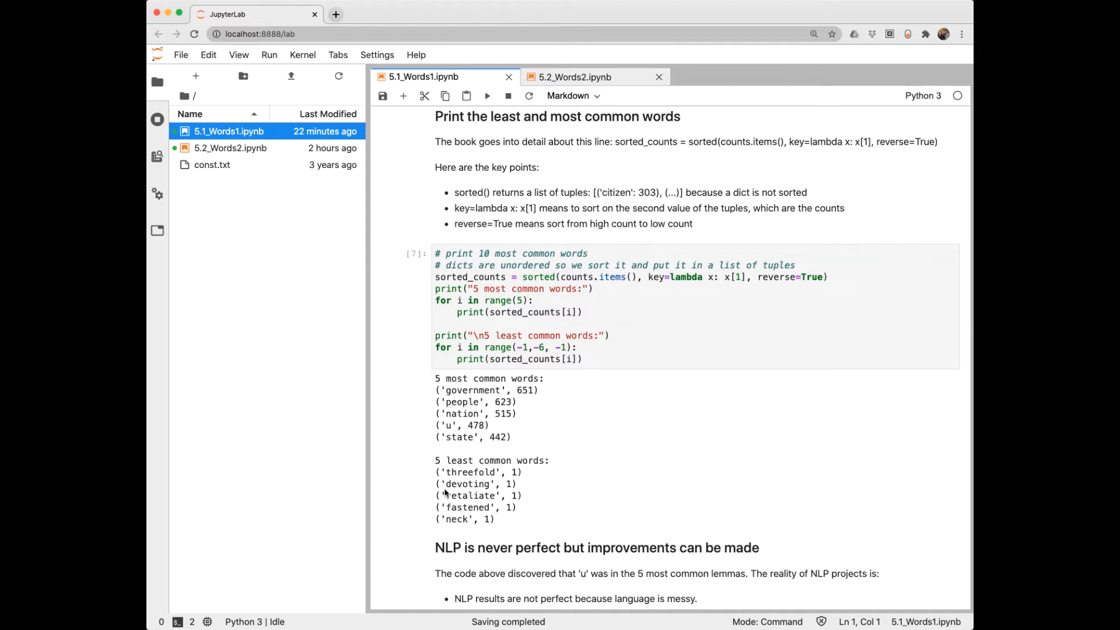
mouse_move(450, 519)
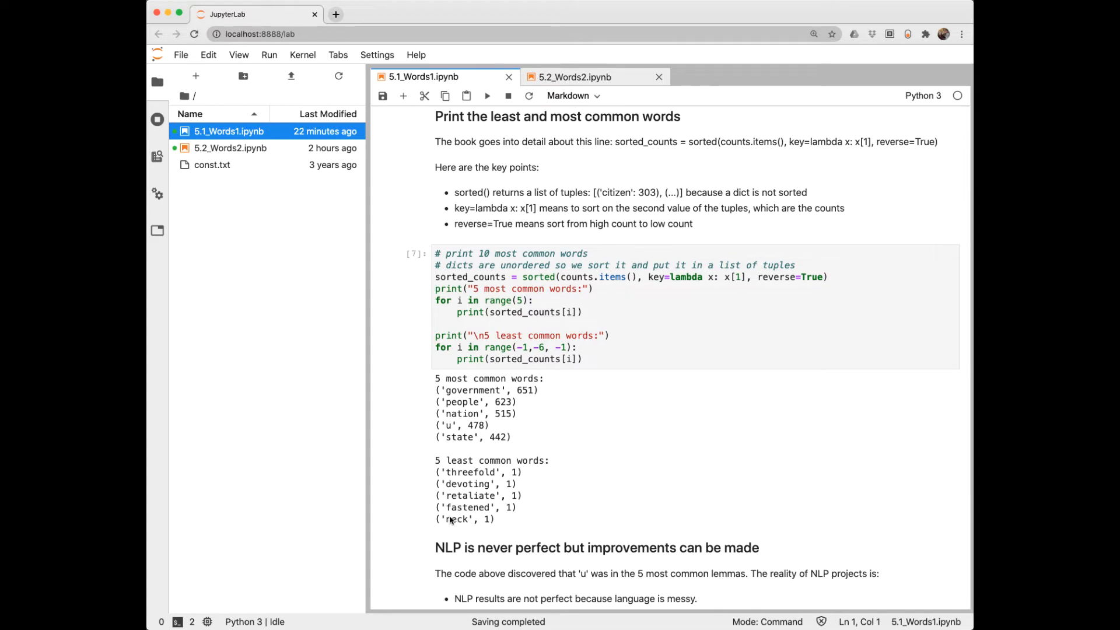
scroll("down", 3)
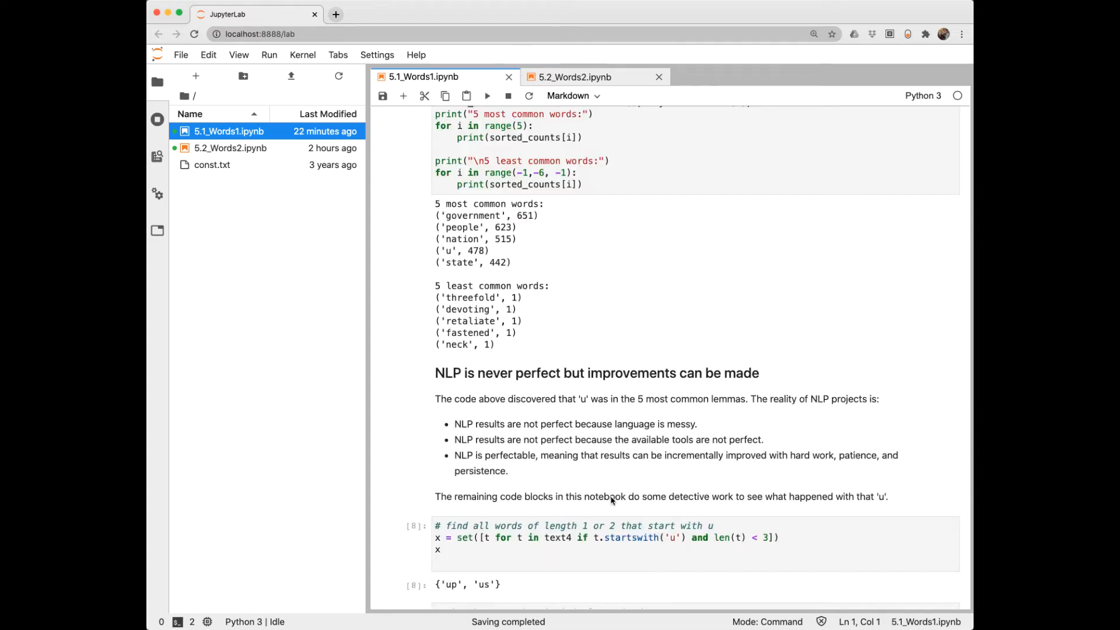
scroll("down", 3)
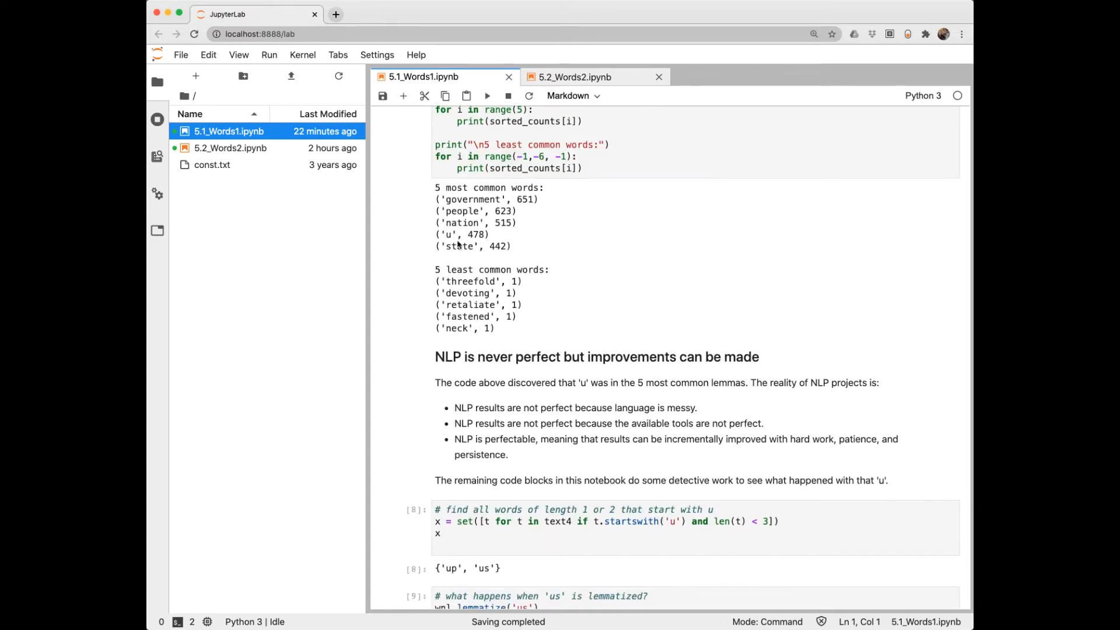
scroll("down", 3)
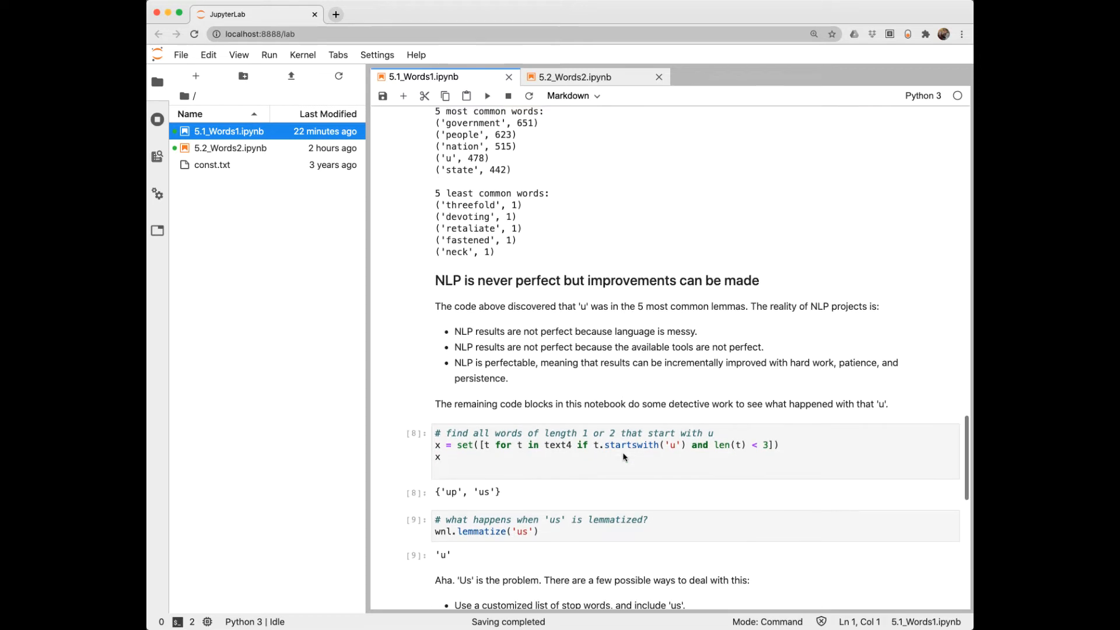
scroll("down", 3)
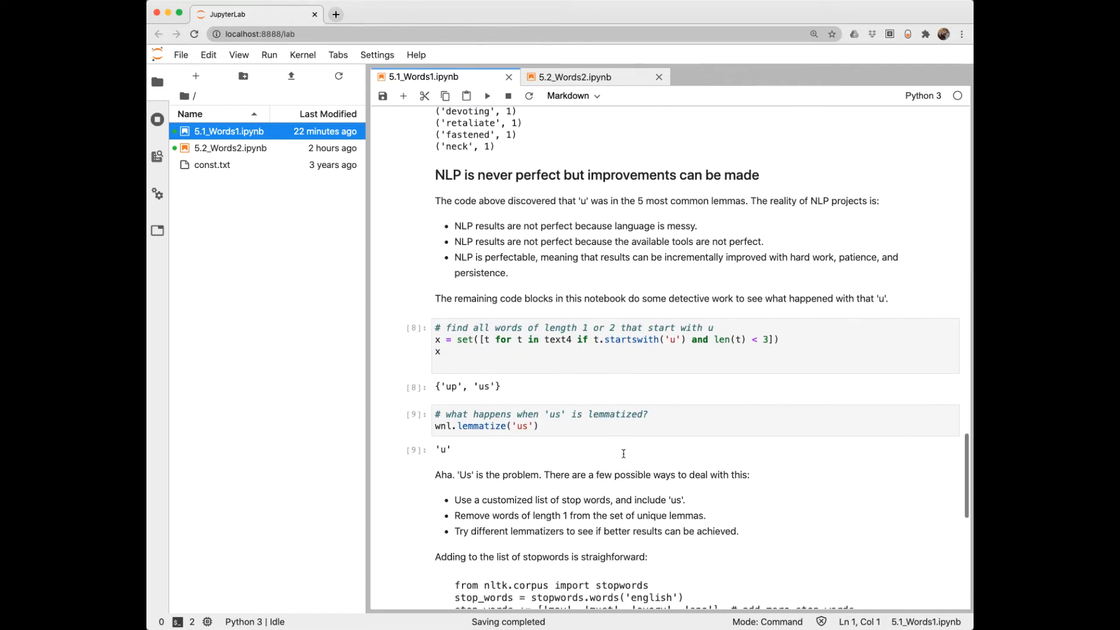
scroll("down", 3)
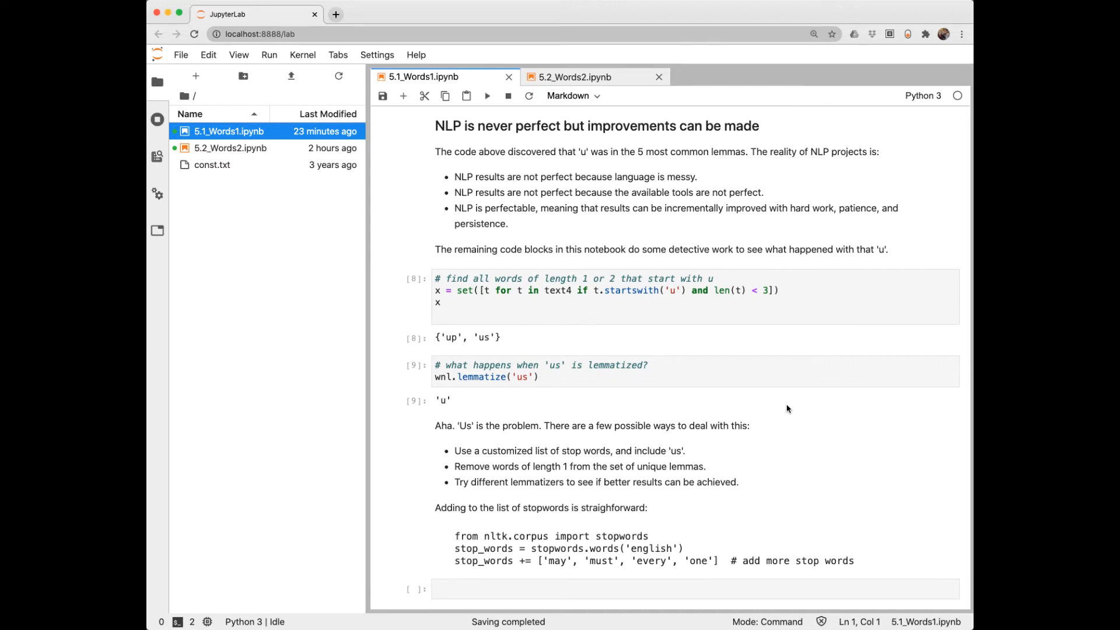
mouse_move(643, 163)
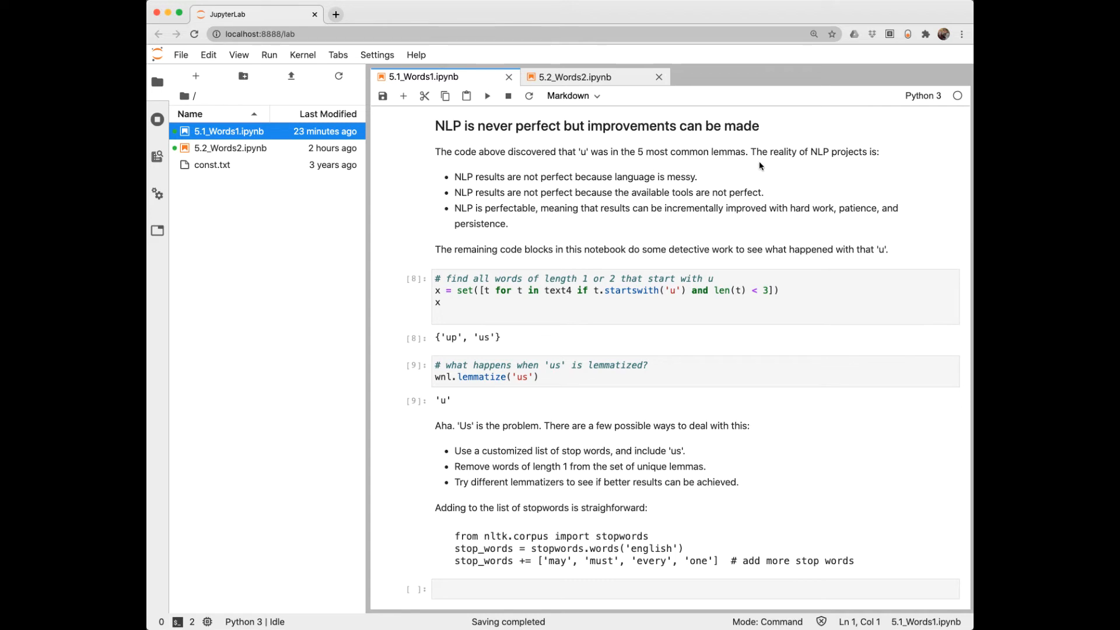
mouse_move(555, 301)
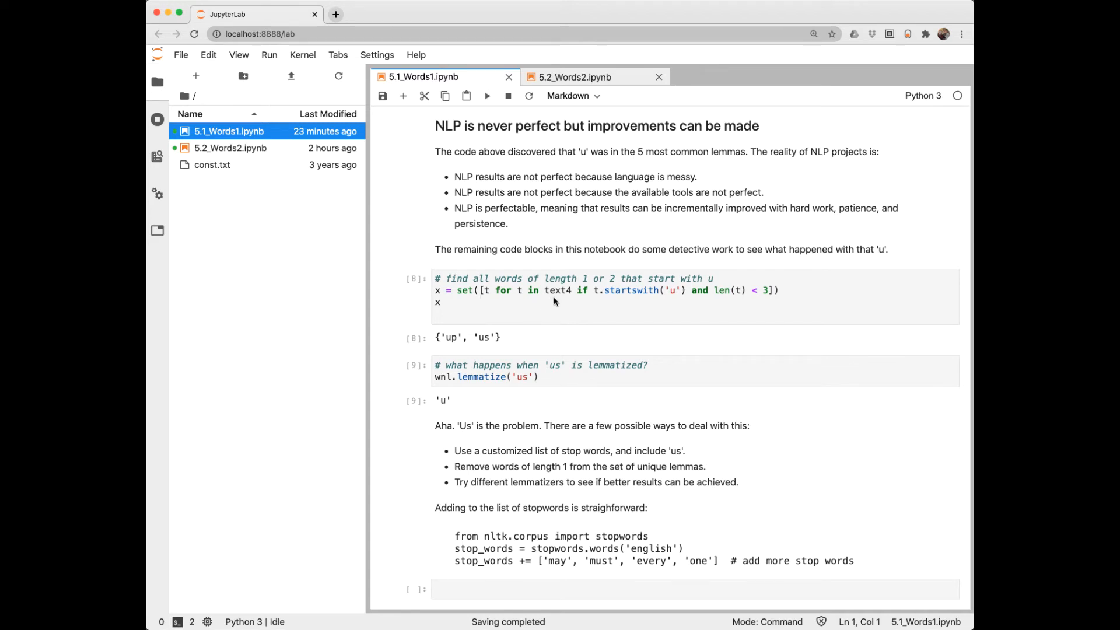
mouse_move(636, 305)
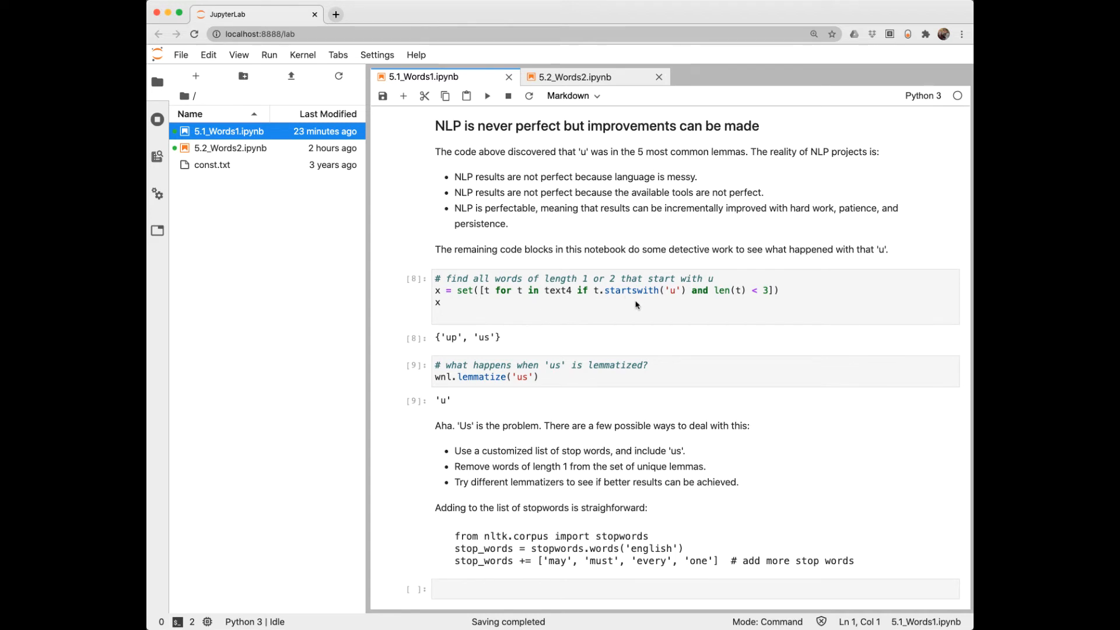
mouse_move(669, 301)
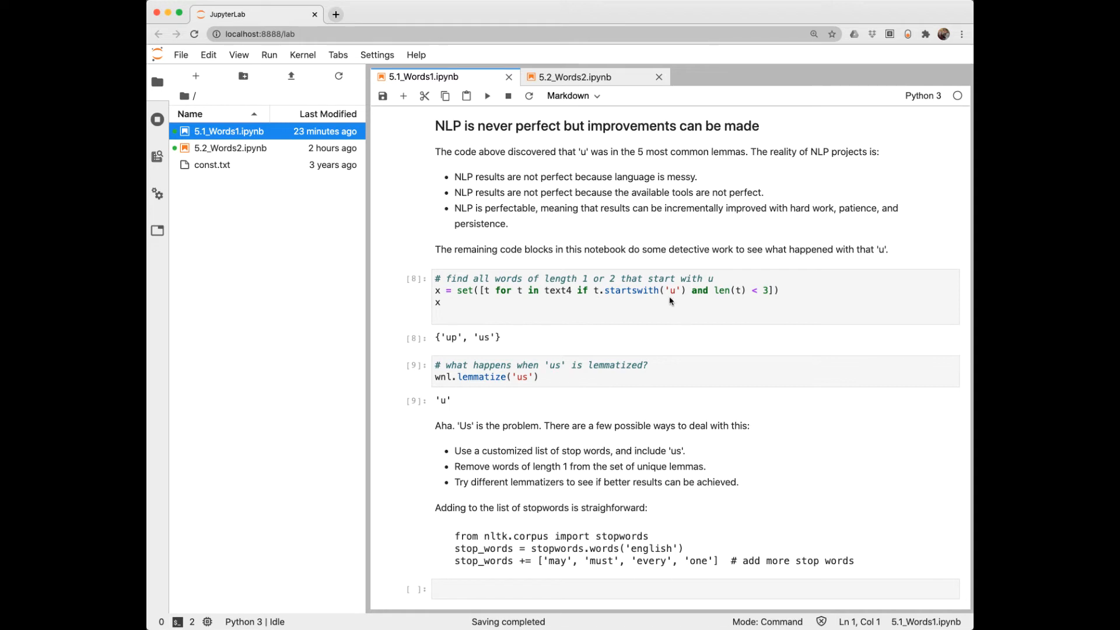
mouse_move(478, 301)
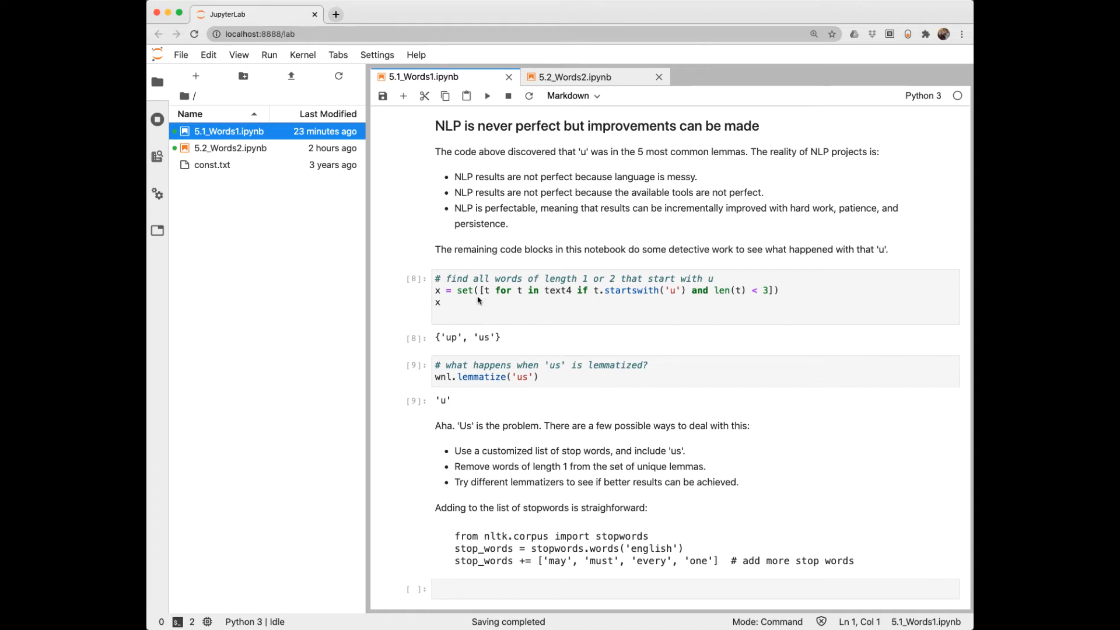
mouse_move(588, 302)
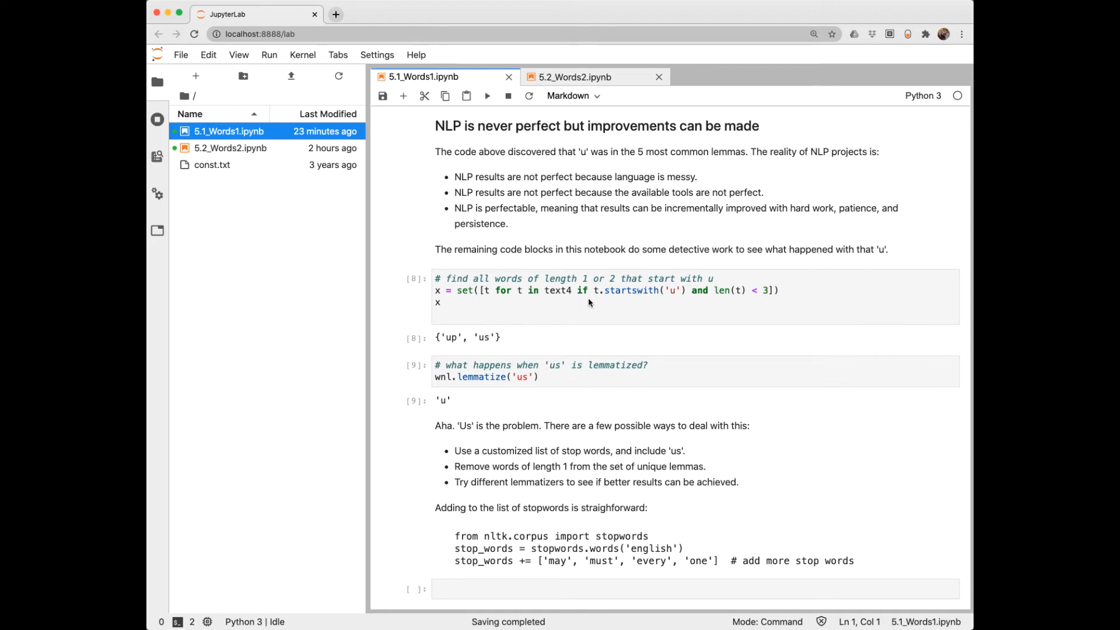
mouse_move(650, 298)
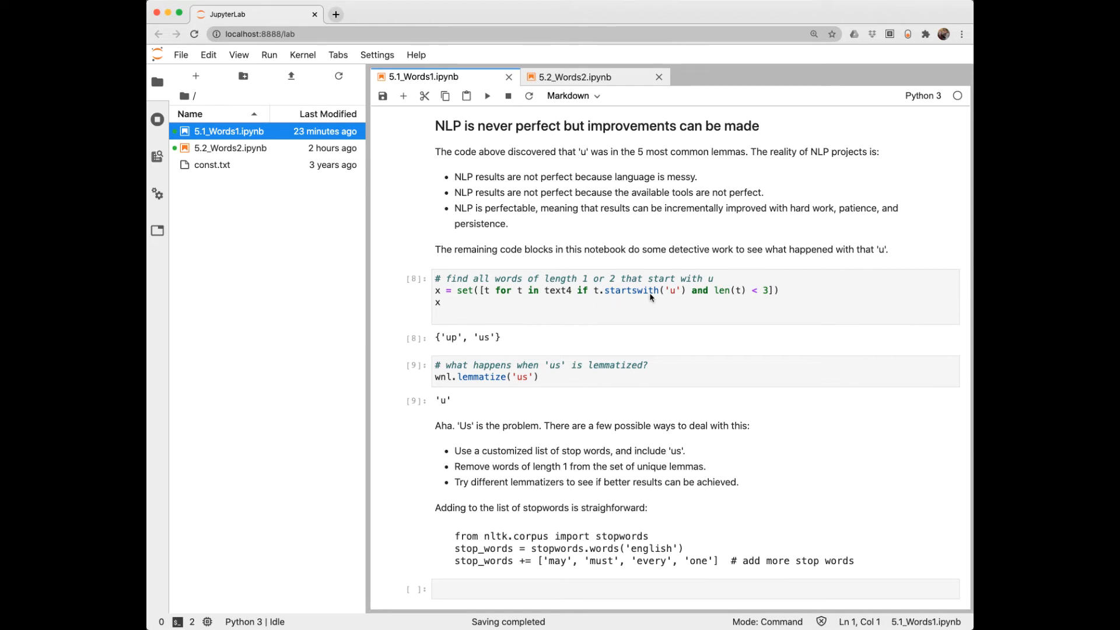
mouse_move(681, 298)
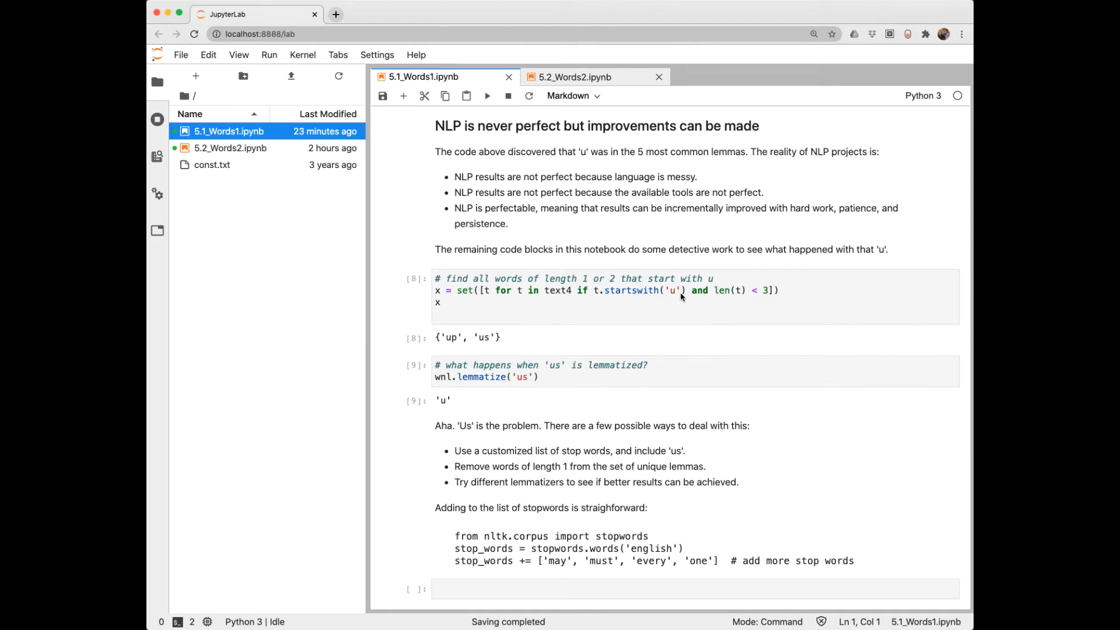
mouse_move(760, 302)
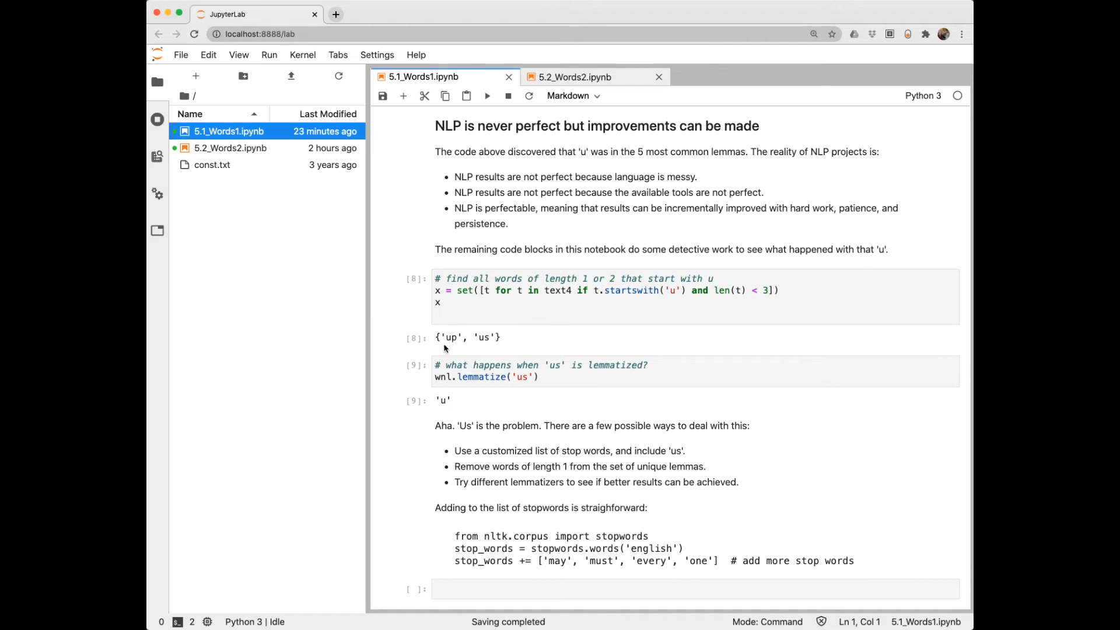
mouse_move(448, 349)
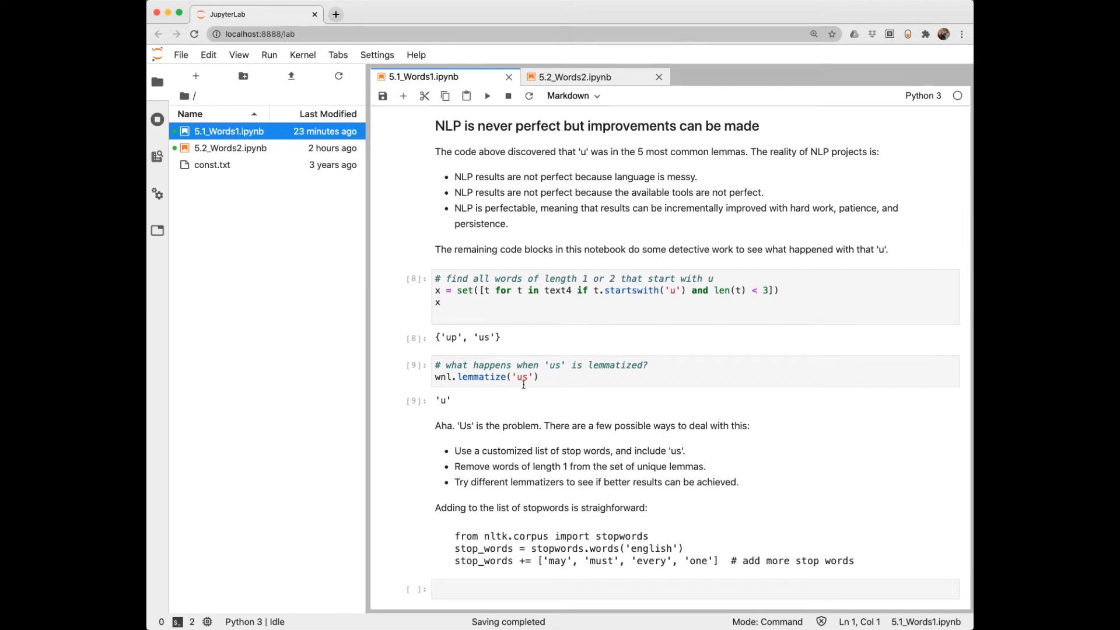
mouse_move(465, 407)
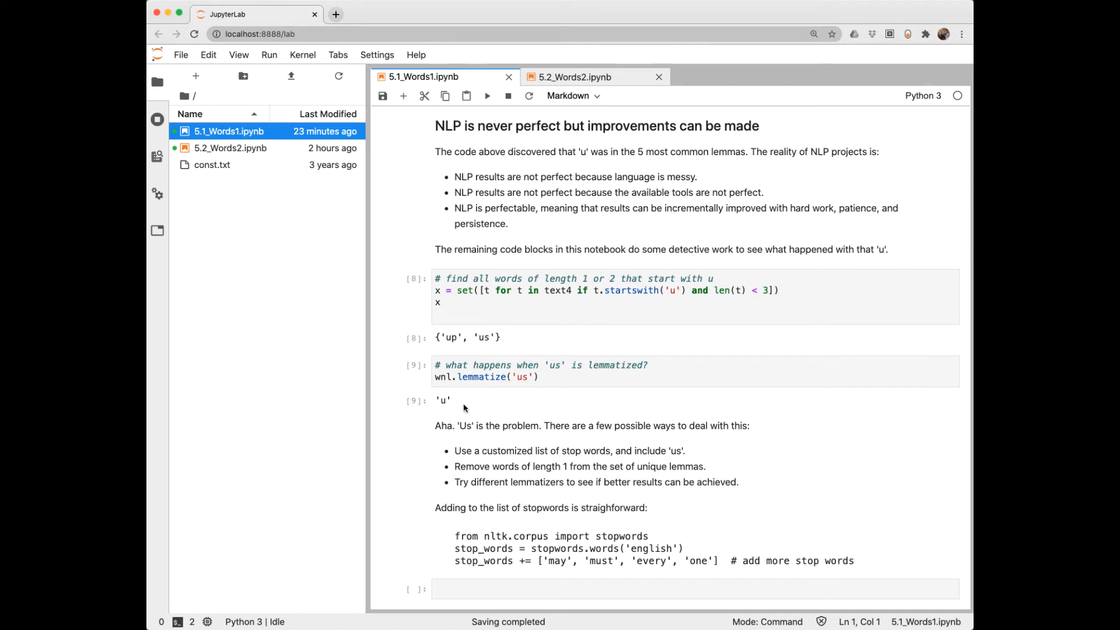
mouse_move(461, 398)
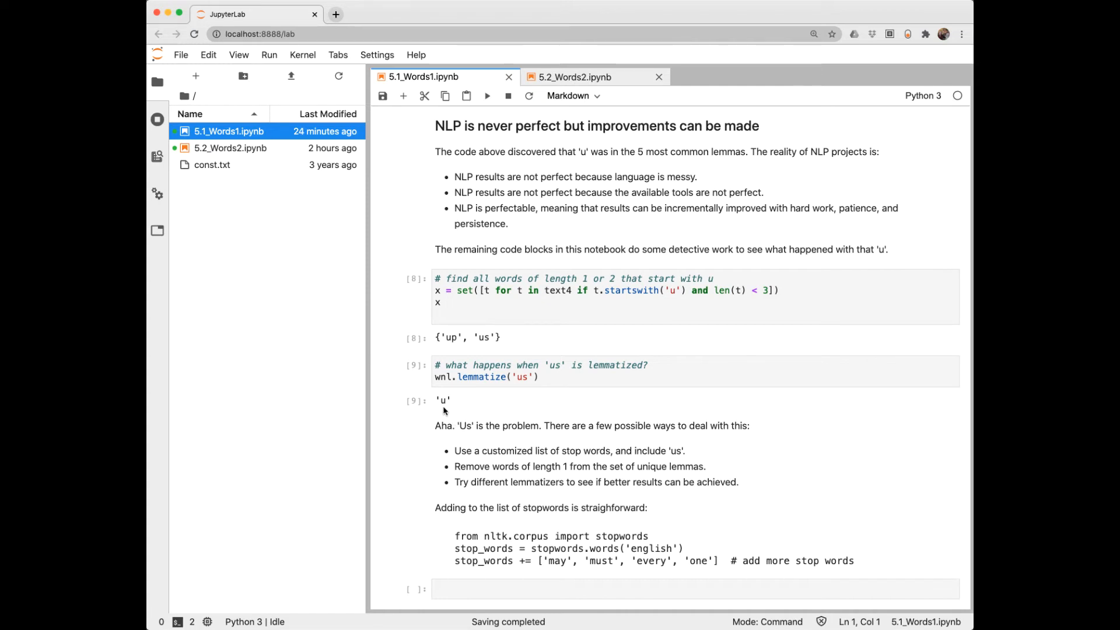
mouse_move(448, 410)
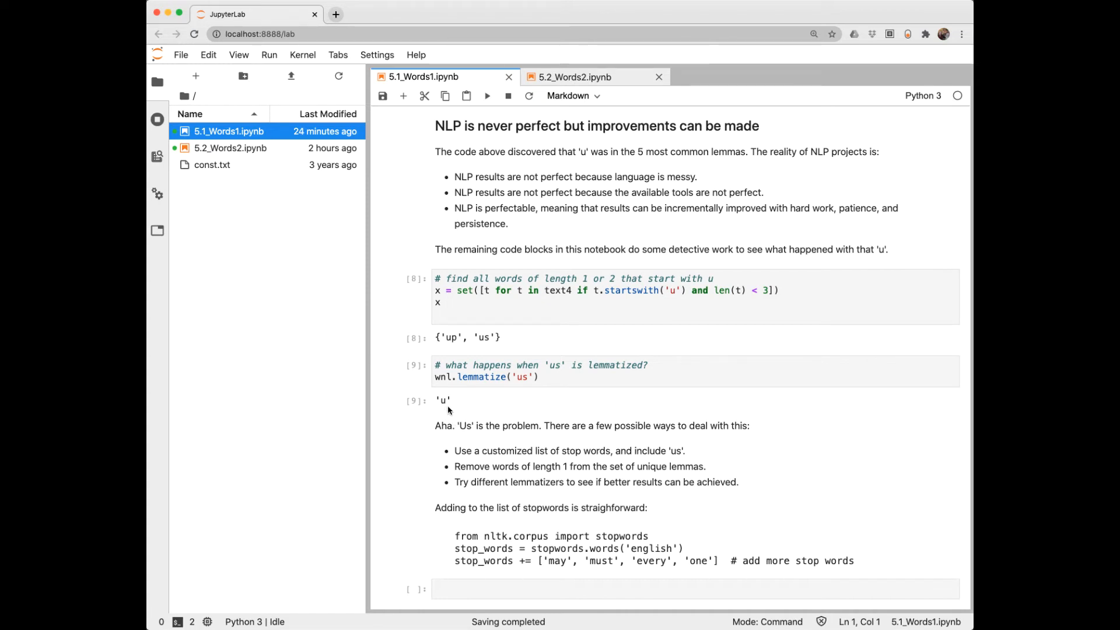
mouse_move(448, 400)
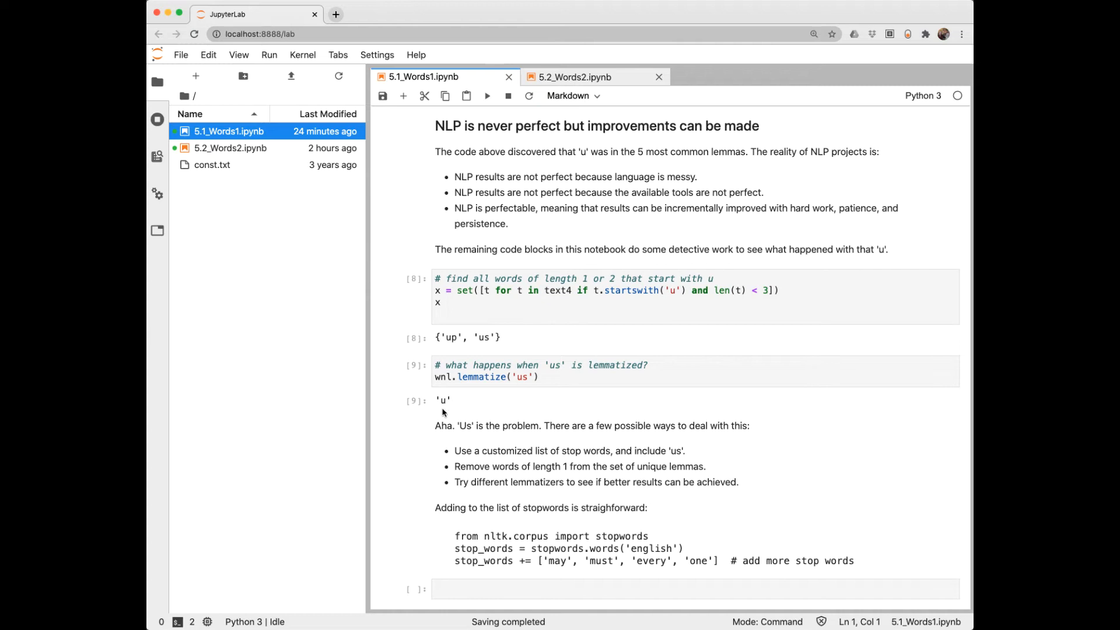
mouse_move(493, 477)
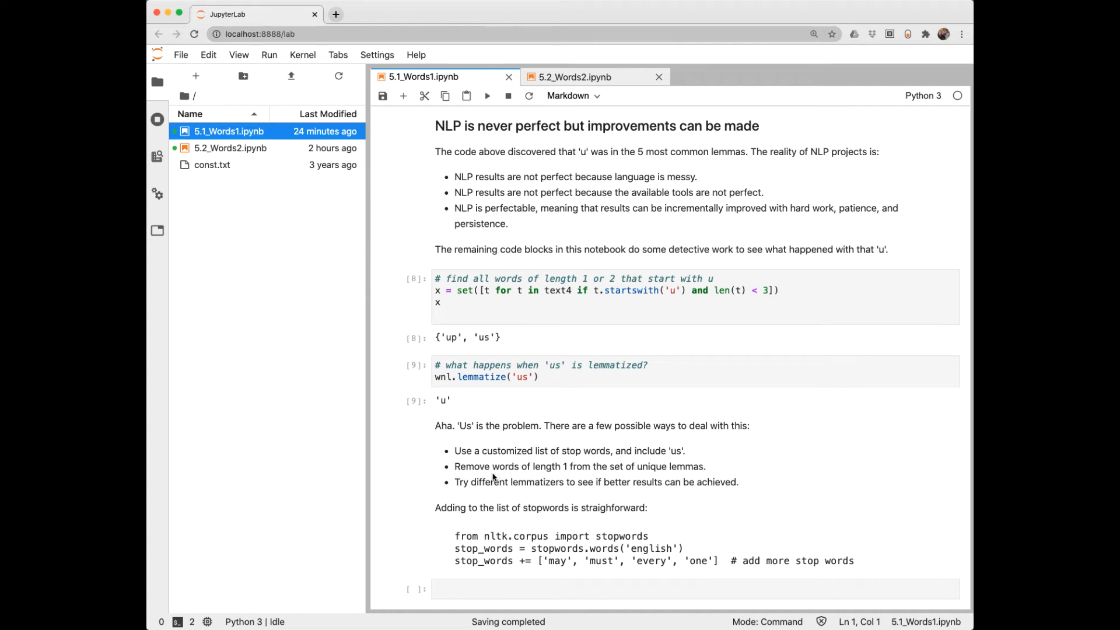
mouse_move(548, 481)
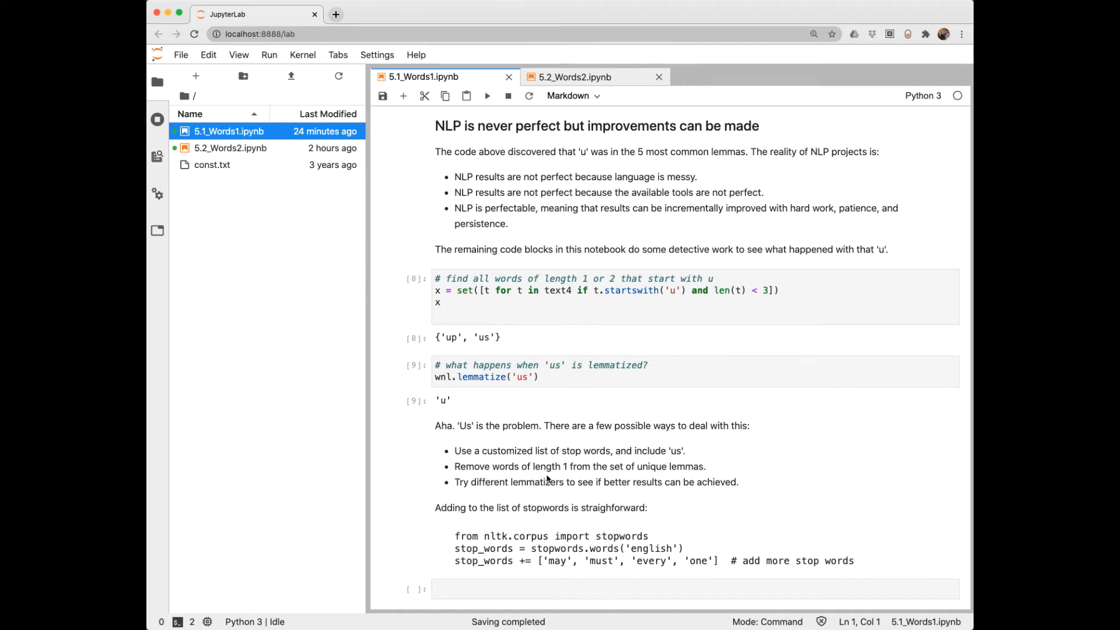
mouse_move(712, 473)
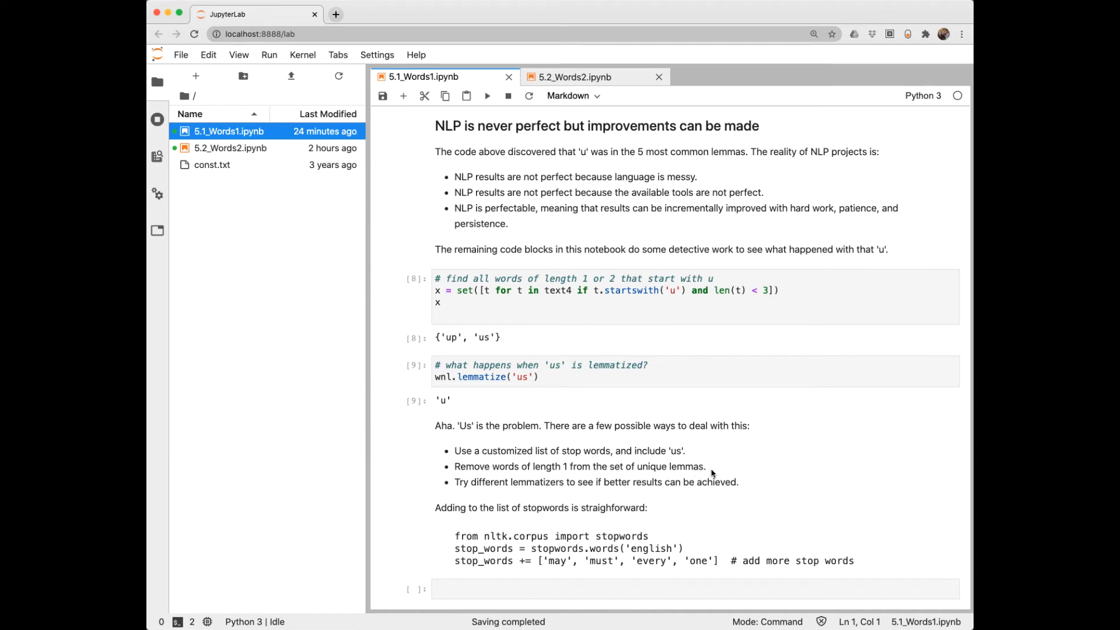
mouse_move(560, 496)
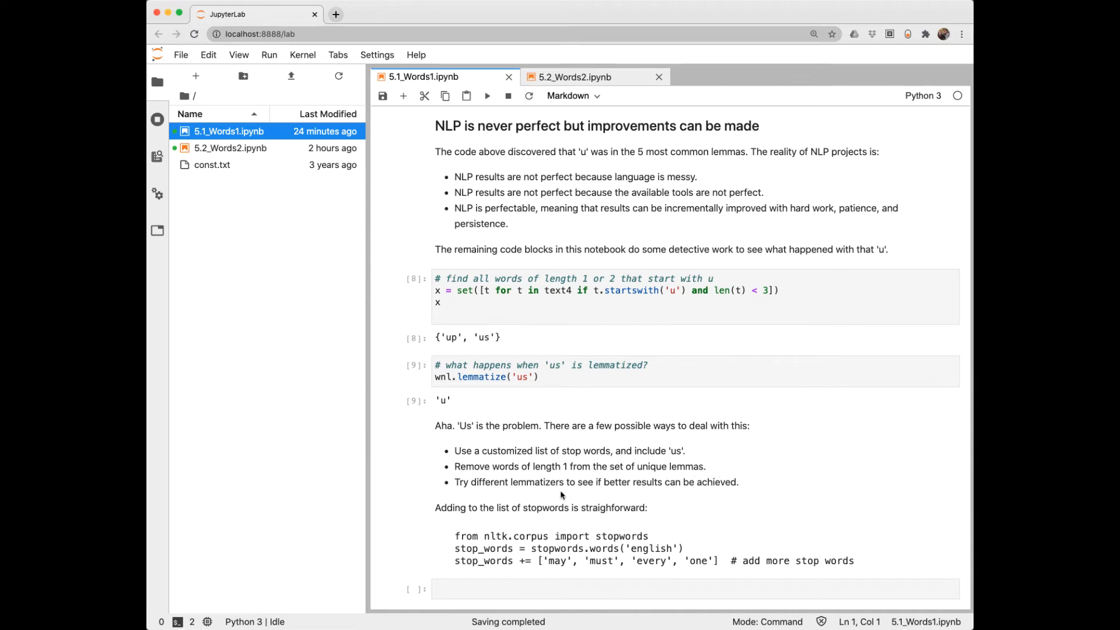
mouse_move(706, 491)
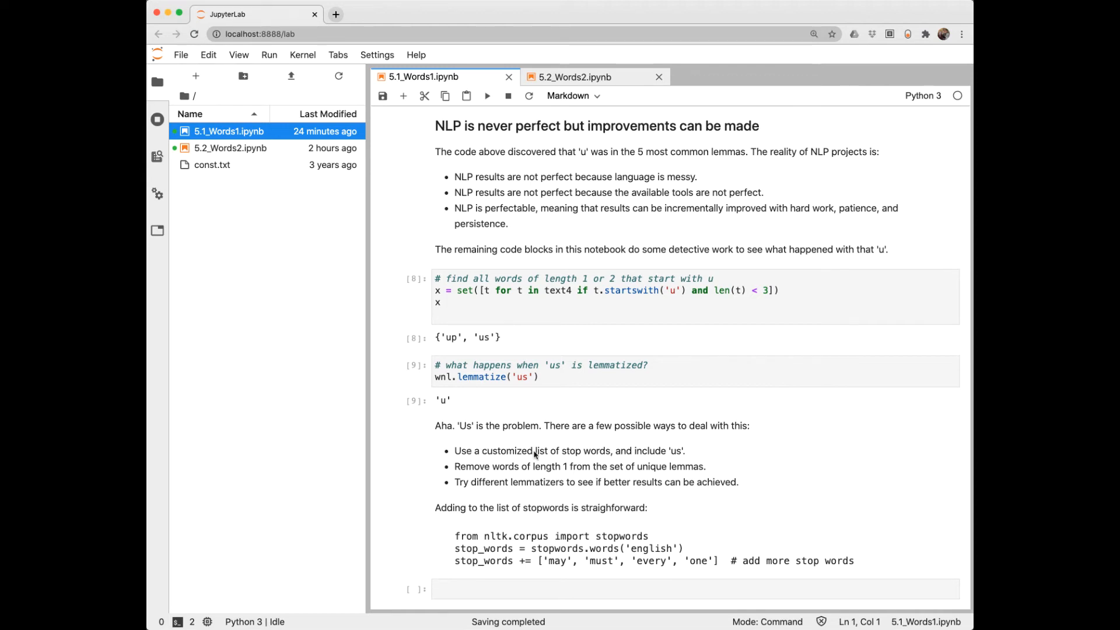
mouse_move(503, 560)
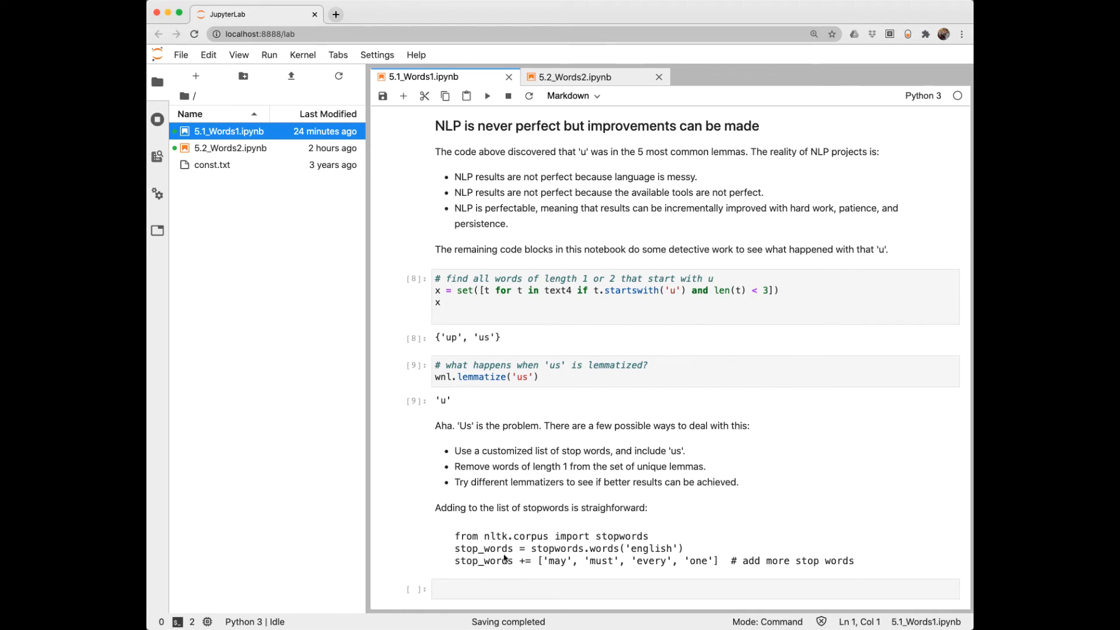
mouse_move(641, 556)
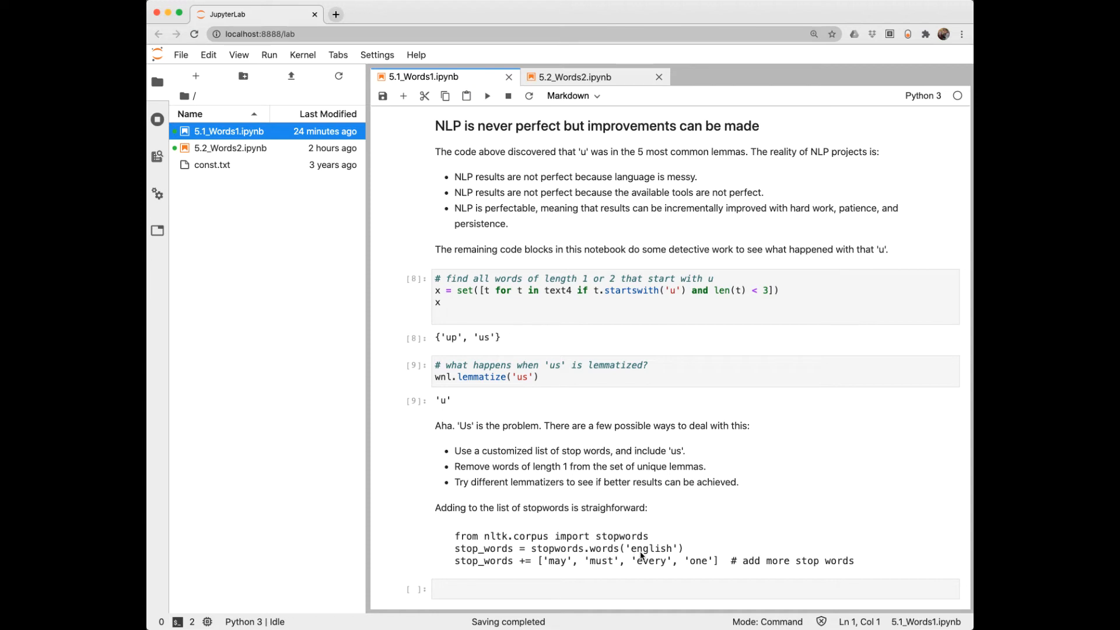
mouse_move(530, 569)
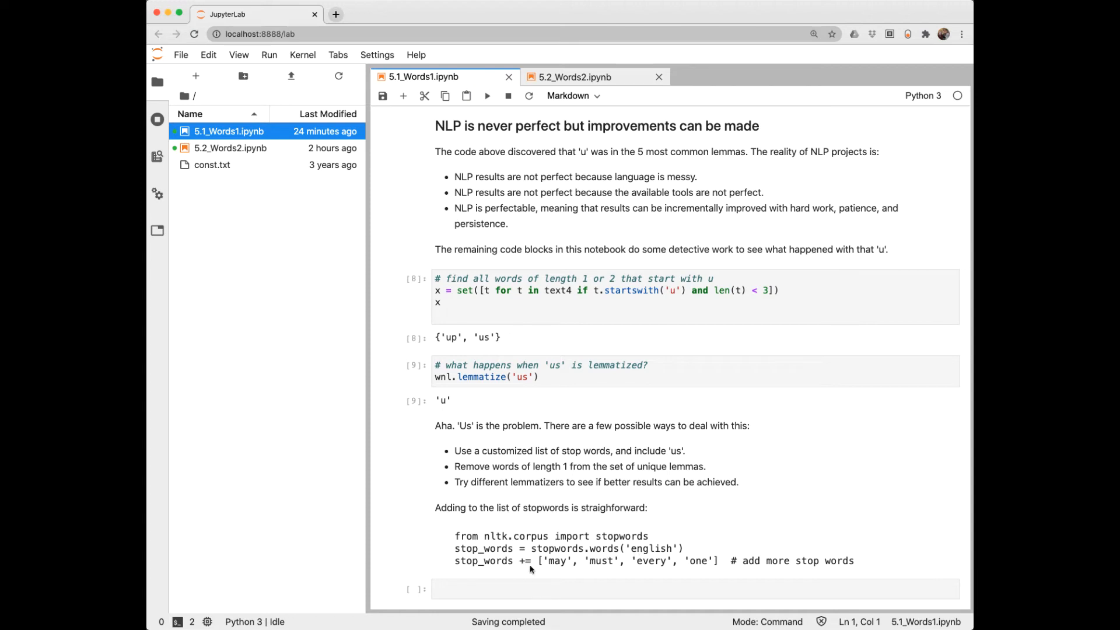
mouse_move(550, 572)
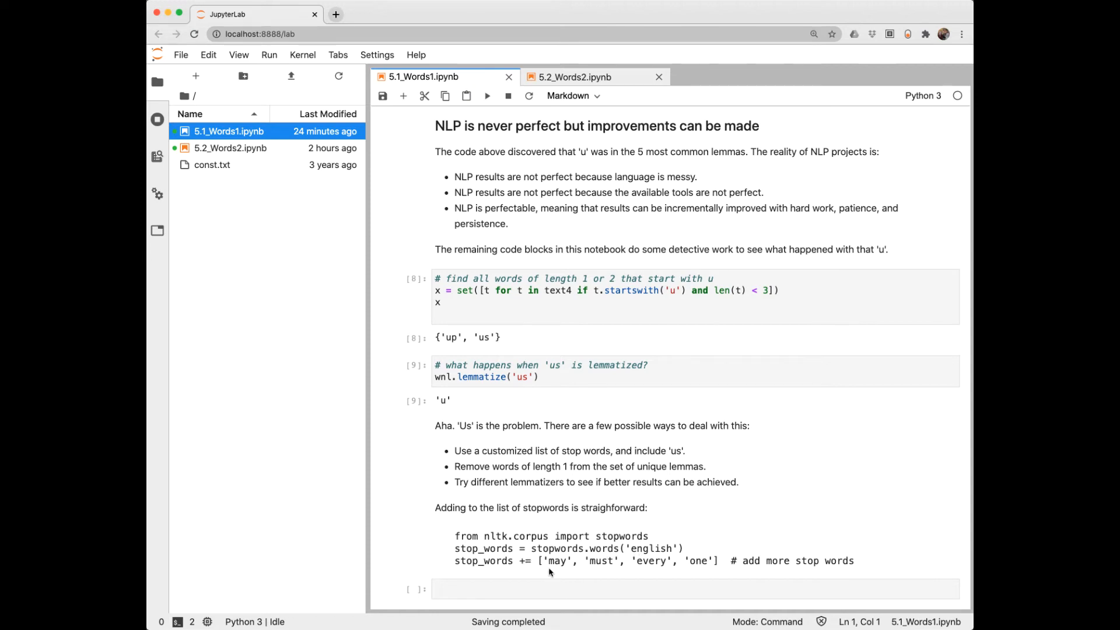
mouse_move(632, 567)
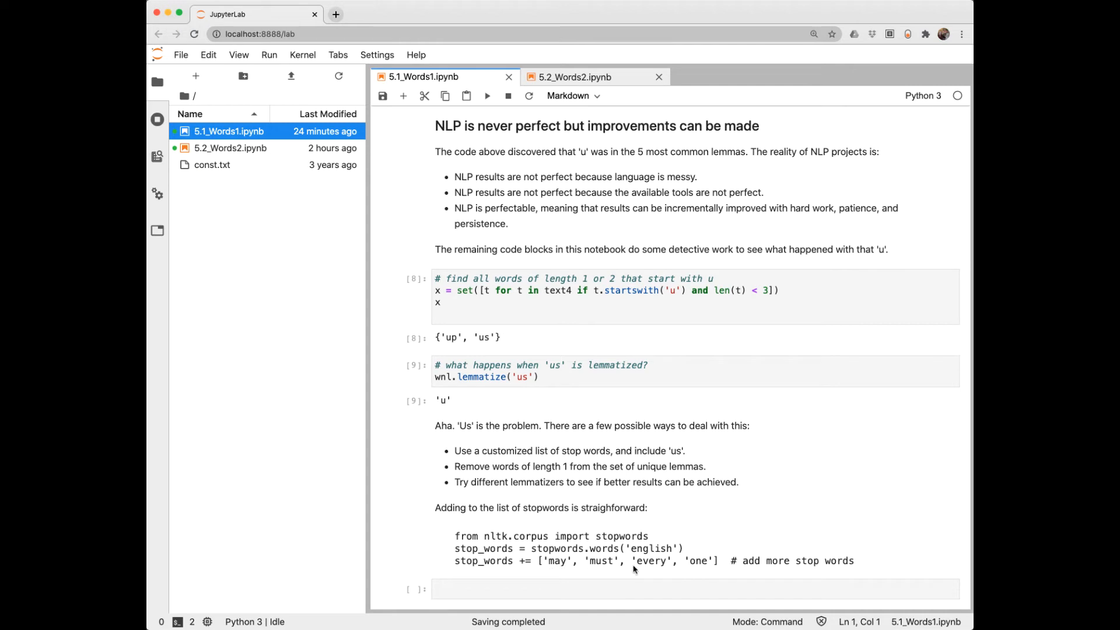
mouse_move(710, 572)
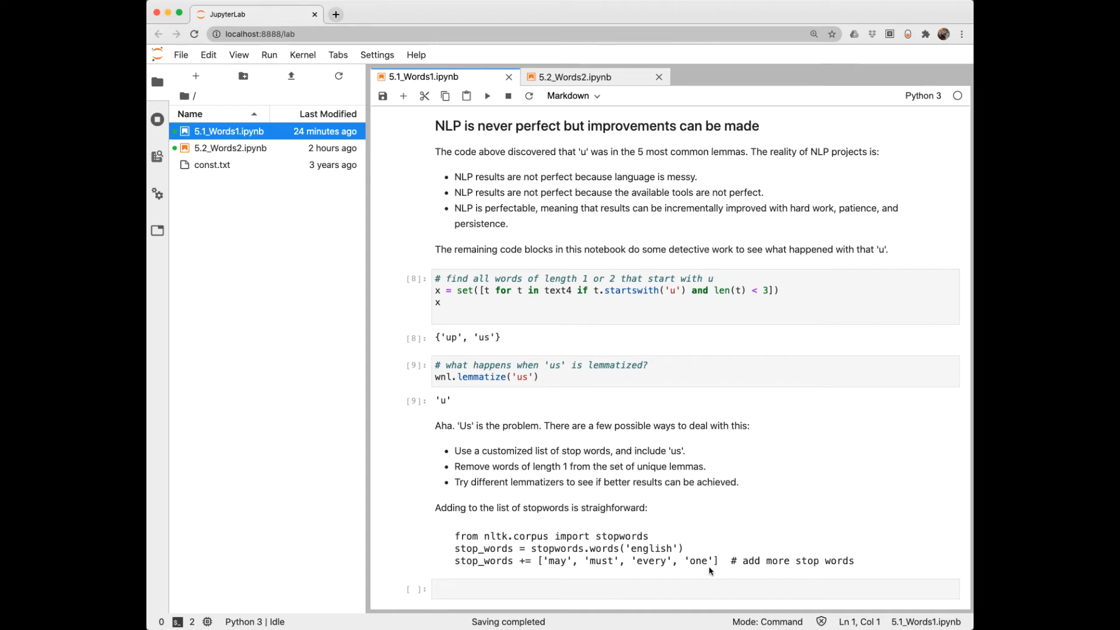
Switch to the 5.2_Words2 notebook at the NLTK Text Object and Methods introduction.
left_click(573, 77)
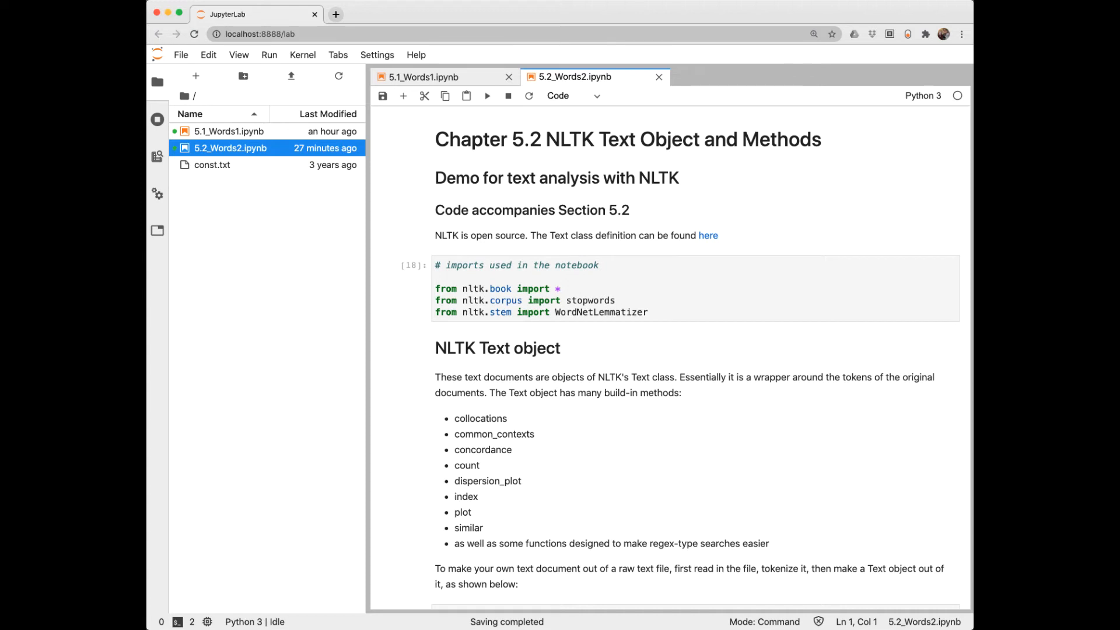
mouse_move(708, 236)
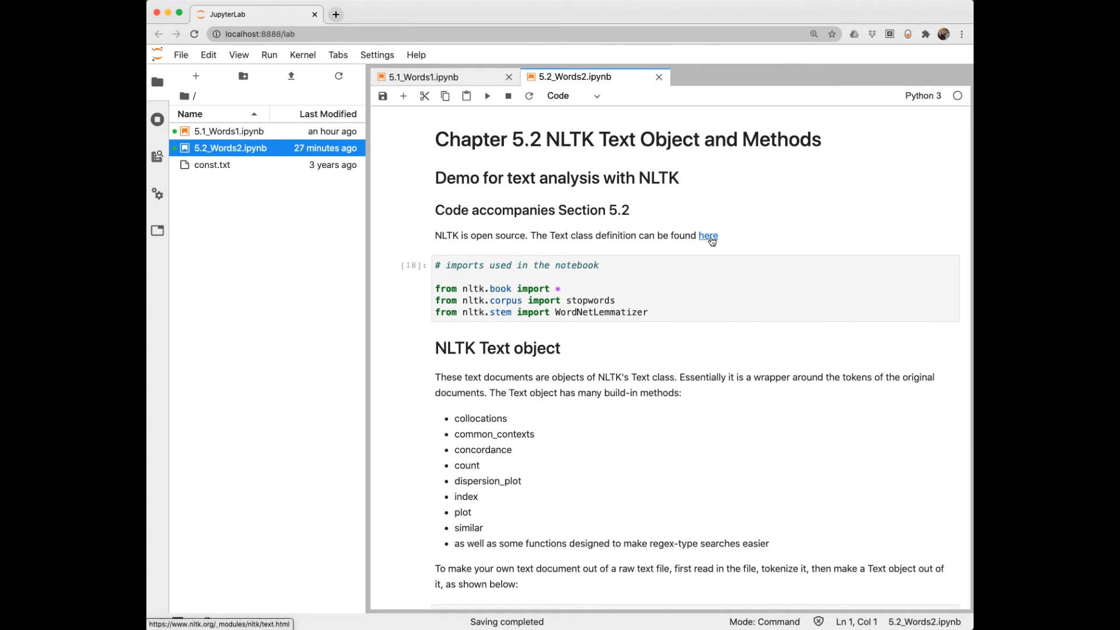
mouse_move(583, 247)
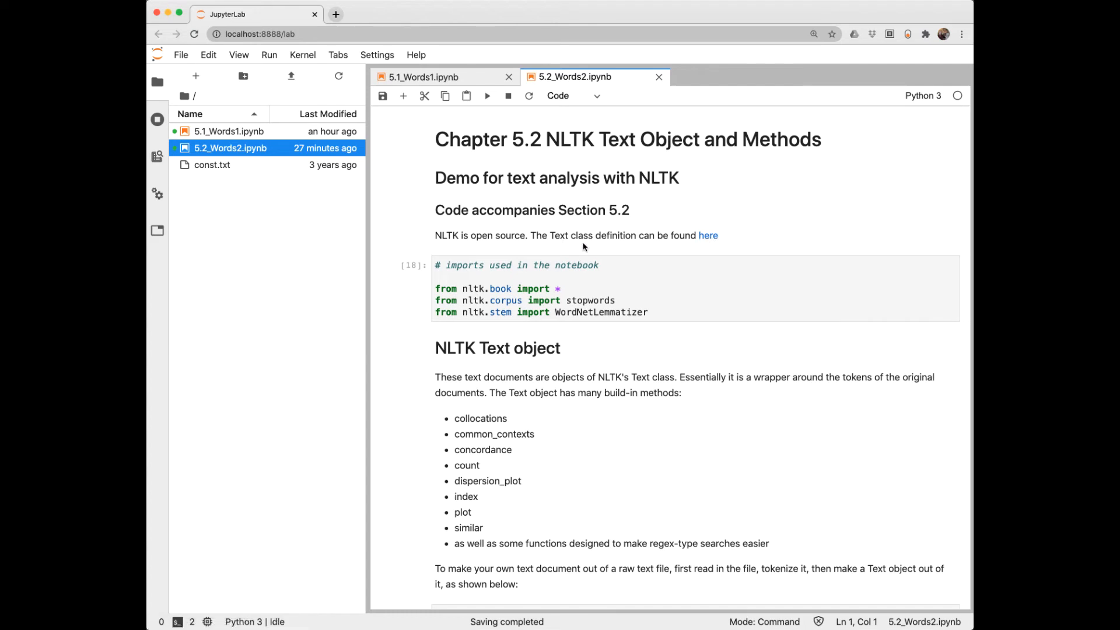
mouse_move(585, 448)
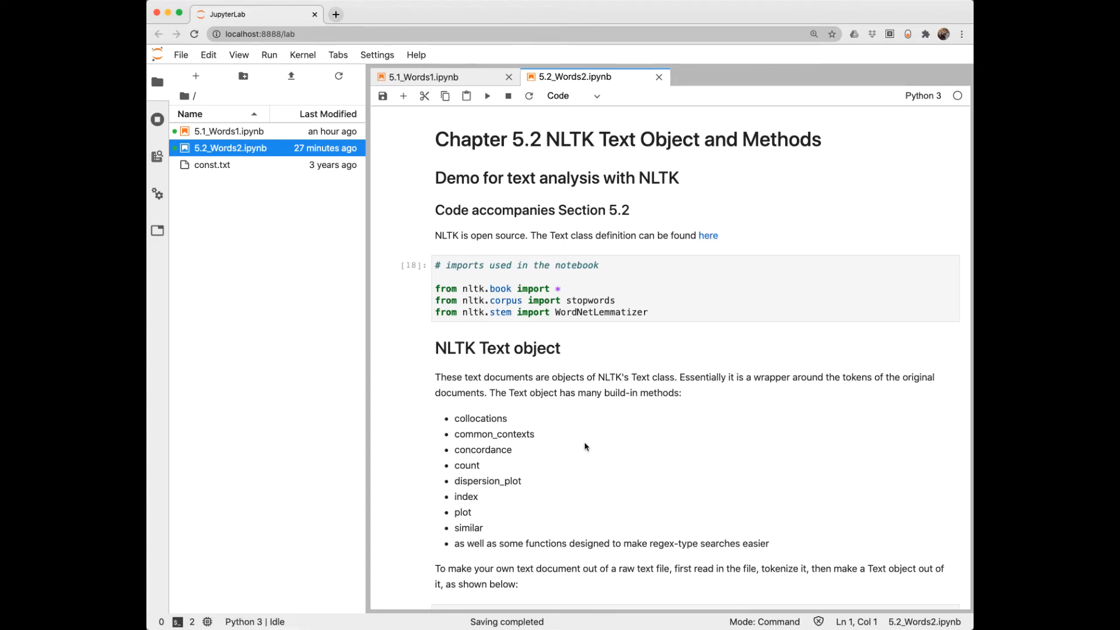
mouse_move(502, 518)
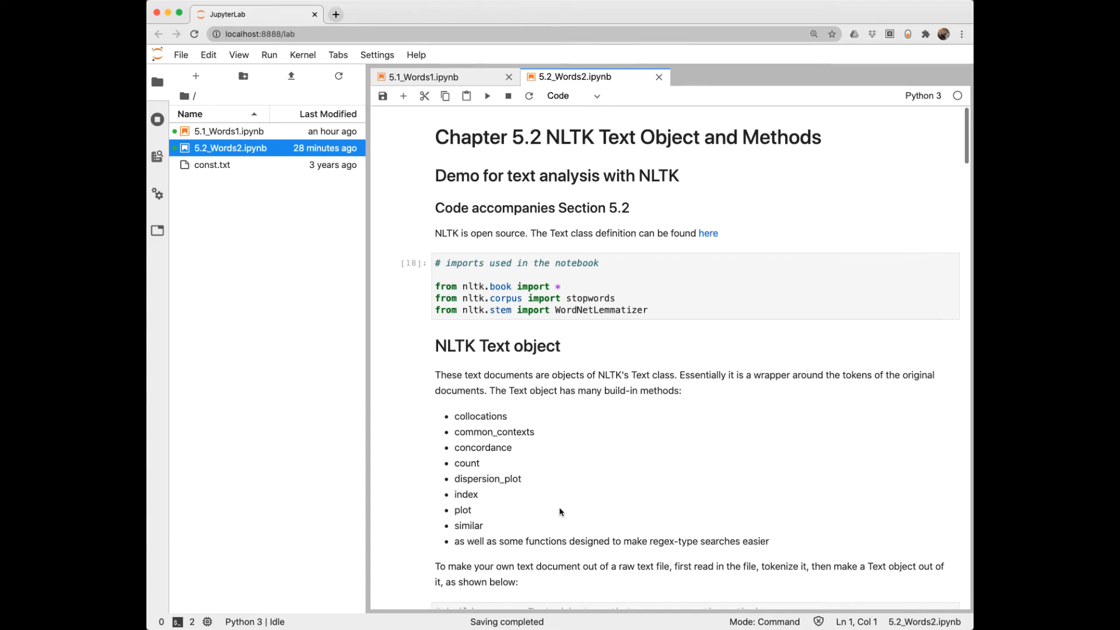
scroll("down", 3)
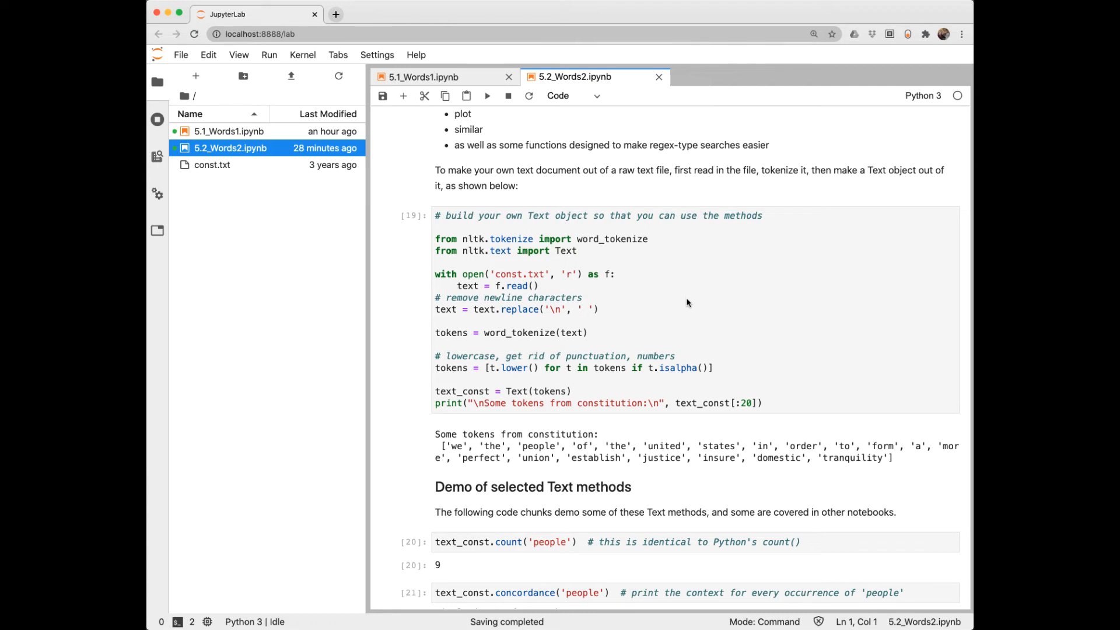
mouse_move(591, 308)
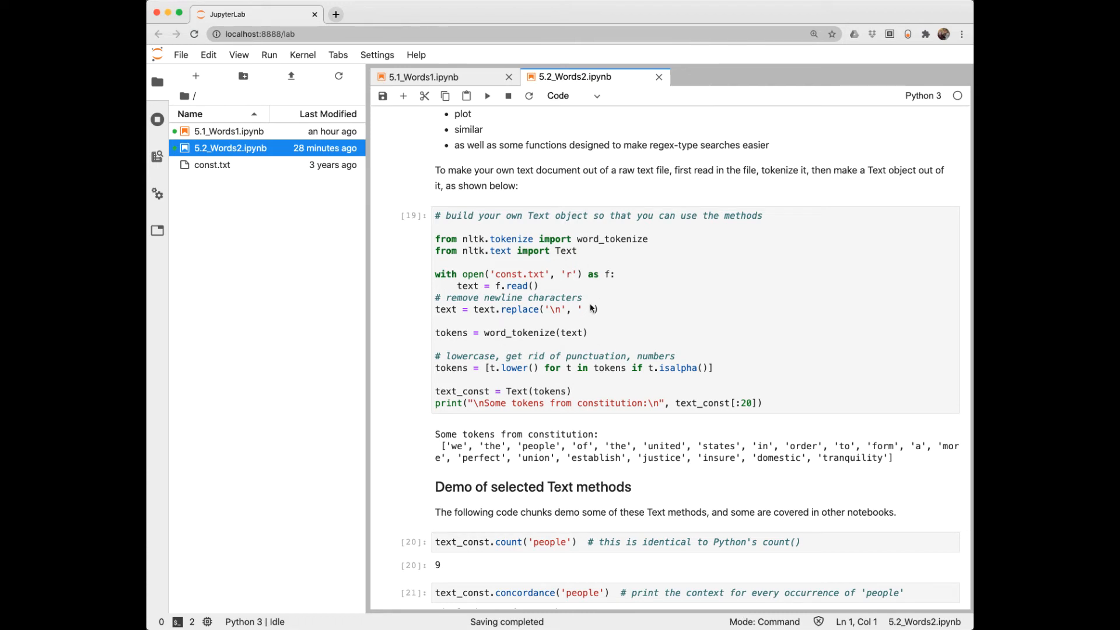
mouse_move(592, 306)
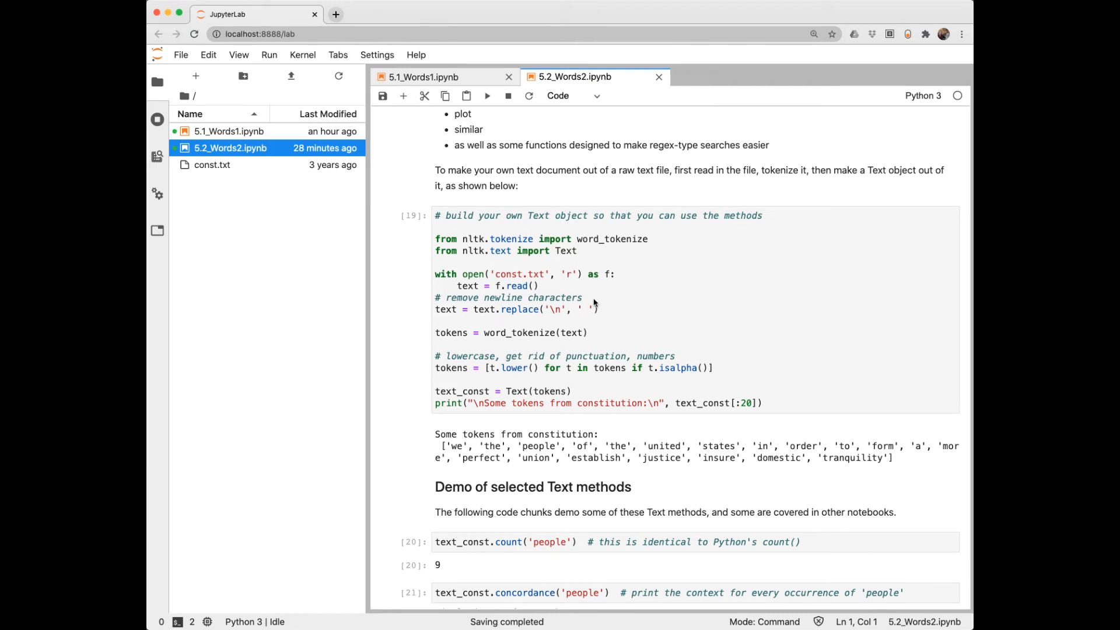
mouse_move(514, 274)
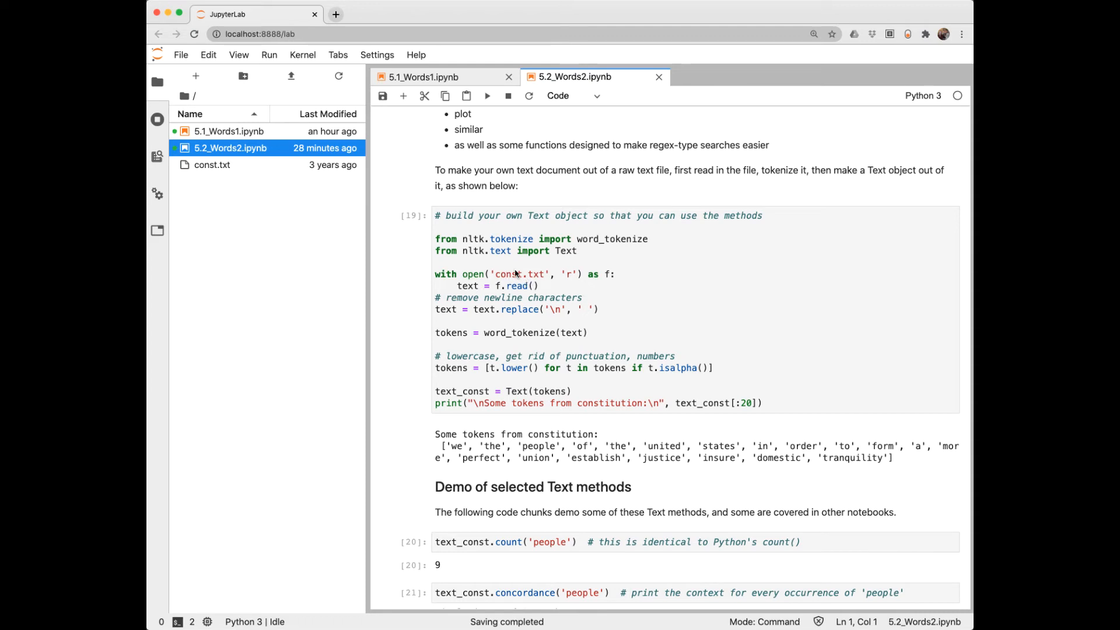
mouse_move(562, 322)
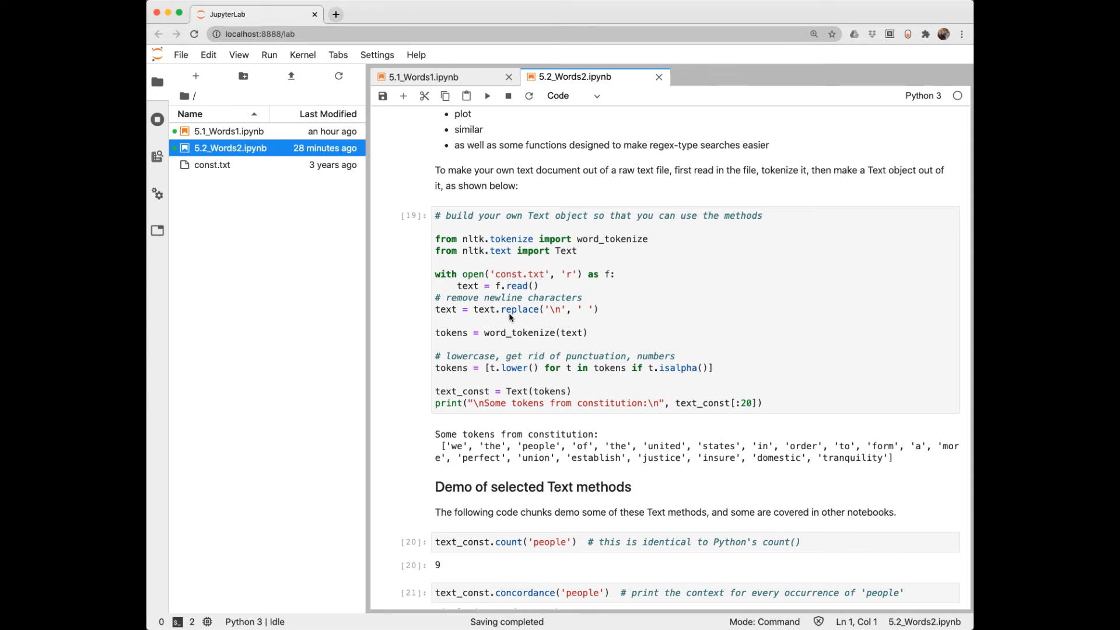
mouse_move(550, 345)
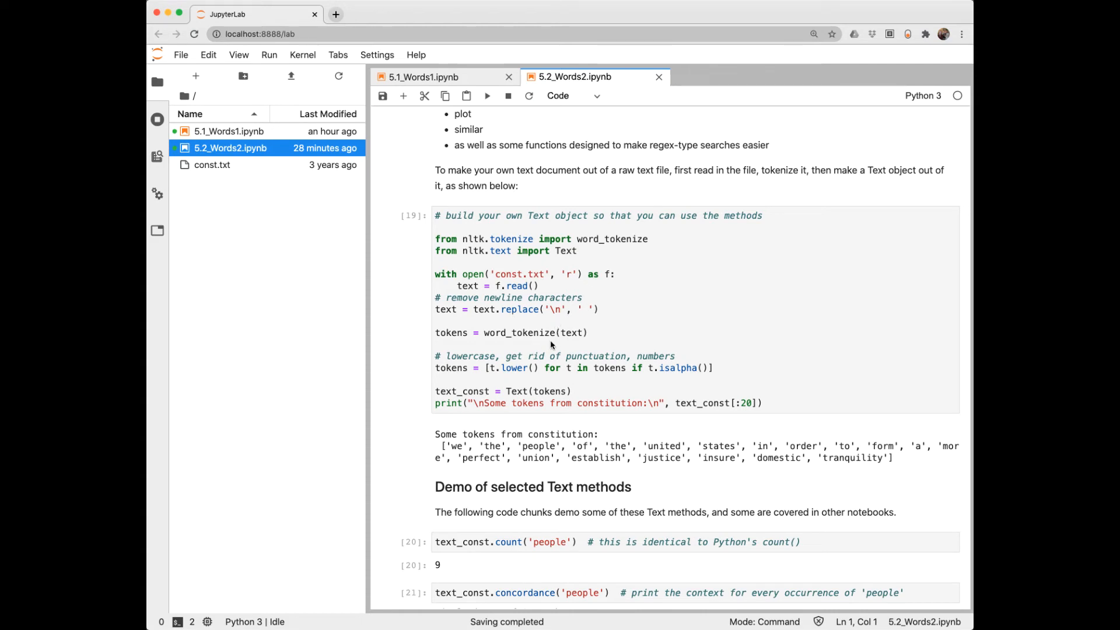
mouse_move(585, 379)
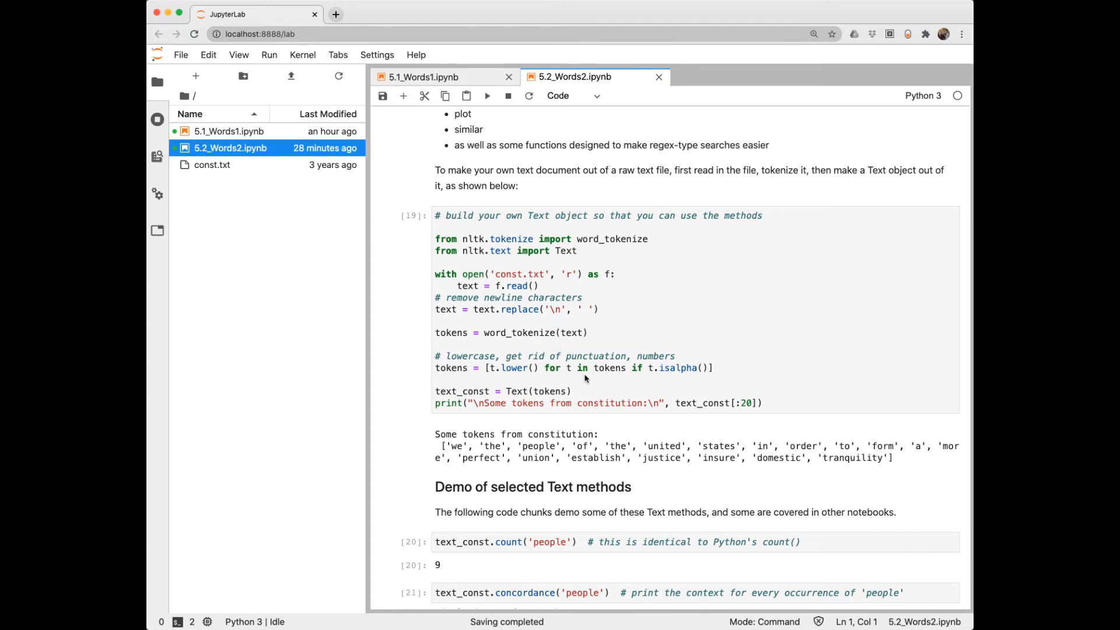
mouse_move(688, 380)
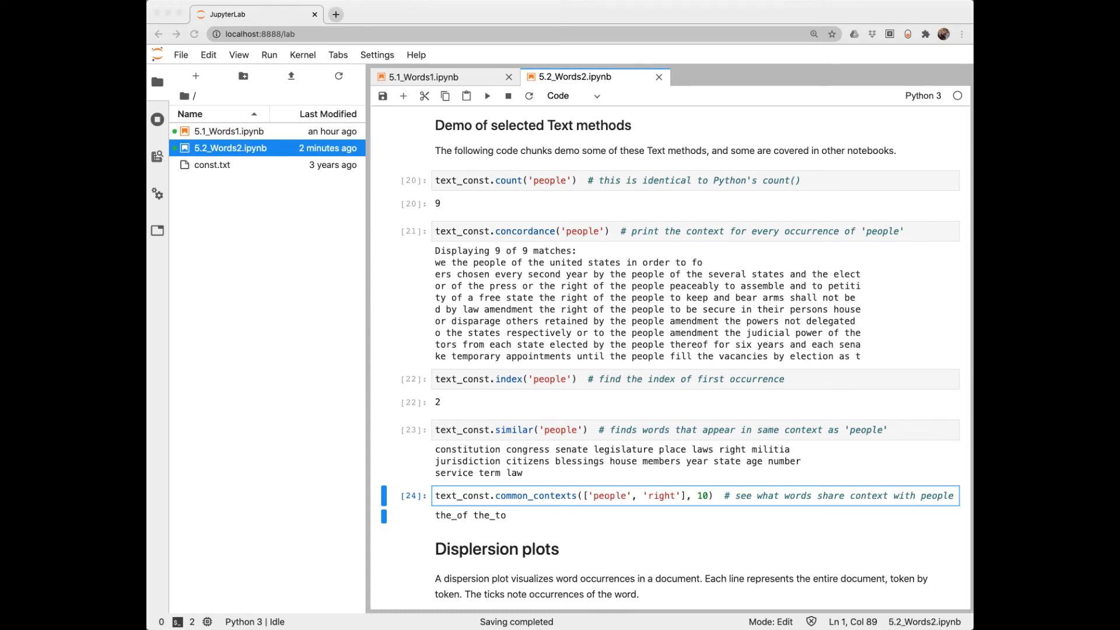
mouse_move(511, 197)
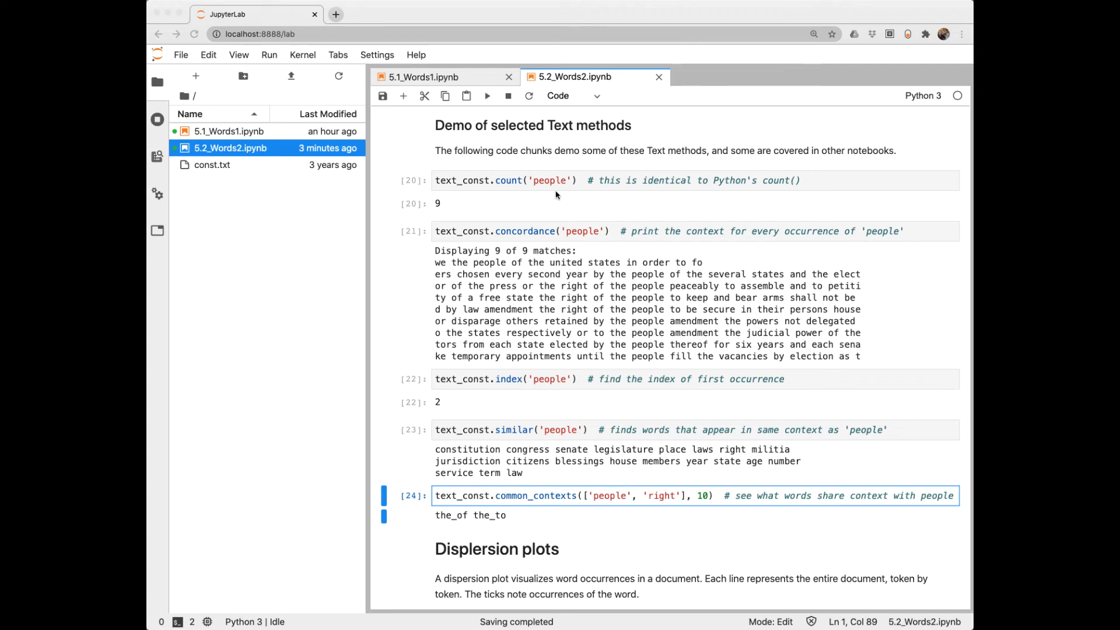
mouse_move(499, 242)
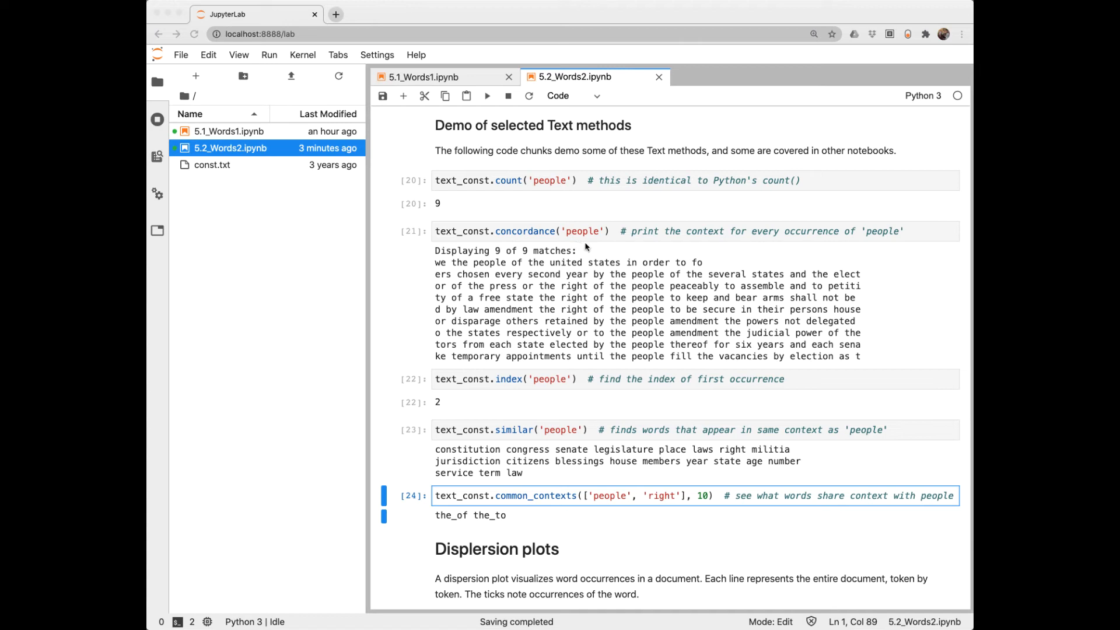
mouse_move(467, 224)
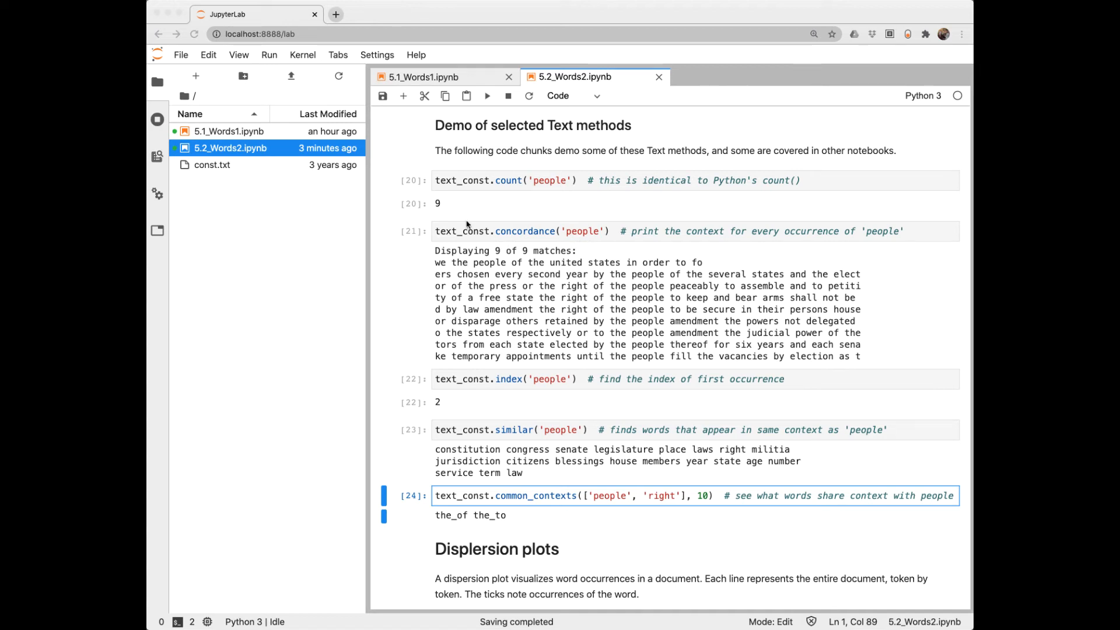
mouse_move(470, 341)
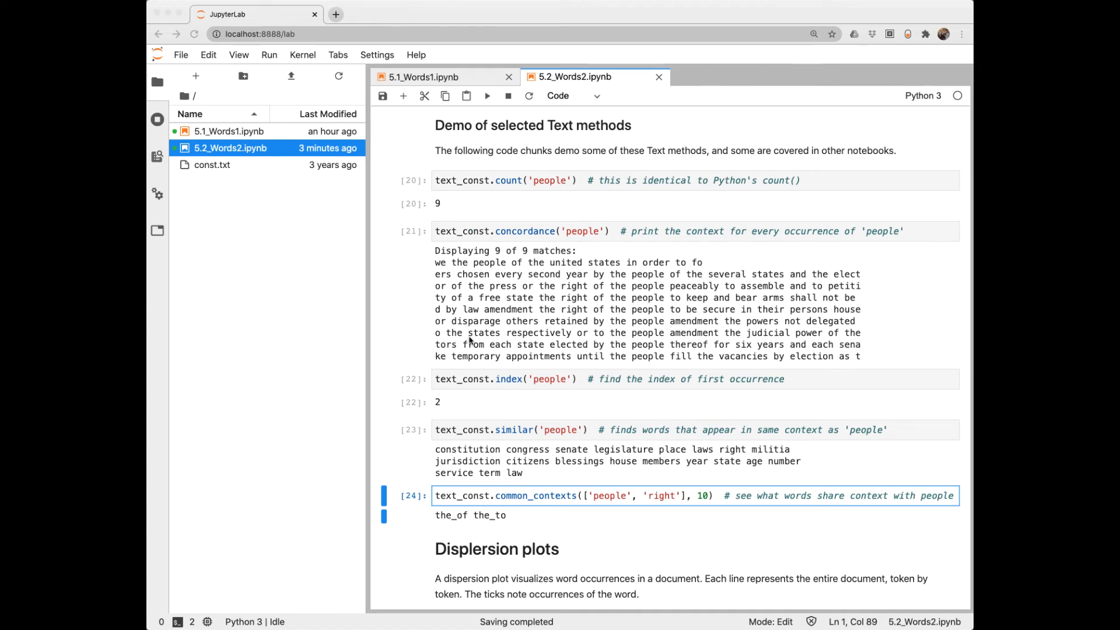
mouse_move(656, 286)
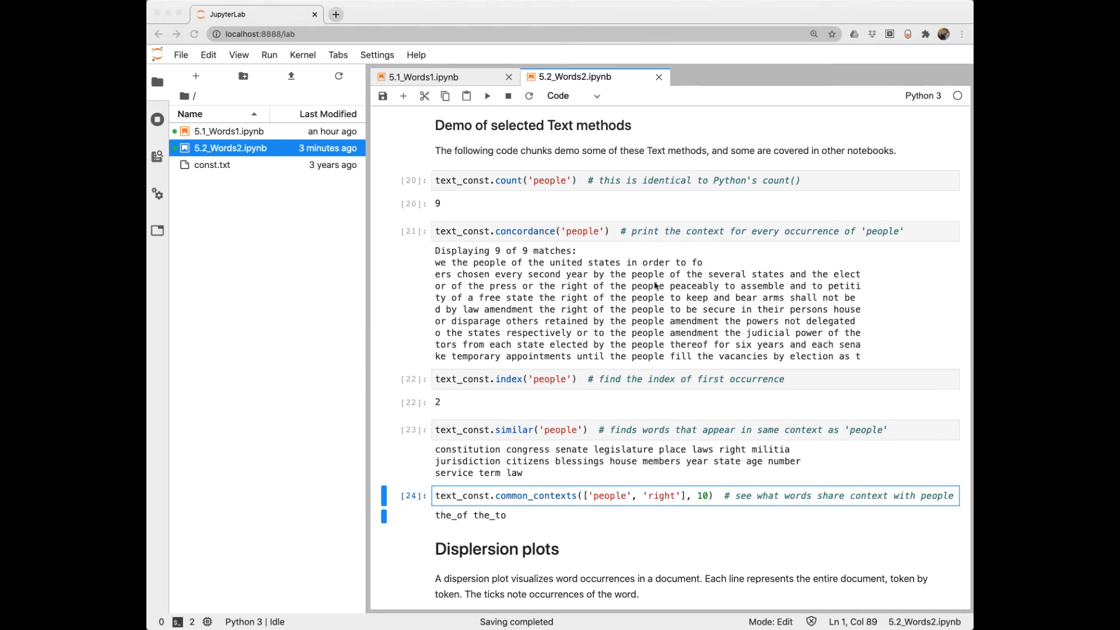
mouse_move(458, 413)
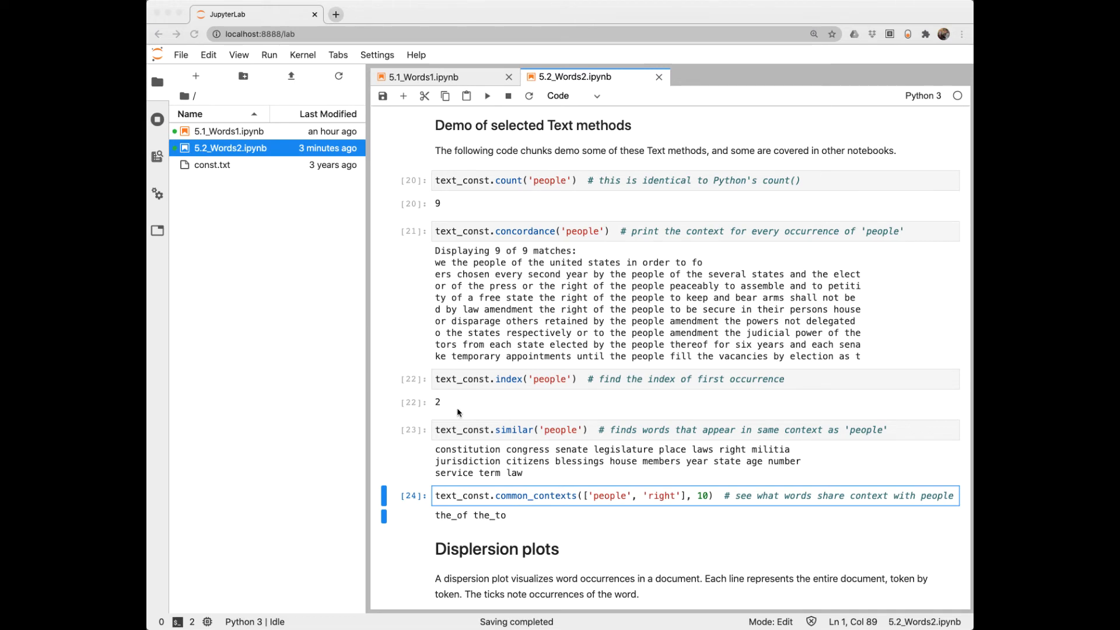
mouse_move(475, 402)
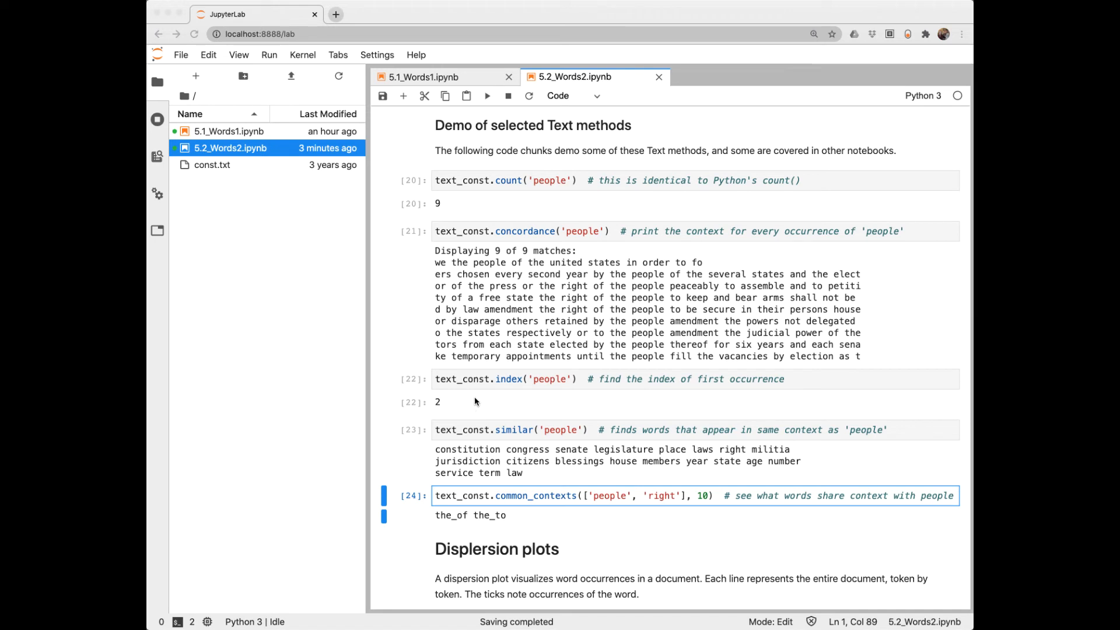
mouse_move(514, 447)
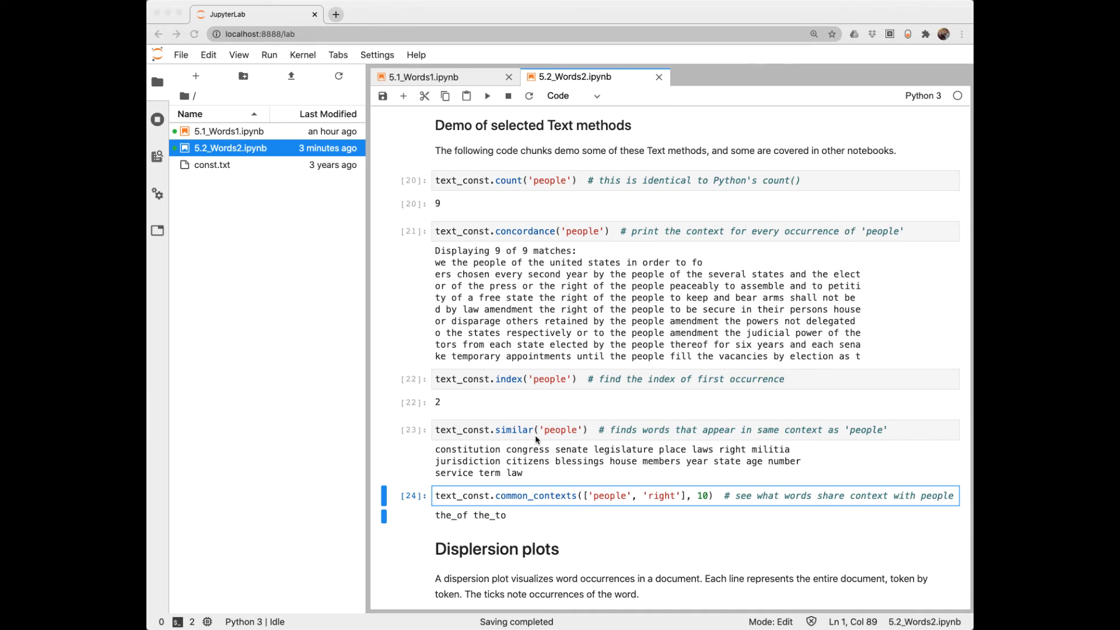
mouse_move(537, 443)
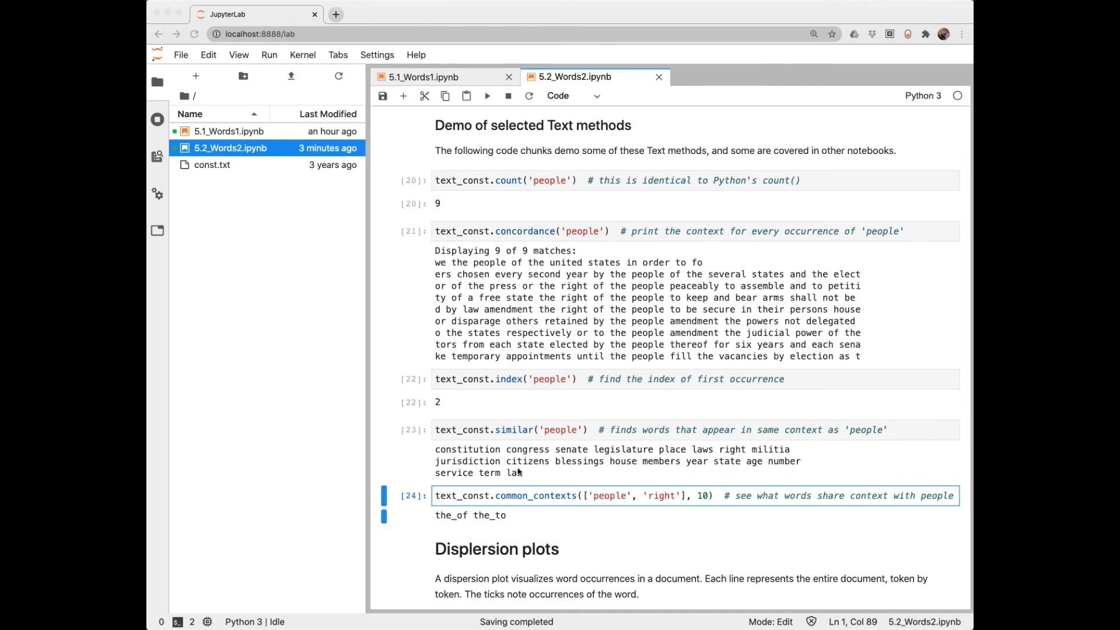
mouse_move(541, 470)
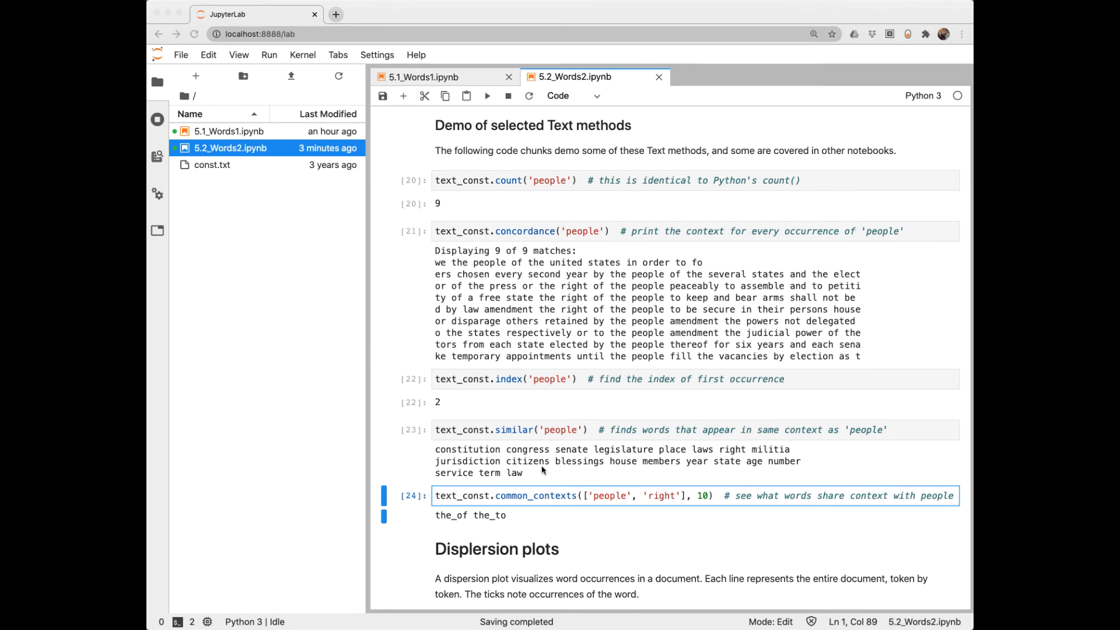
mouse_move(684, 472)
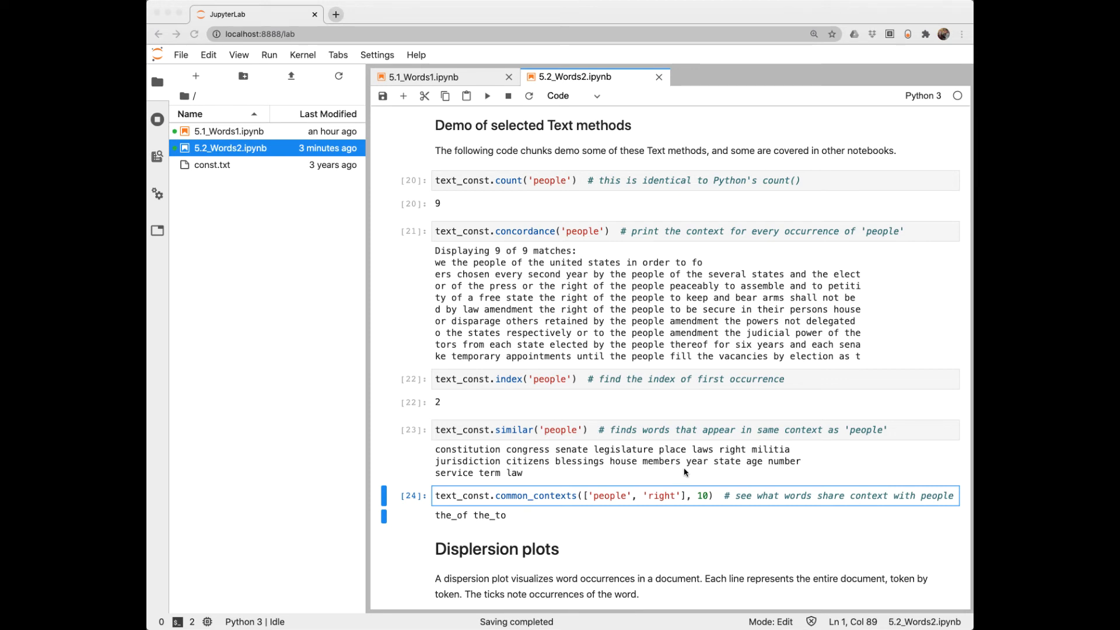
mouse_move(589, 475)
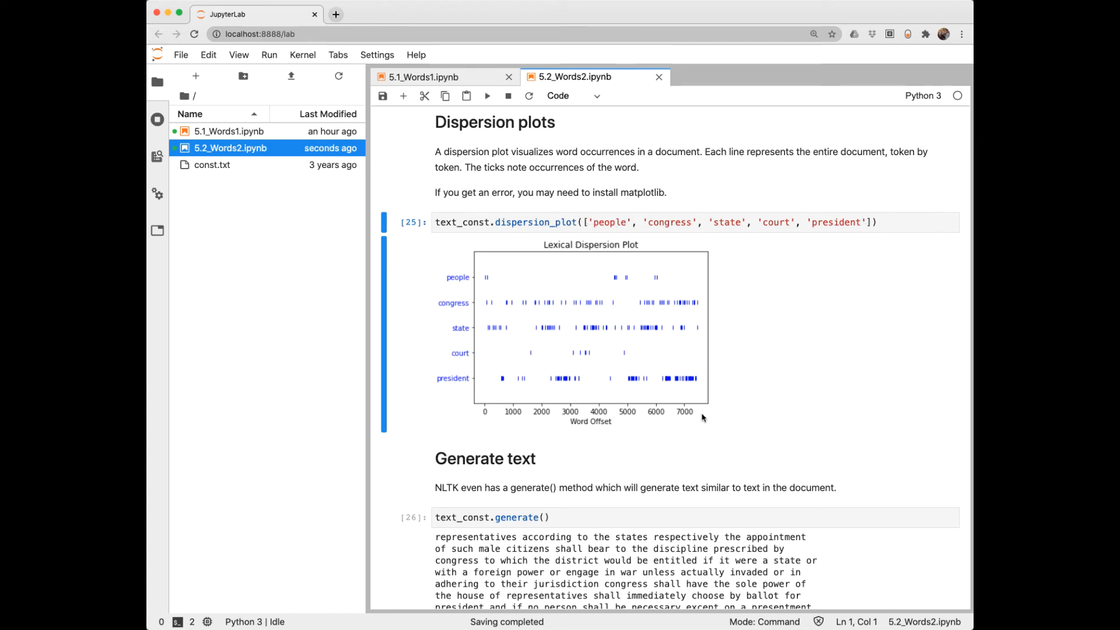
mouse_move(699, 411)
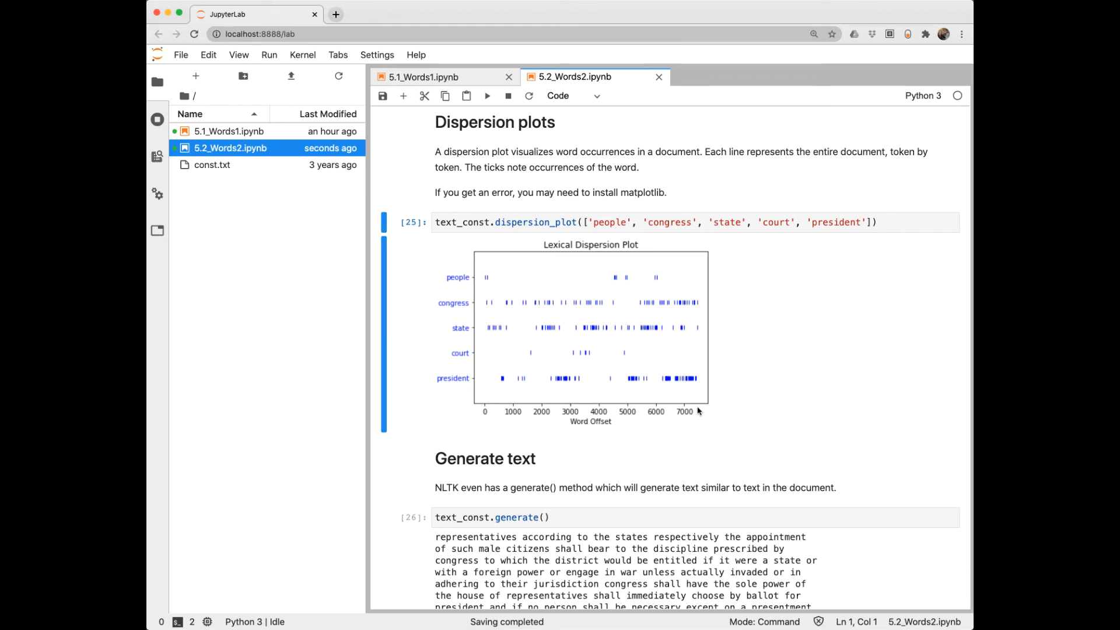
mouse_move(665, 385)
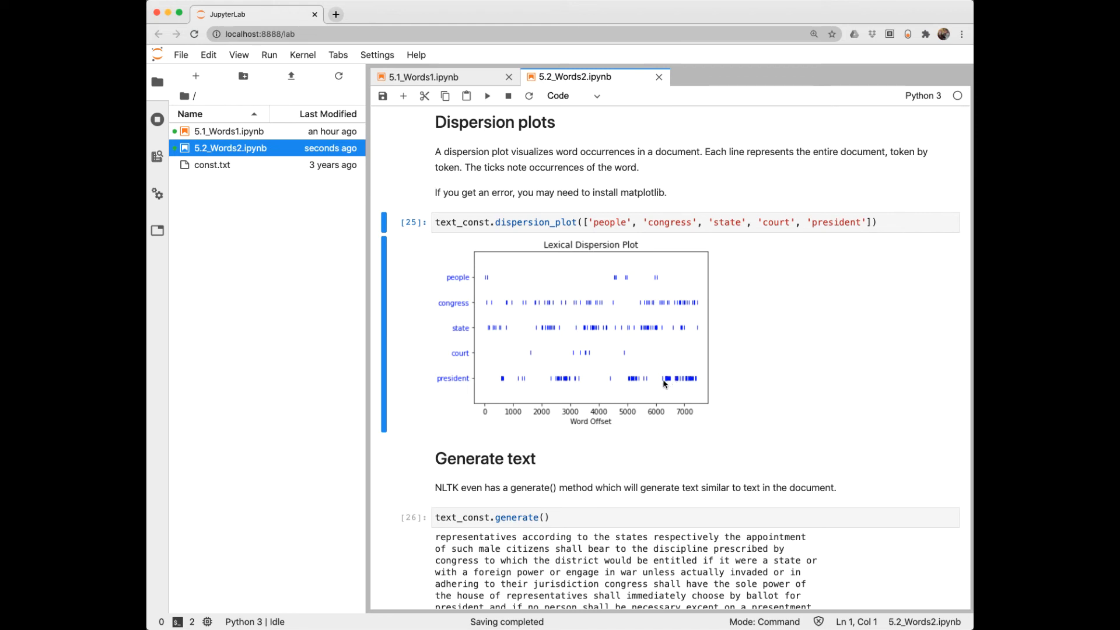
mouse_move(505, 394)
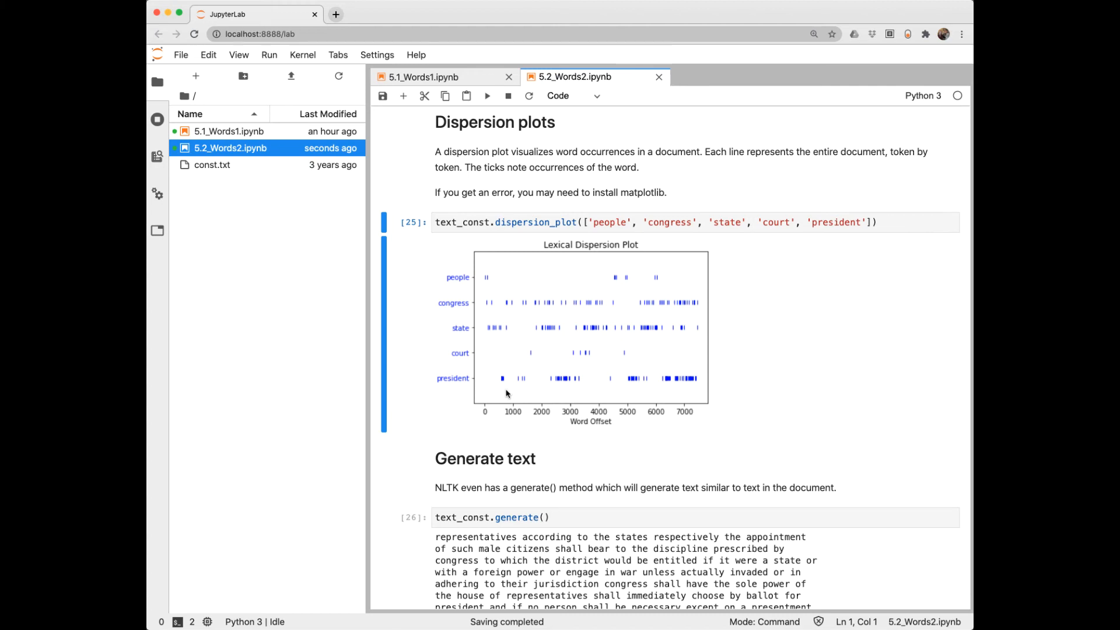
Scroll past the five-word dispersion plot to the generated text and Frequency Distributions.
scroll("down", 3)
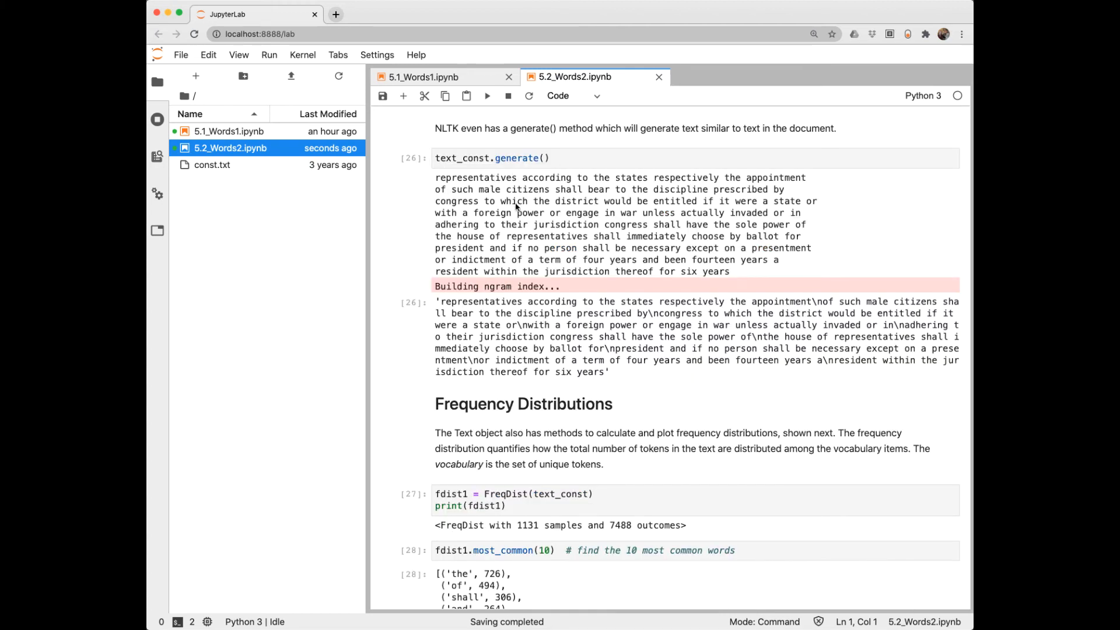
mouse_move(590, 216)
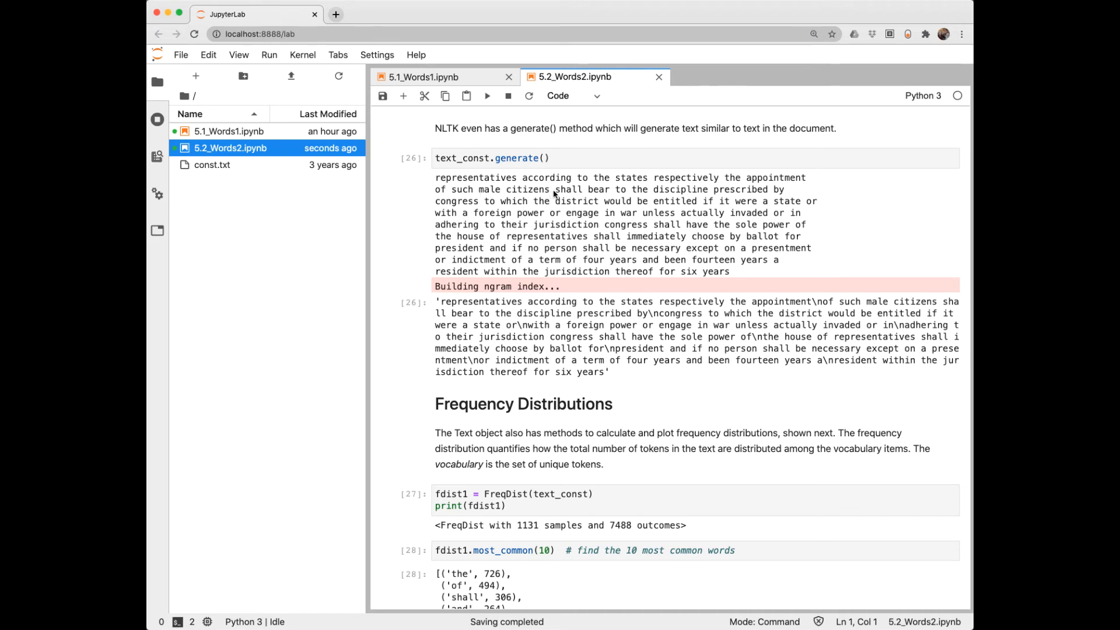
mouse_move(822, 211)
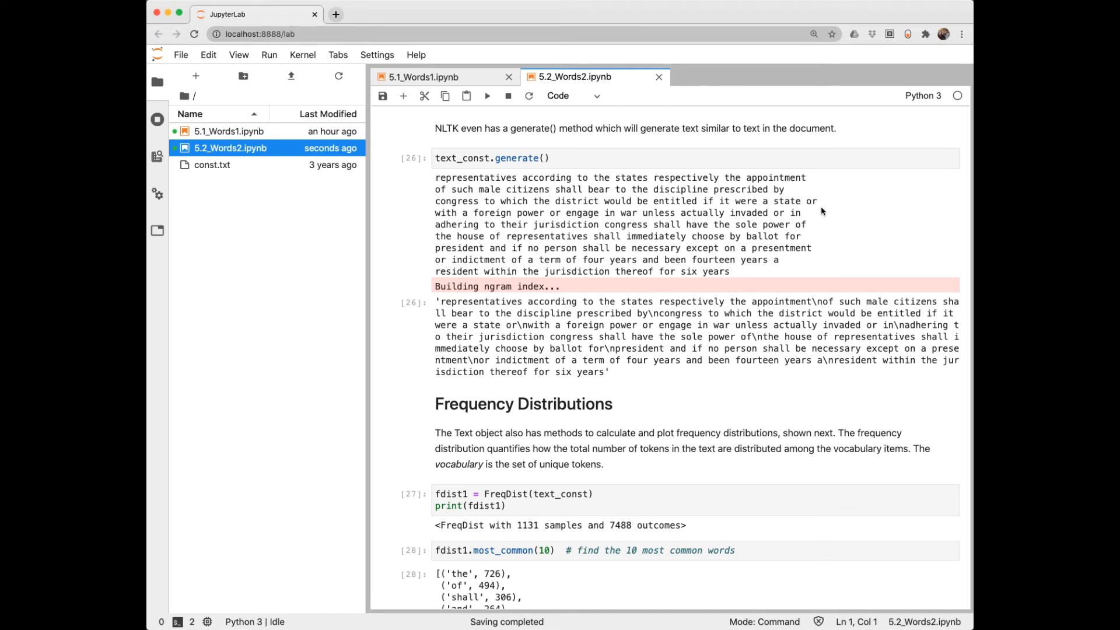
Scroll past the cumulative plot to the non-cumulative 50-word plot and Zipf's law notes.
scroll("down", 3)
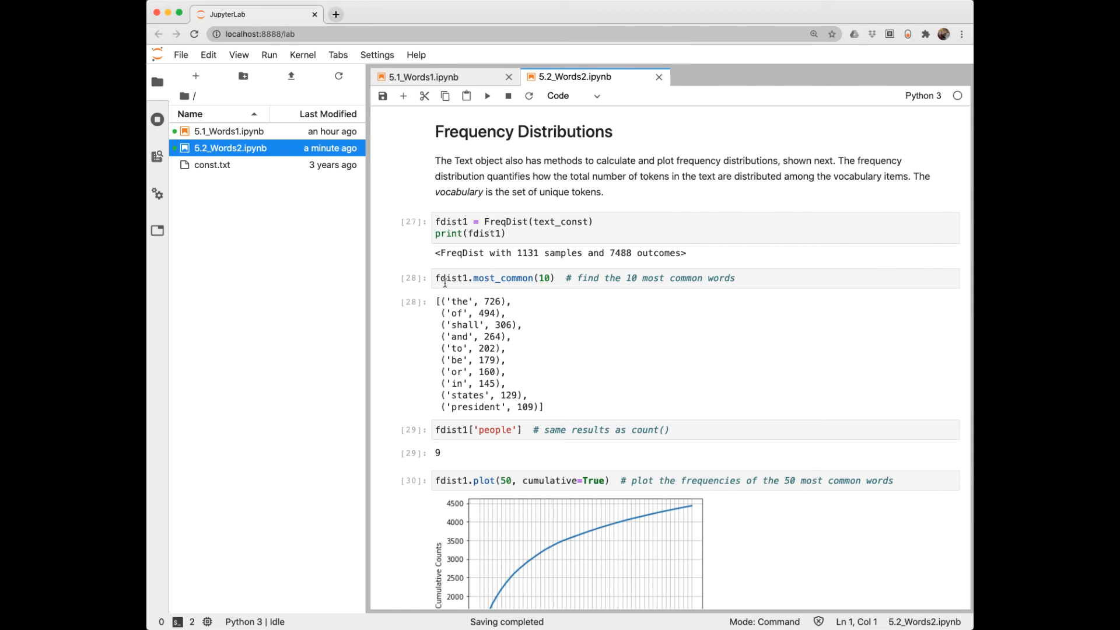
mouse_move(556, 312)
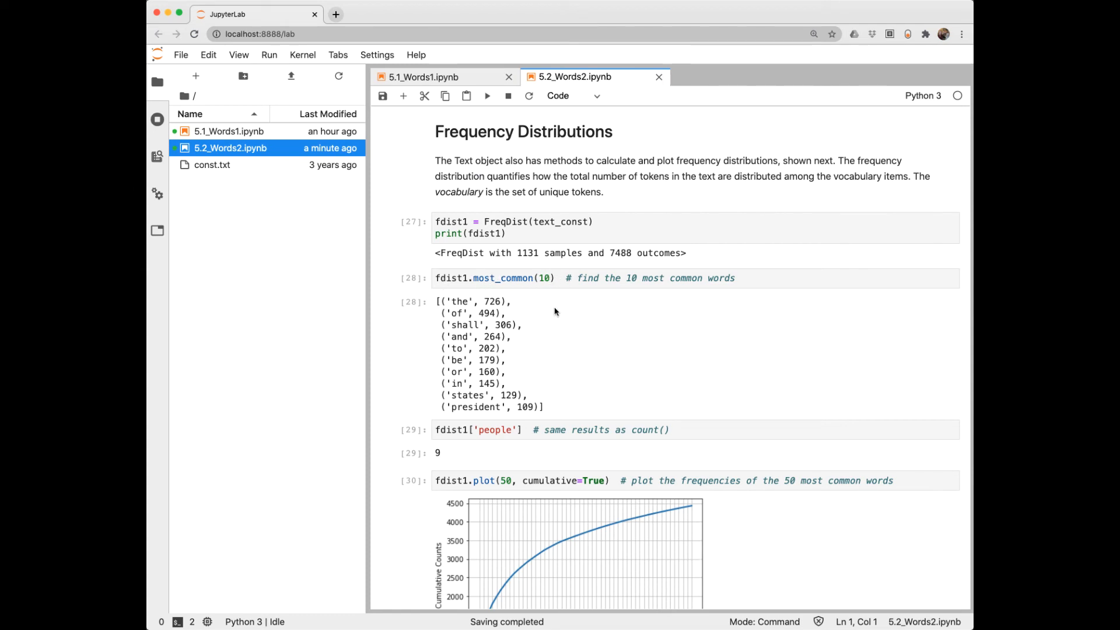
mouse_move(465, 448)
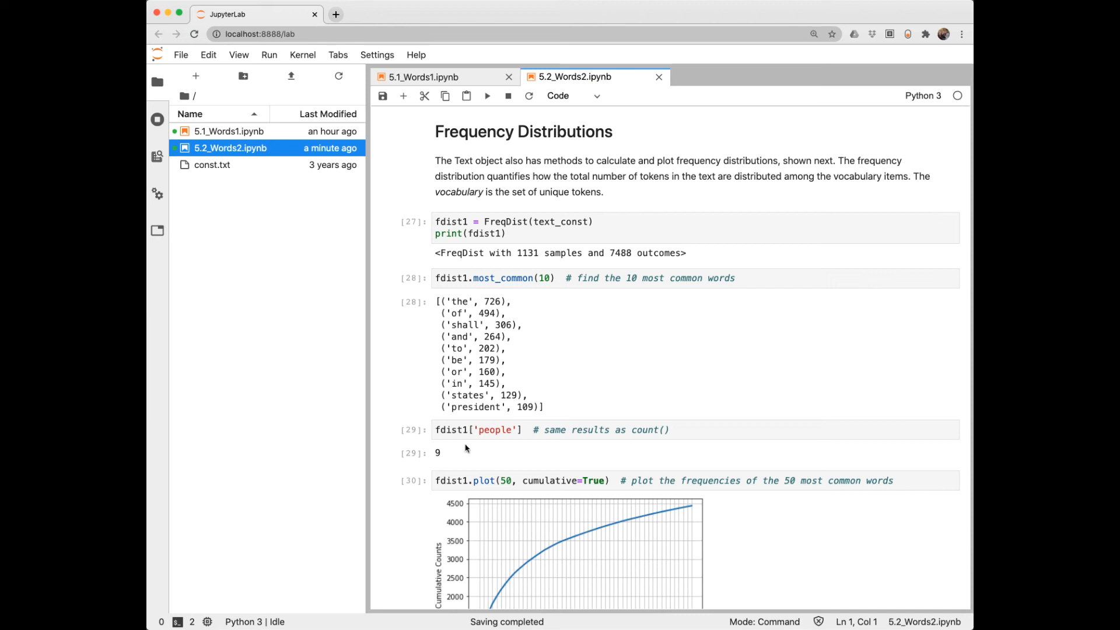
mouse_move(534, 455)
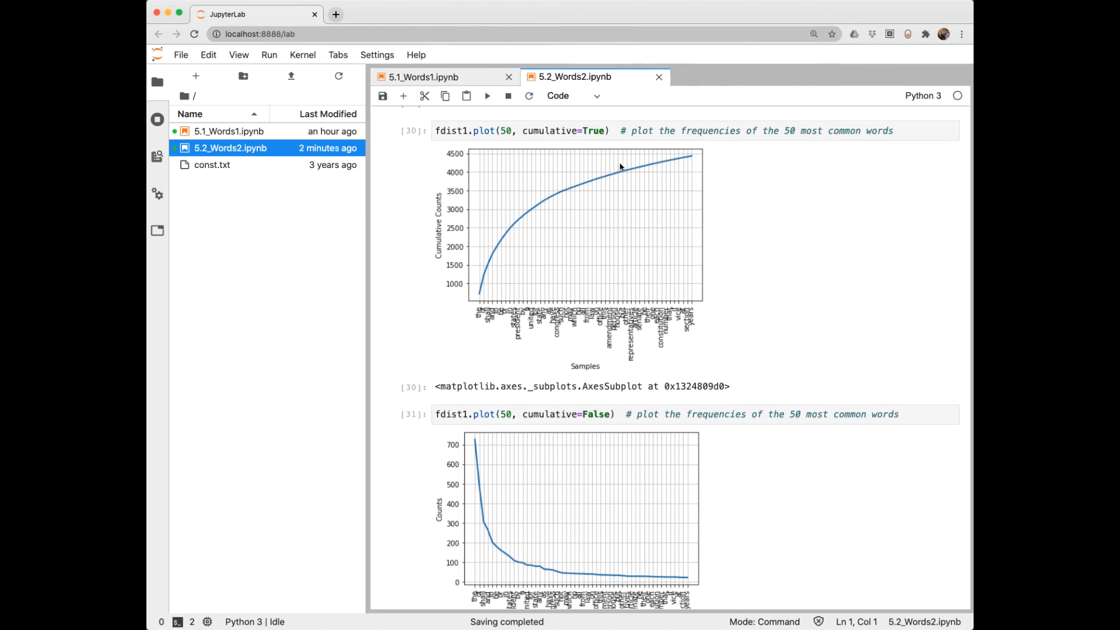
mouse_move(623, 593)
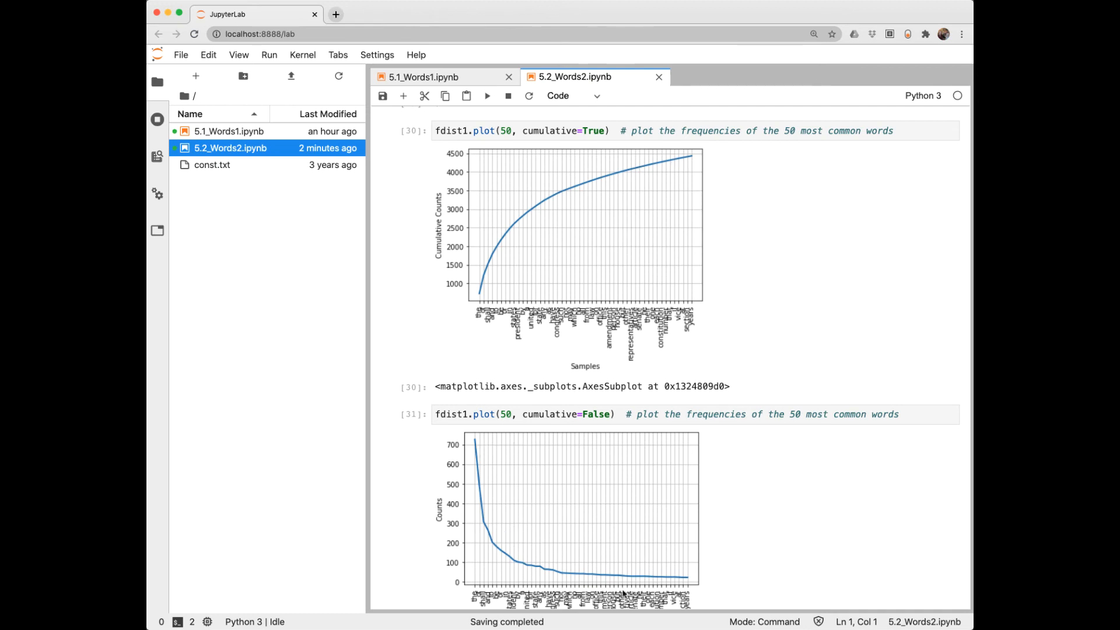
scroll("down", 3)
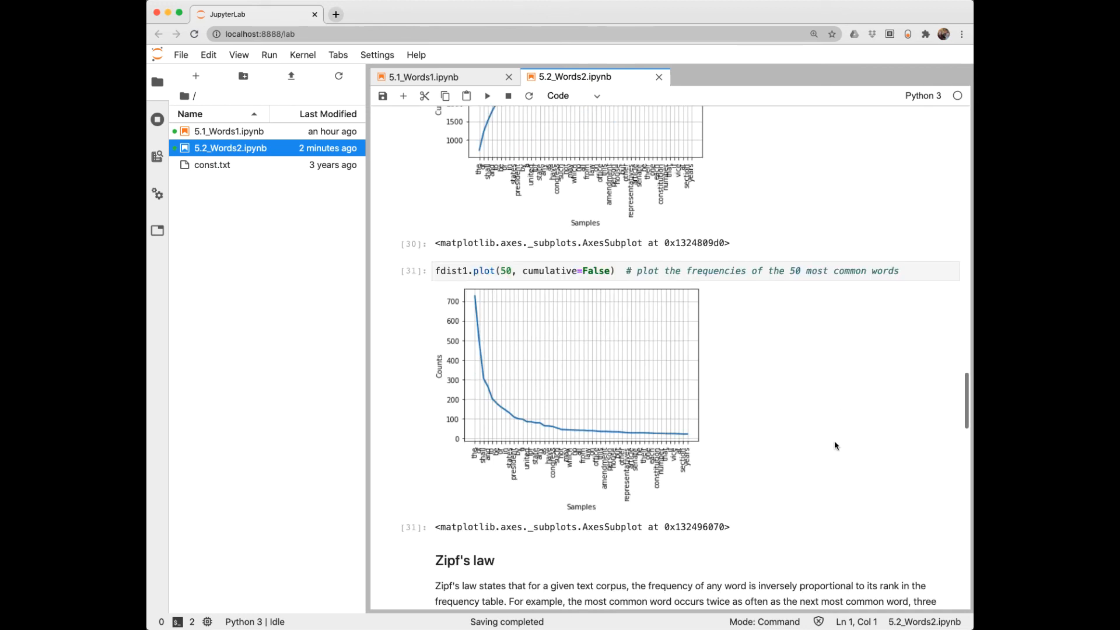
scroll("down", 3)
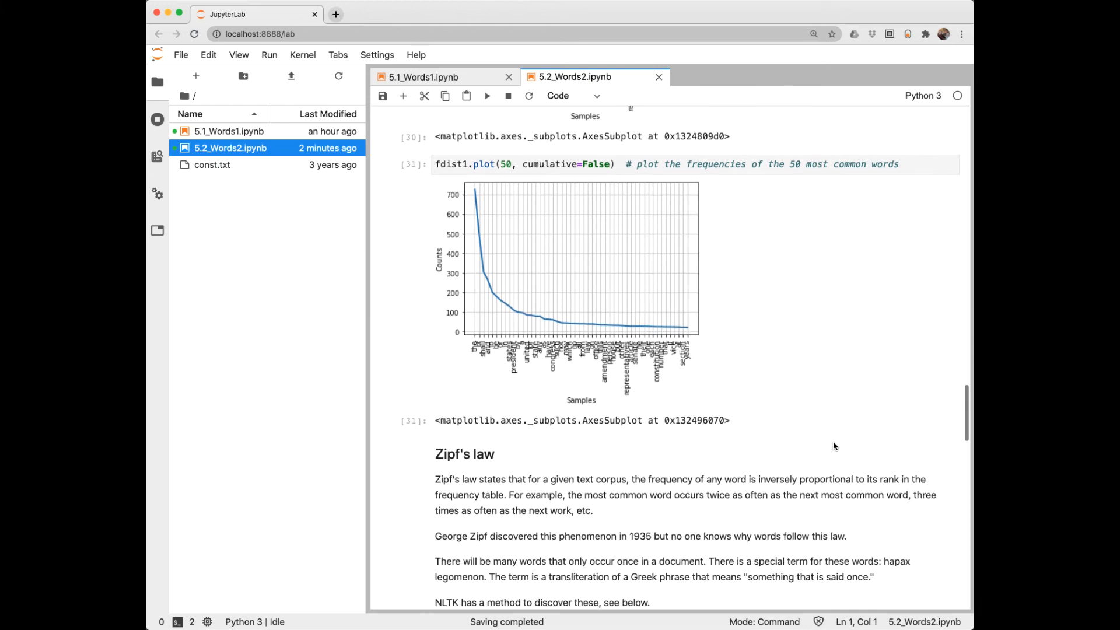
mouse_move(473, 353)
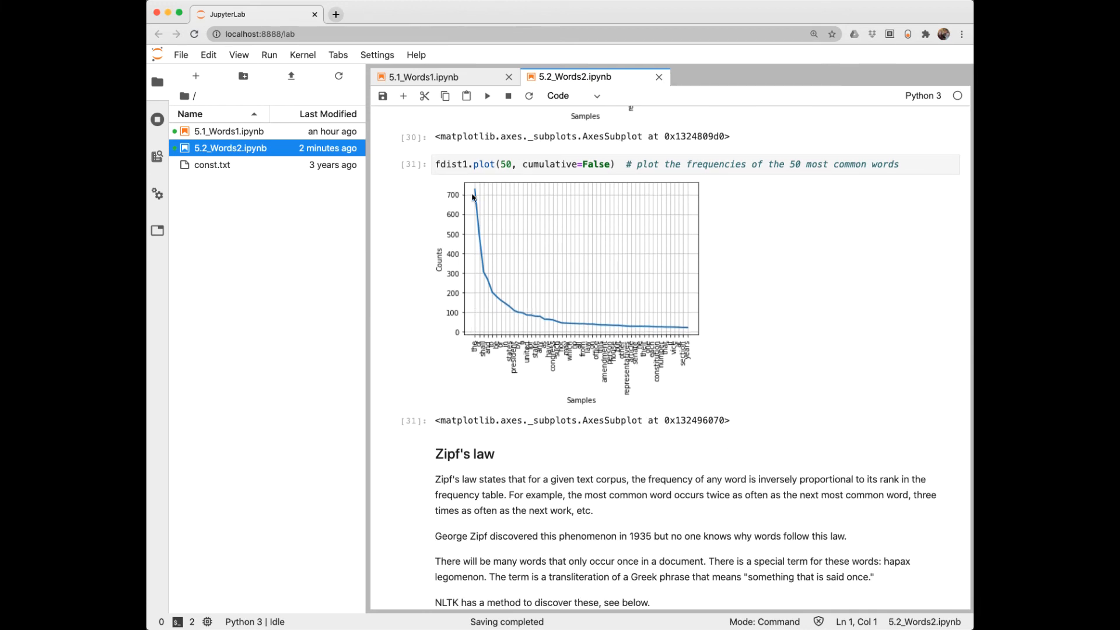
scroll("down", 3)
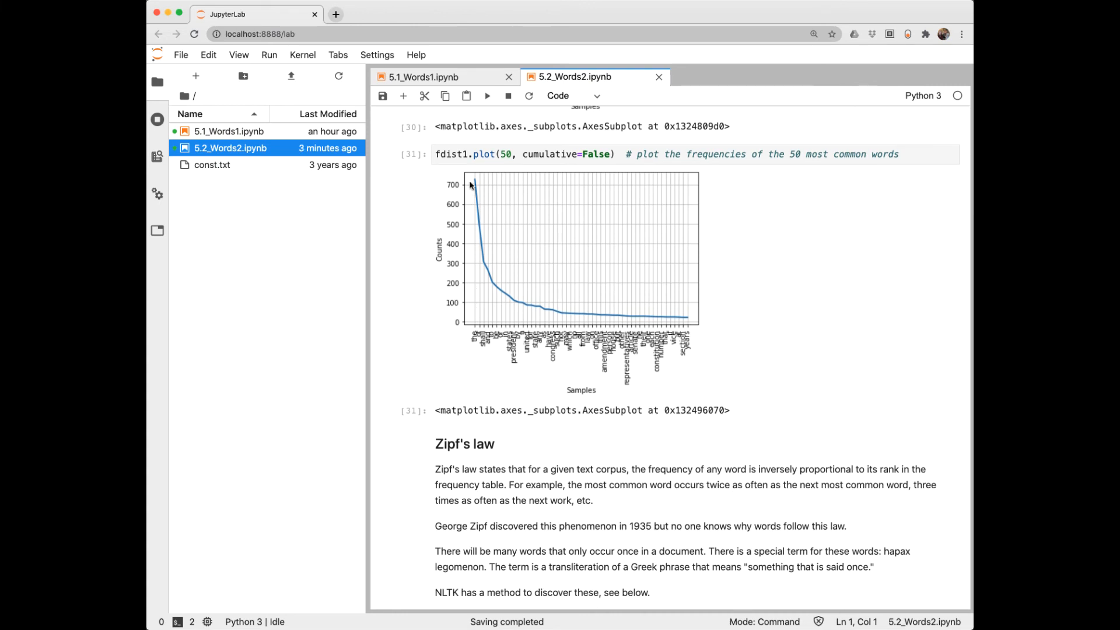
mouse_move(677, 328)
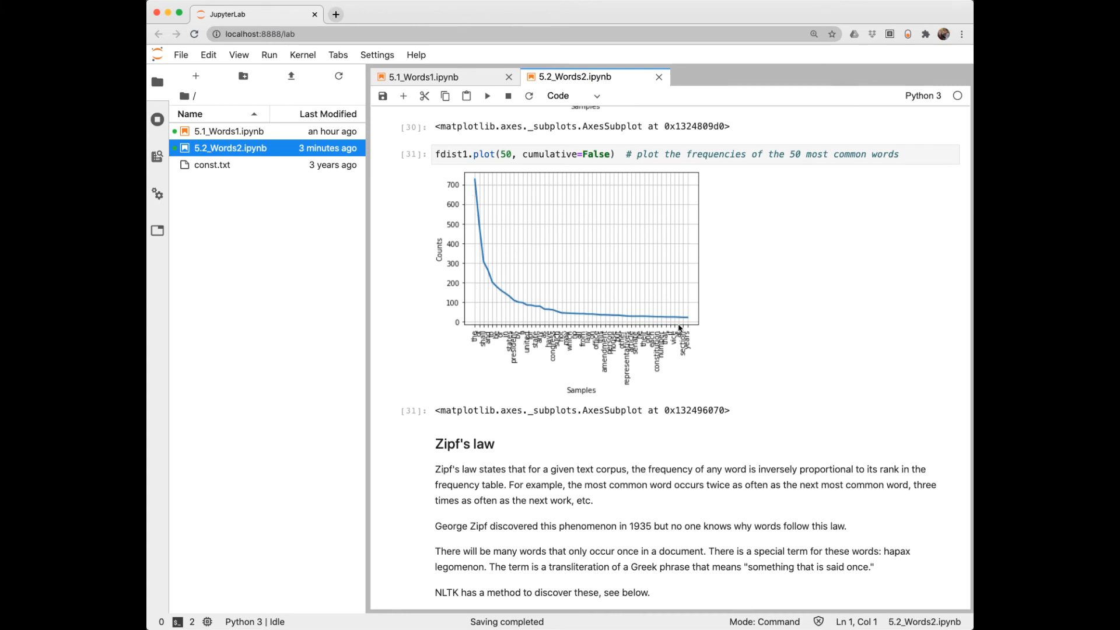
mouse_move(567, 354)
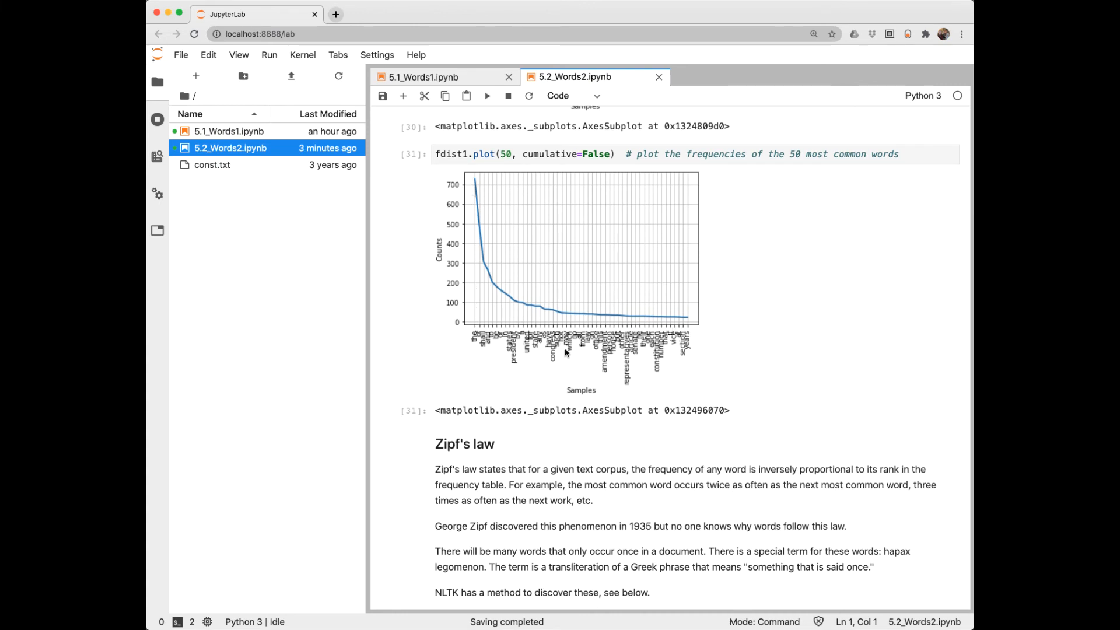
mouse_move(500, 459)
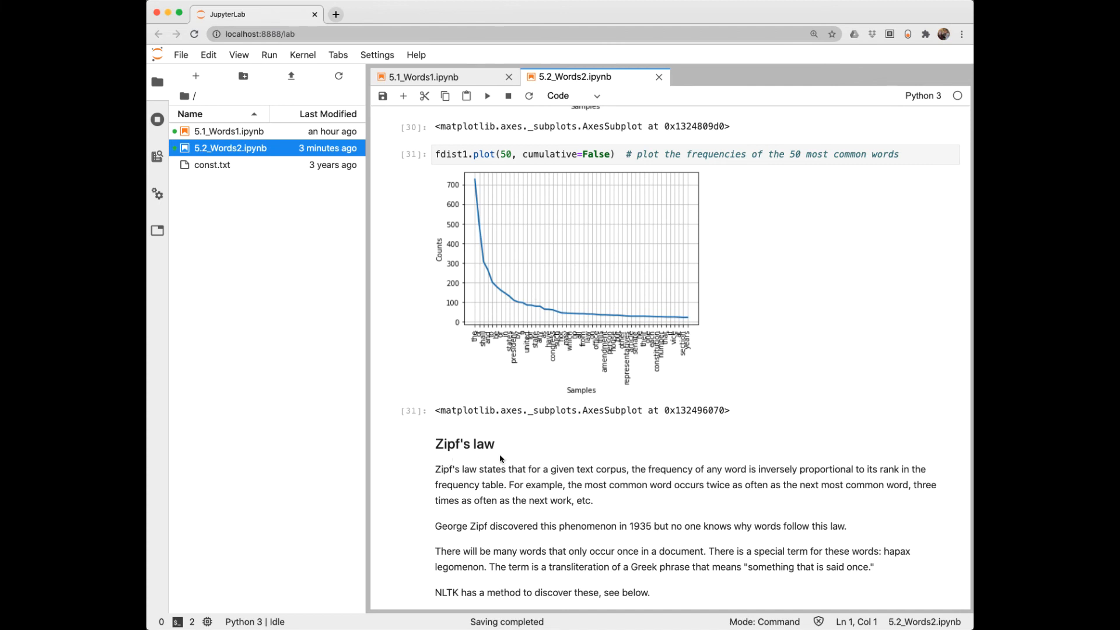
mouse_move(559, 456)
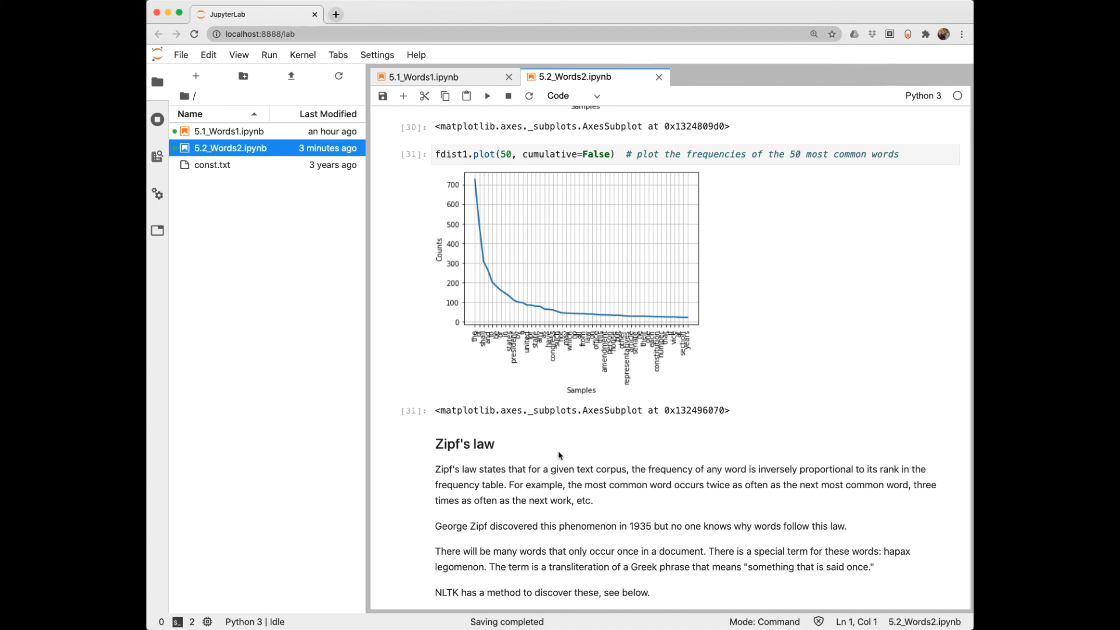
mouse_move(778, 476)
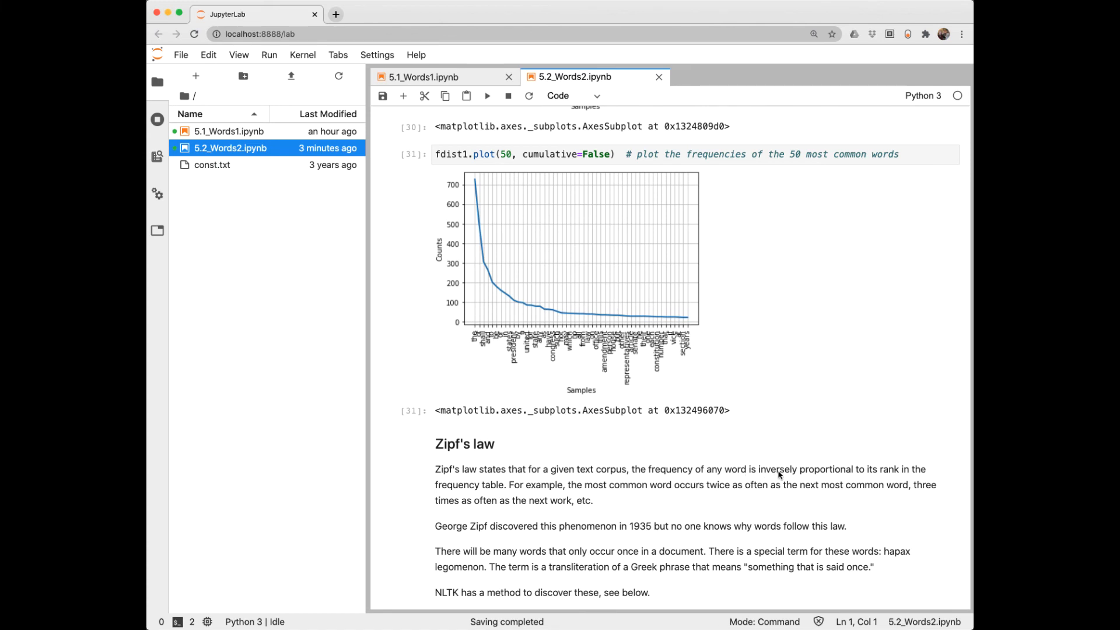
mouse_move(886, 478)
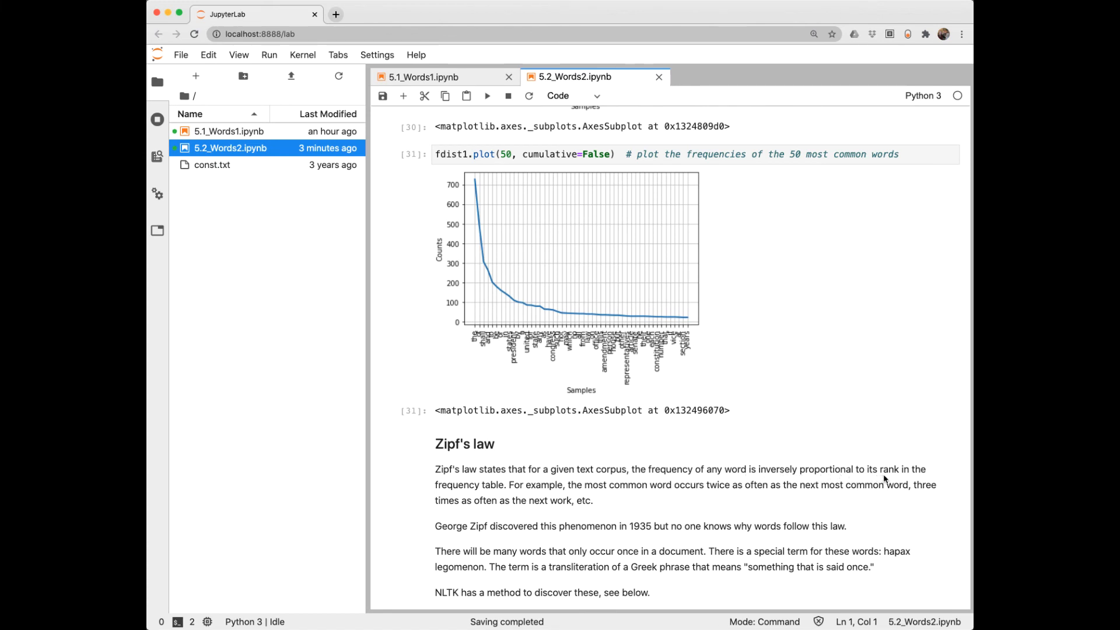
mouse_move(443, 541)
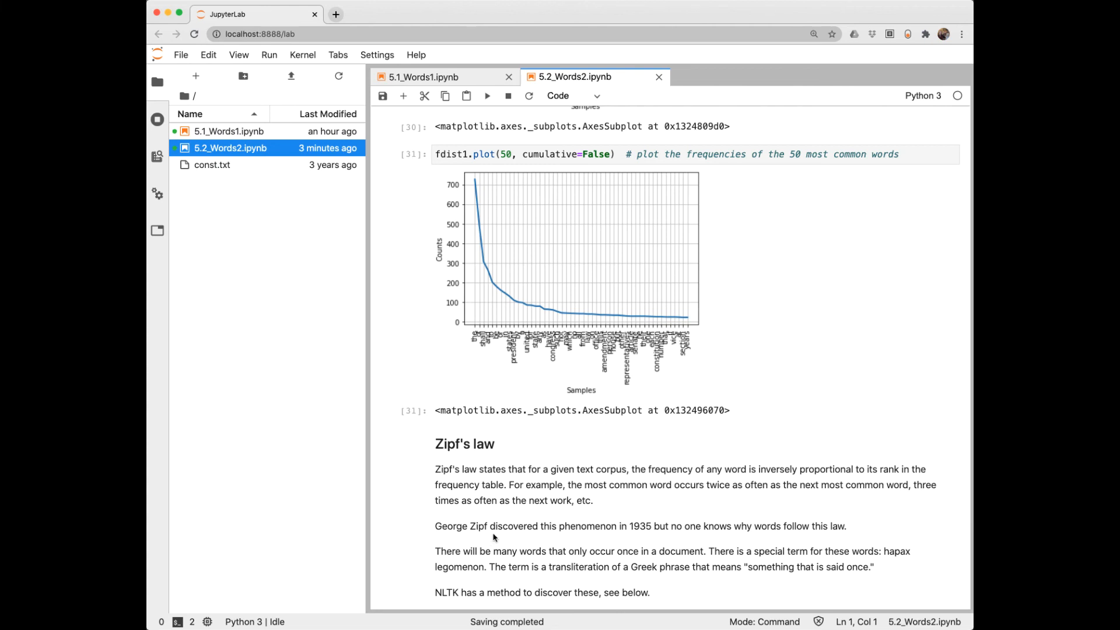
mouse_move(649, 537)
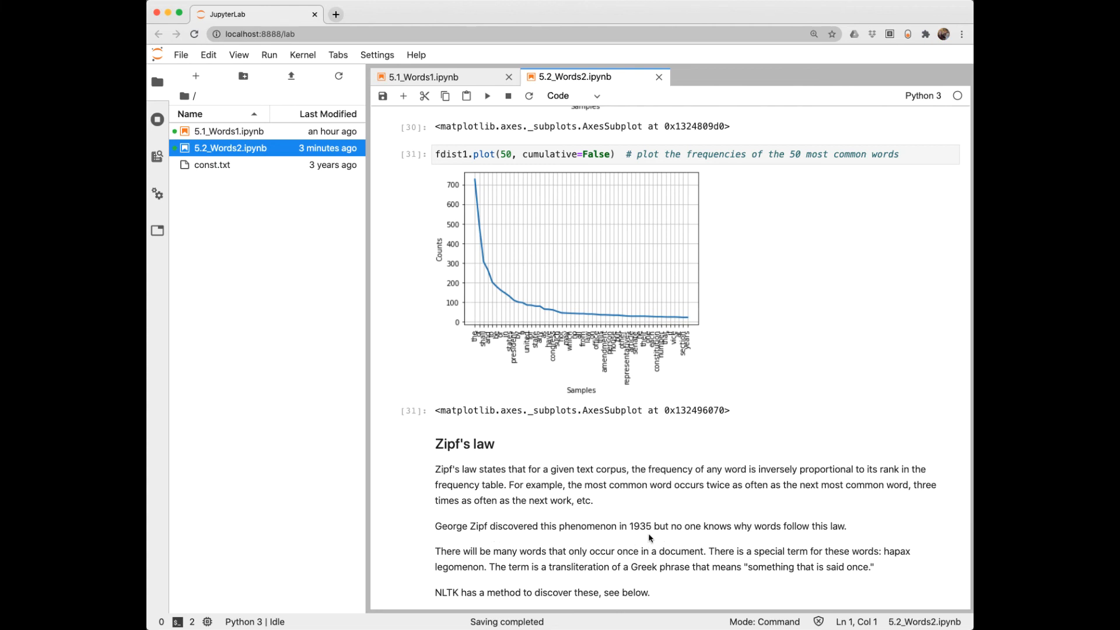
mouse_move(653, 541)
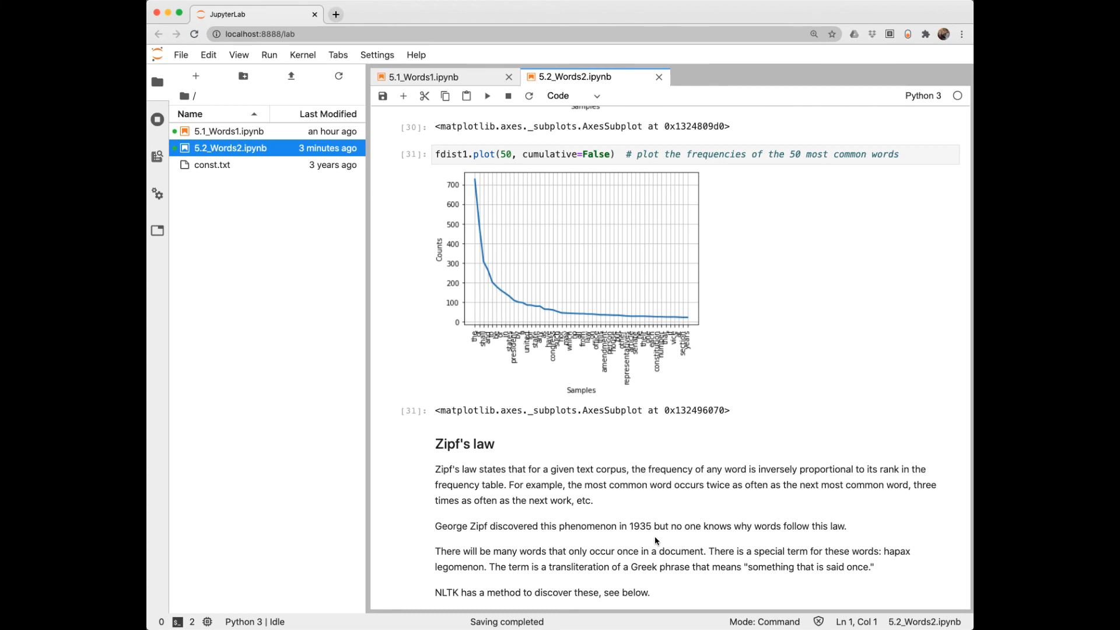
mouse_move(484, 459)
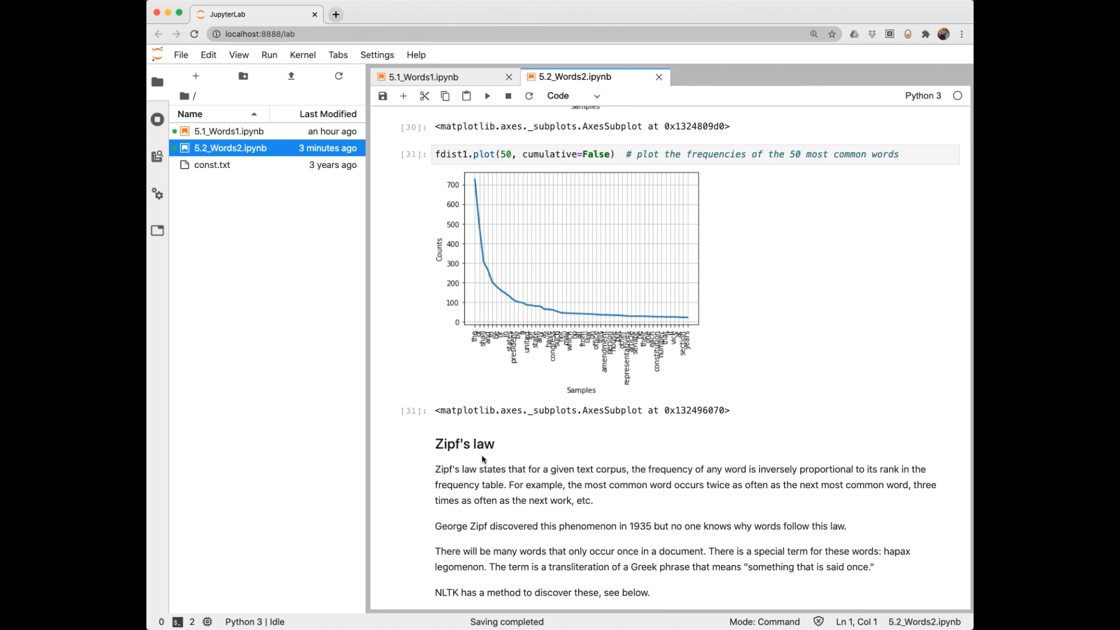
mouse_move(491, 458)
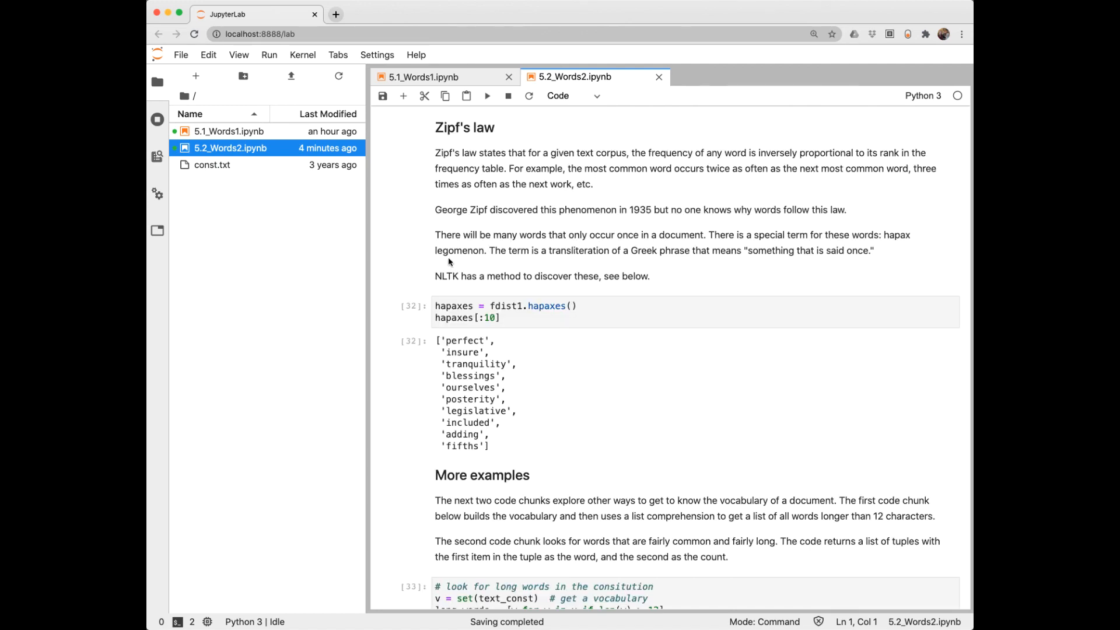
mouse_move(471, 259)
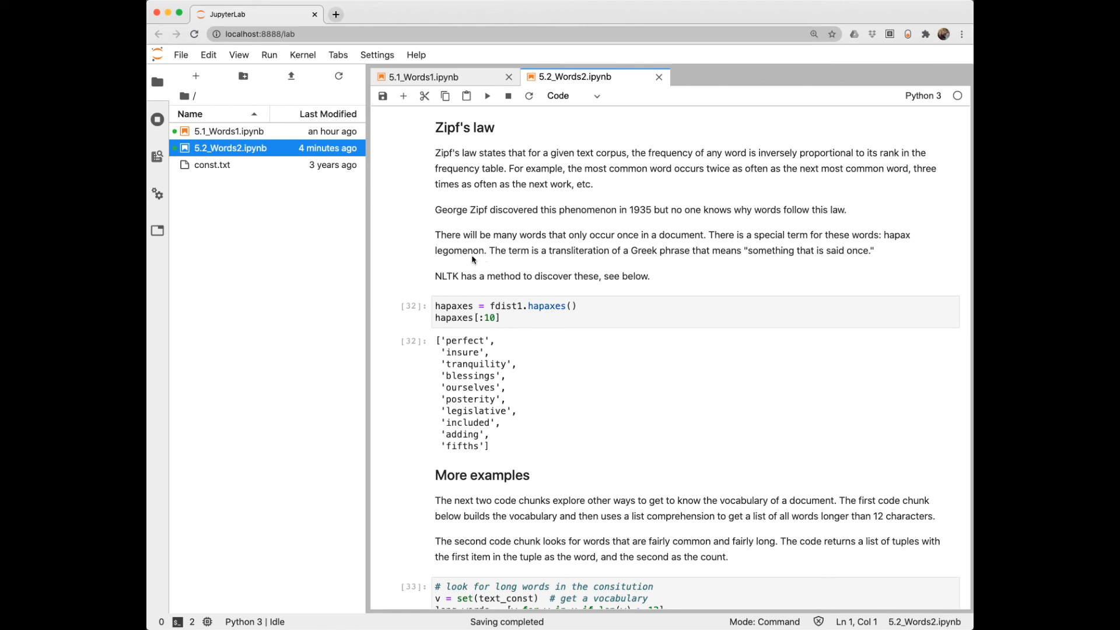
mouse_move(518, 326)
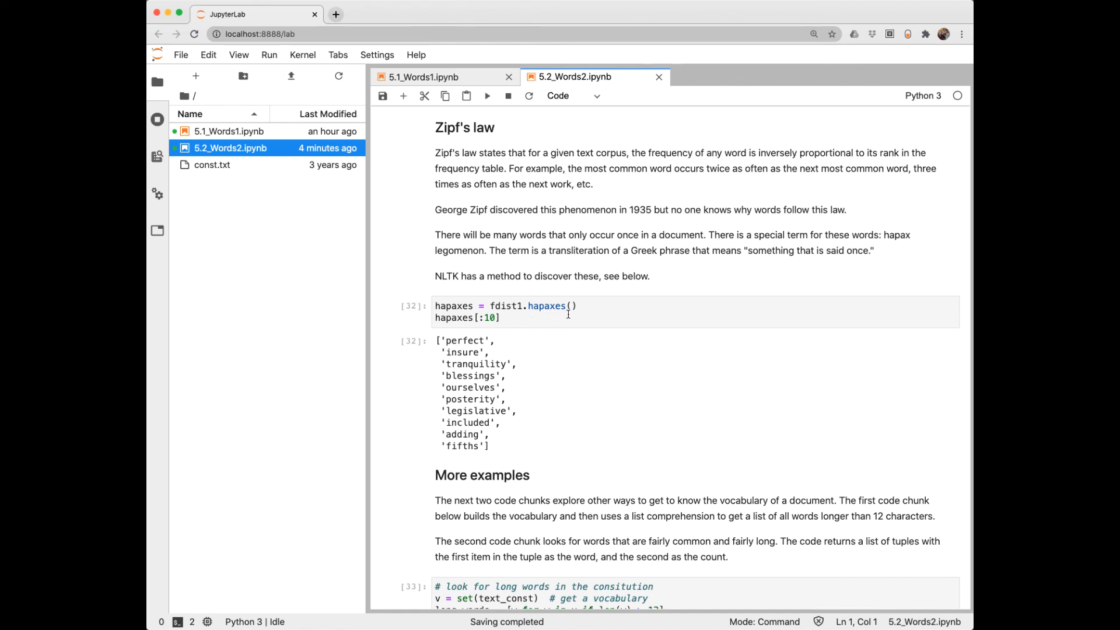
mouse_move(455, 381)
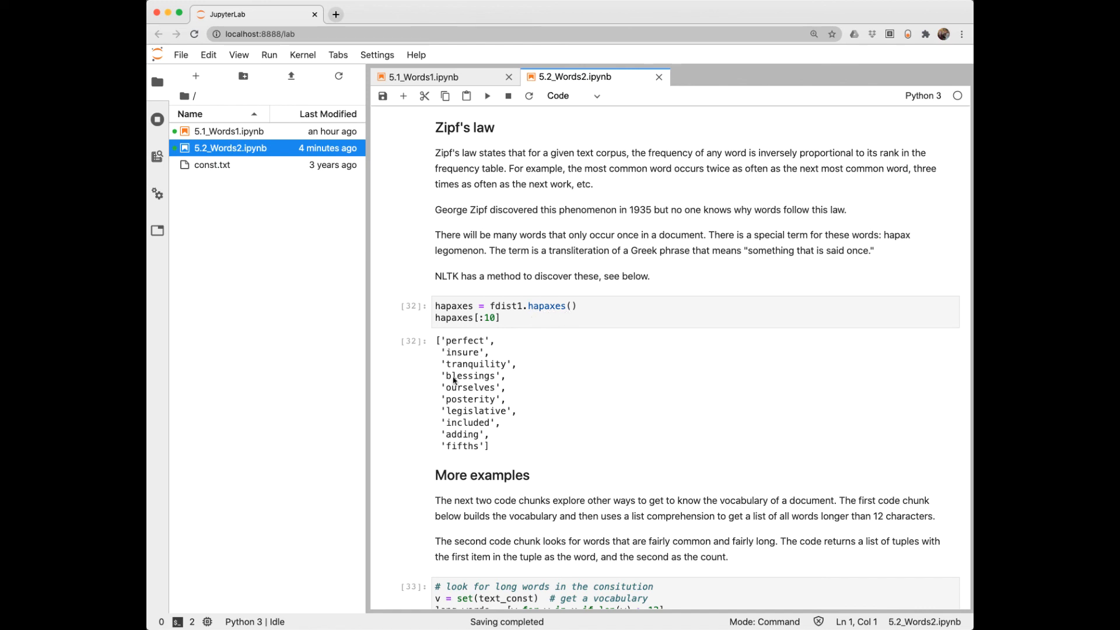
mouse_move(471, 436)
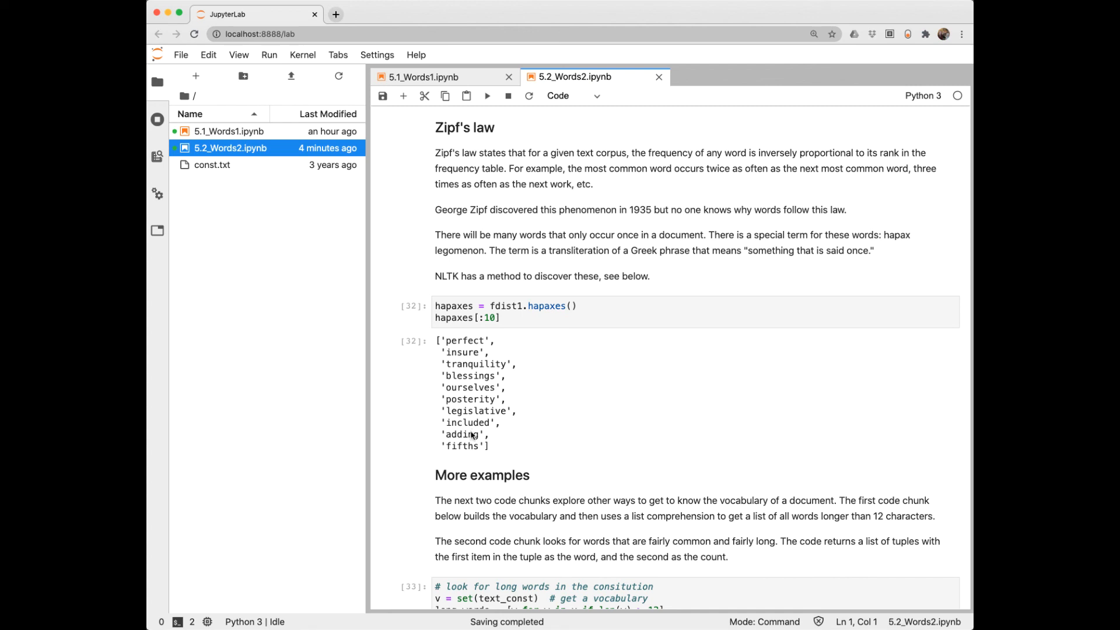
Scroll to cell [32] showing fdist1.hapaxes() and its list of ten single-occurrence words.
scroll("down", 3)
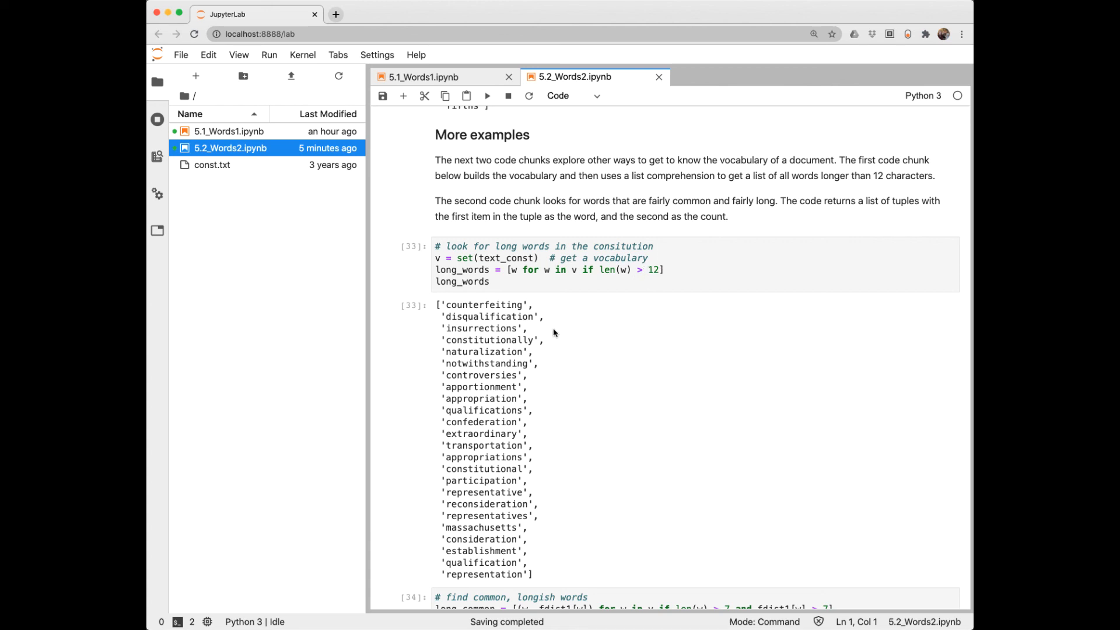
mouse_move(655, 512)
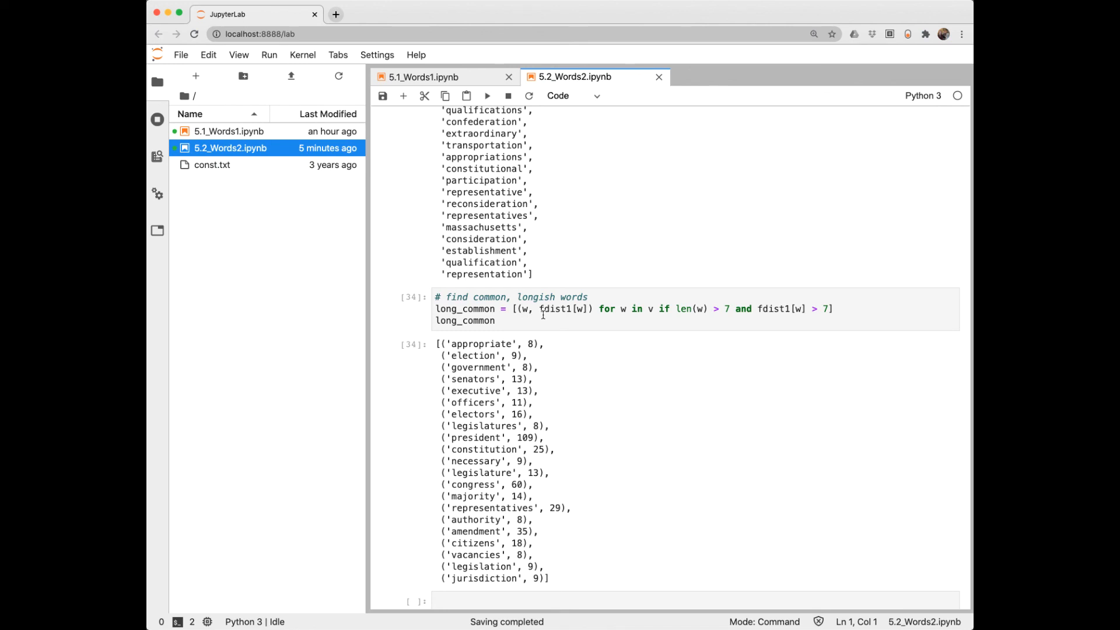
mouse_move(592, 319)
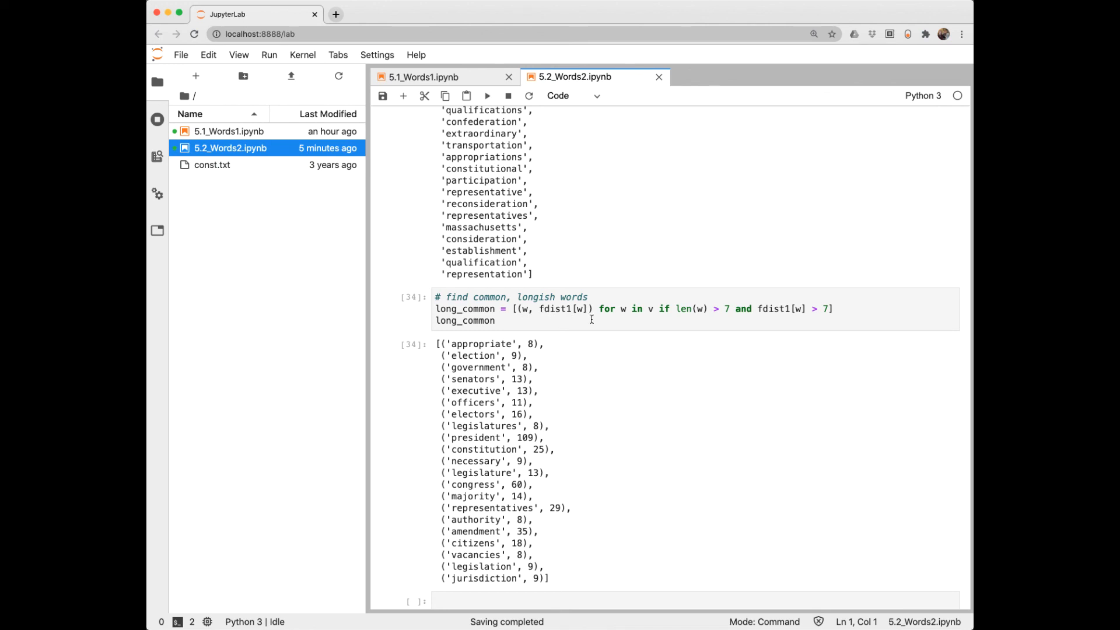
mouse_move(682, 319)
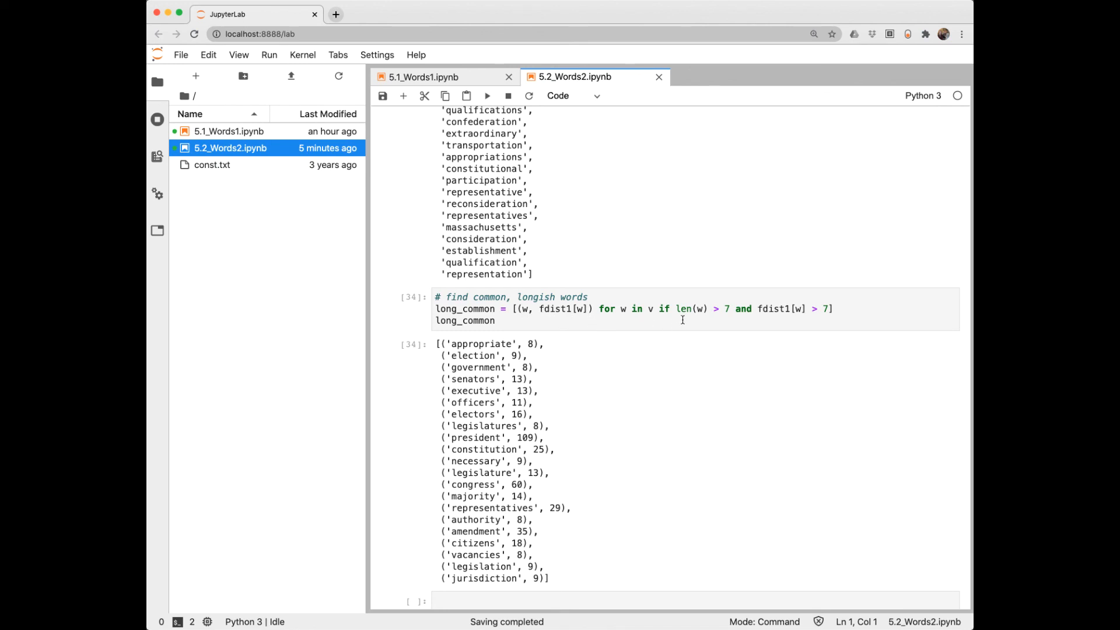
mouse_move(720, 320)
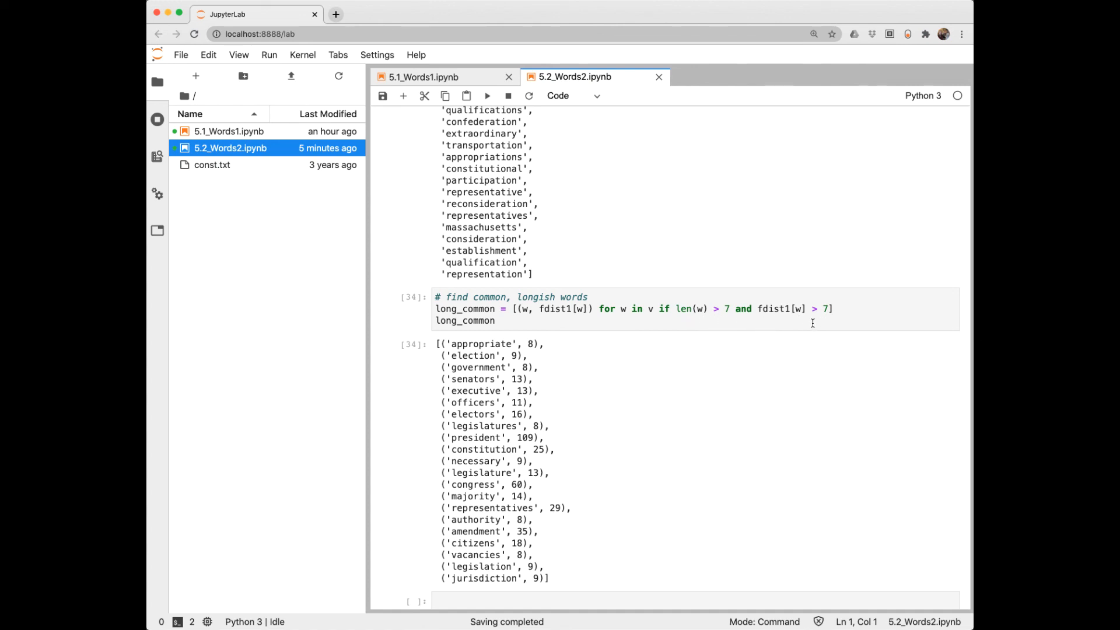
mouse_move(611, 531)
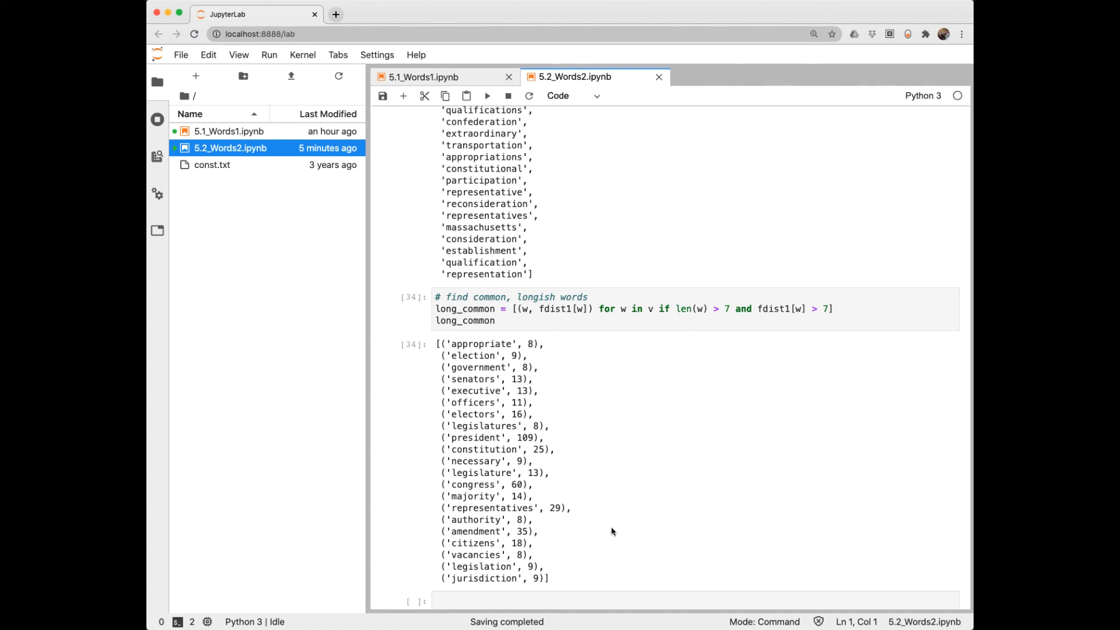